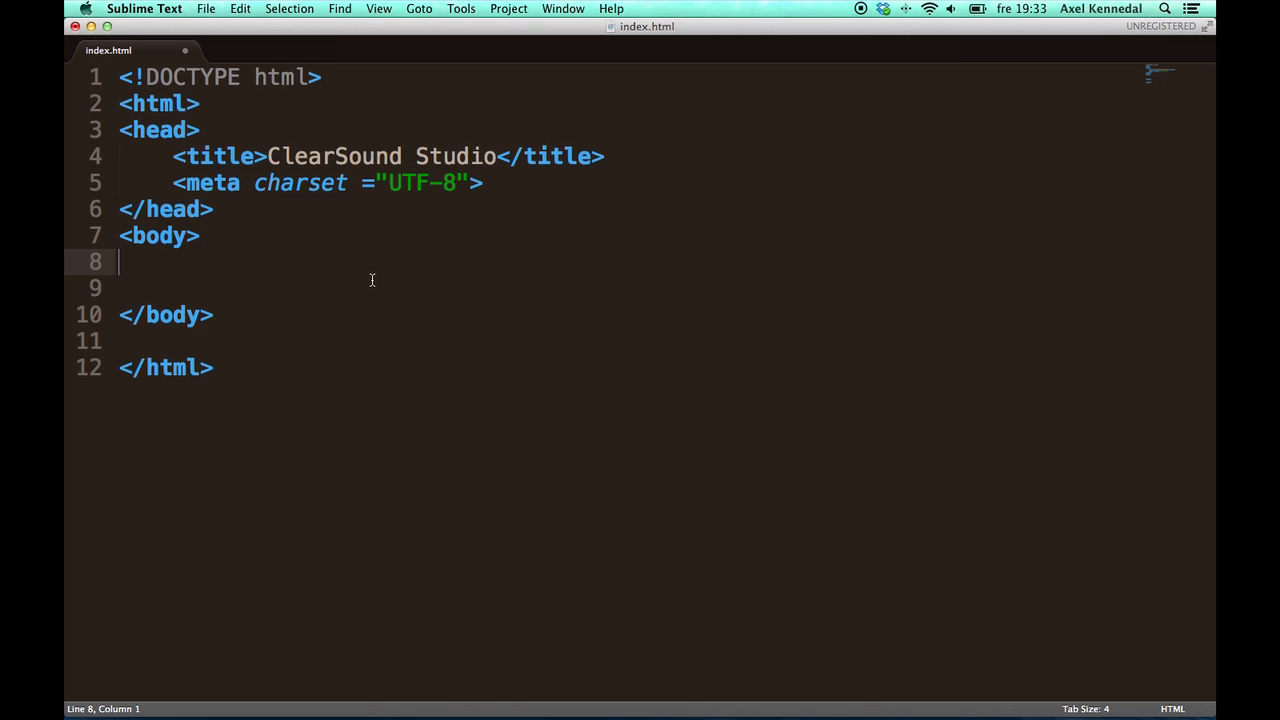
mouse_move(377, 401)
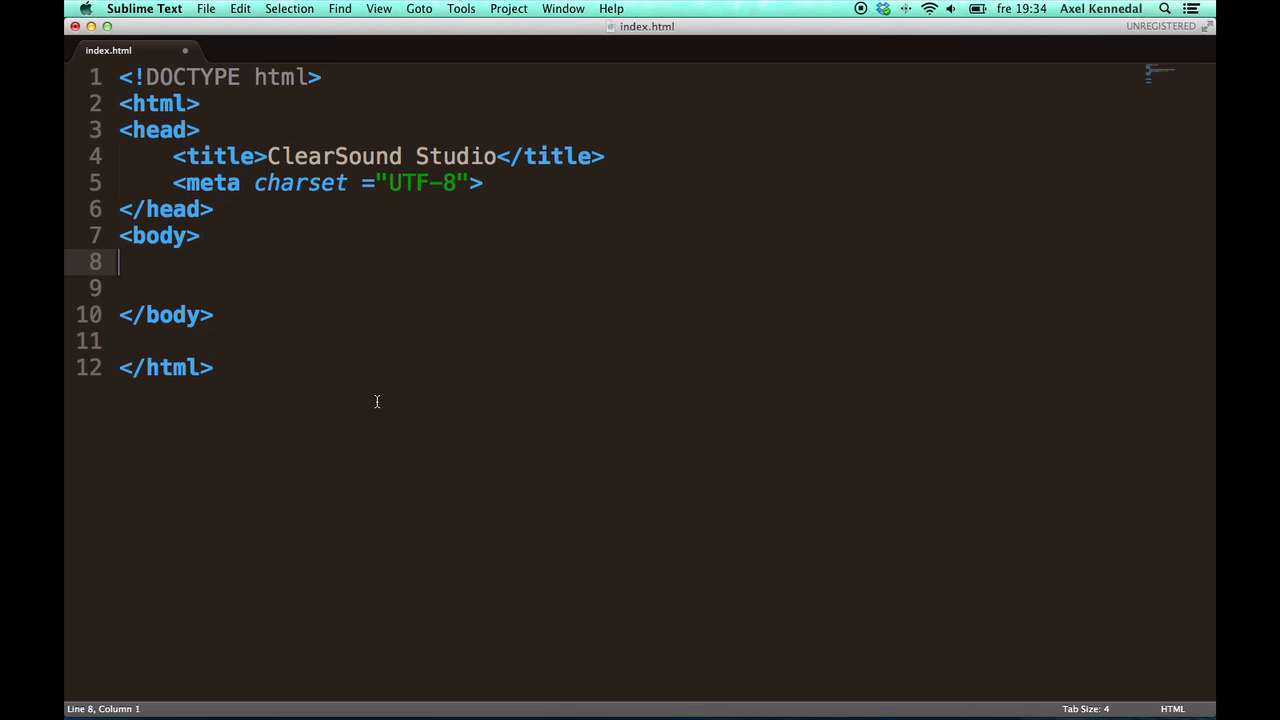
Step: Type <img src="header.jpg"> on line 8 inside the body element
key("cmd+tab")
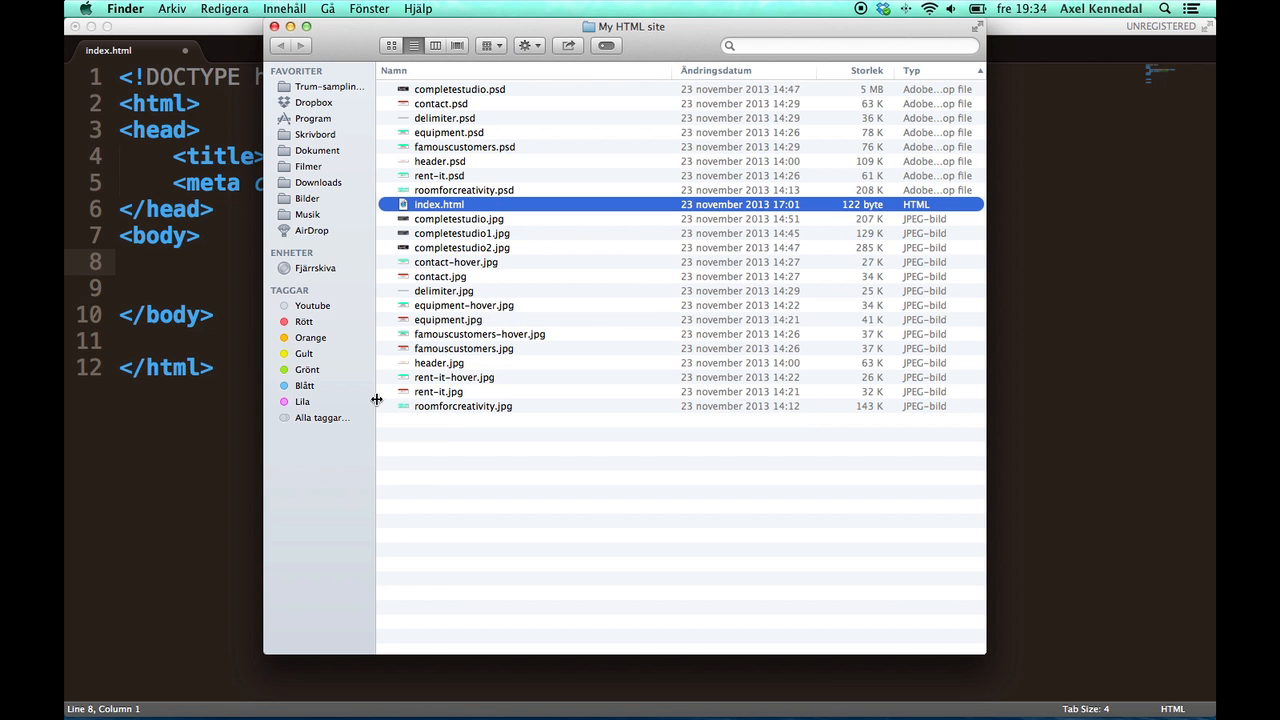
mouse_move(502, 381)
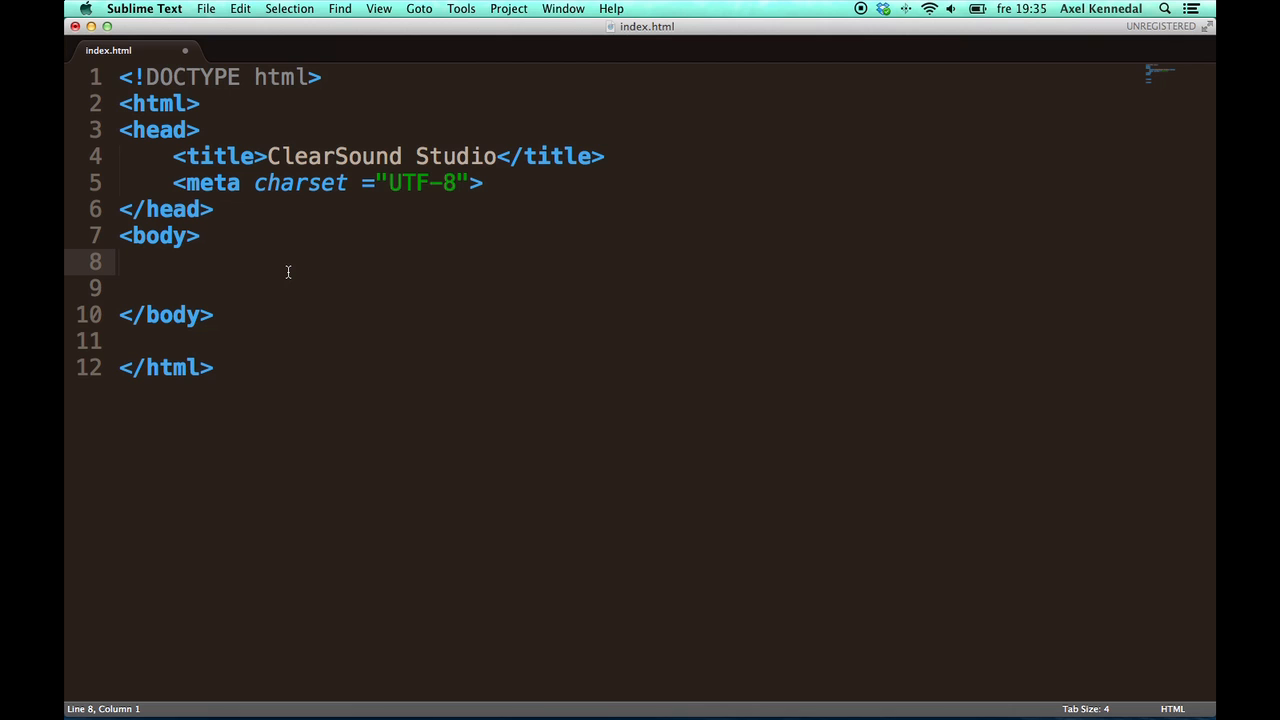
type("<img src")
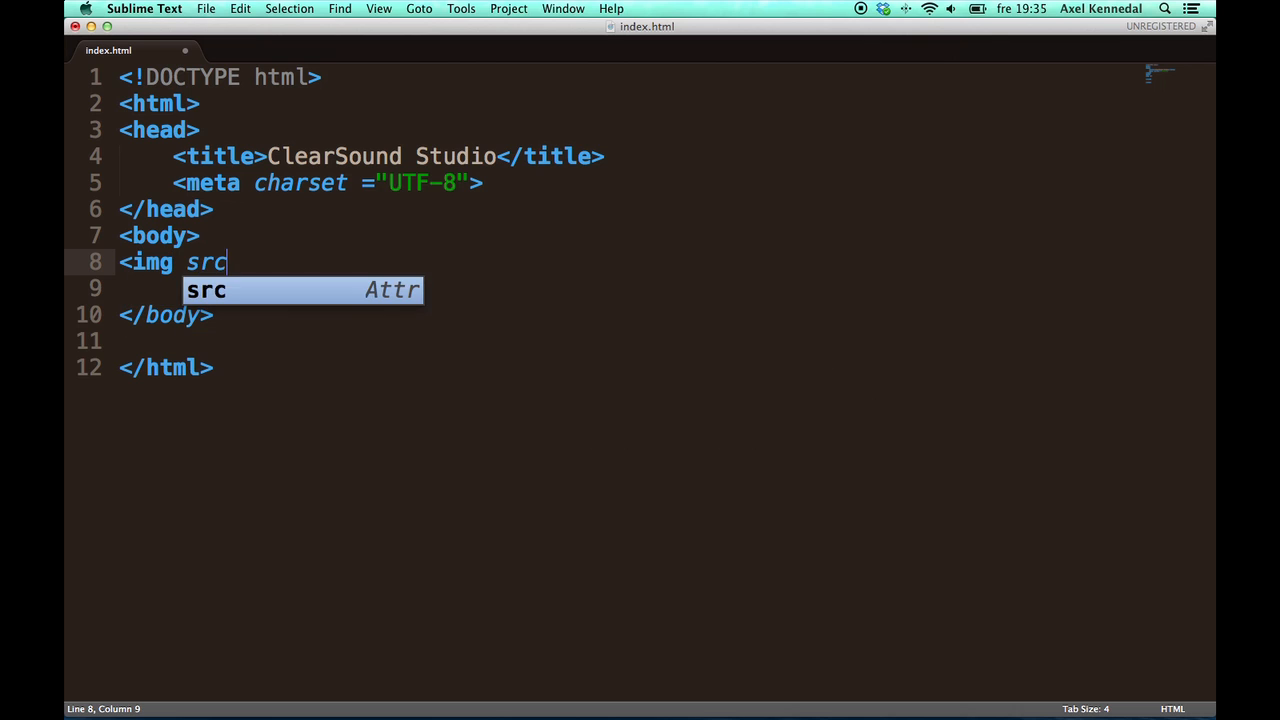
type("=\"head\"")
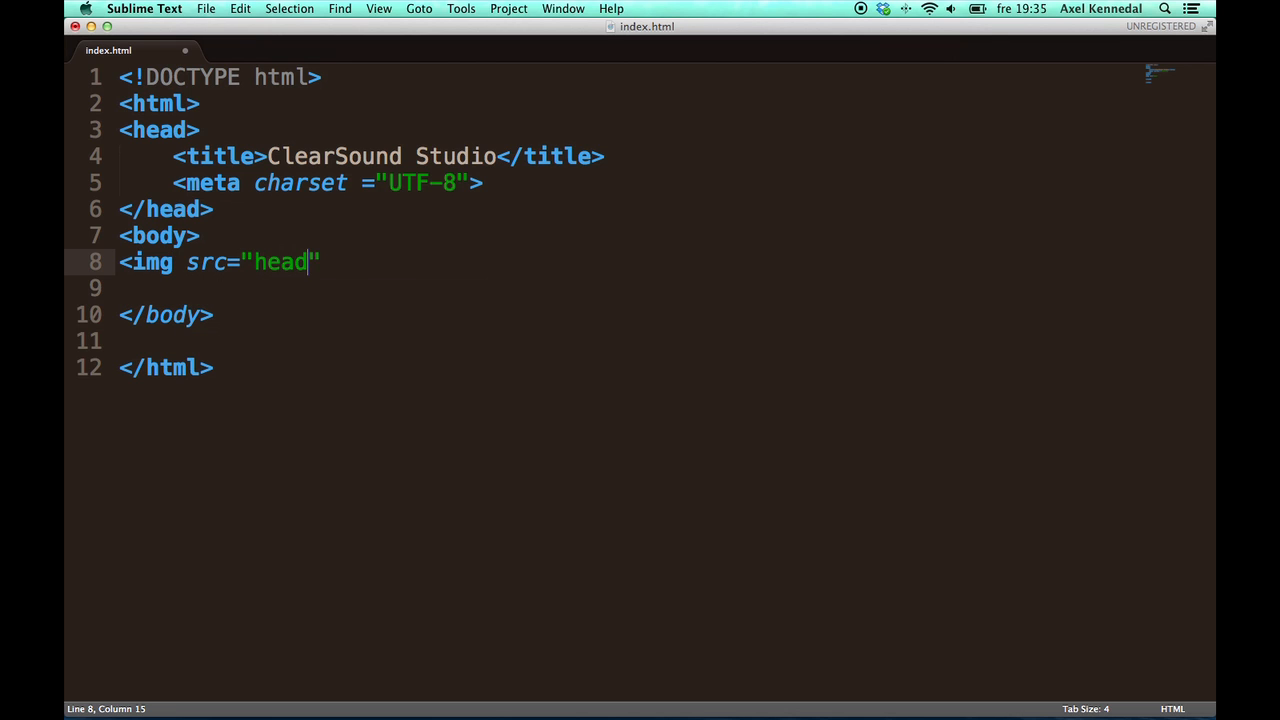
type("er.jpg")
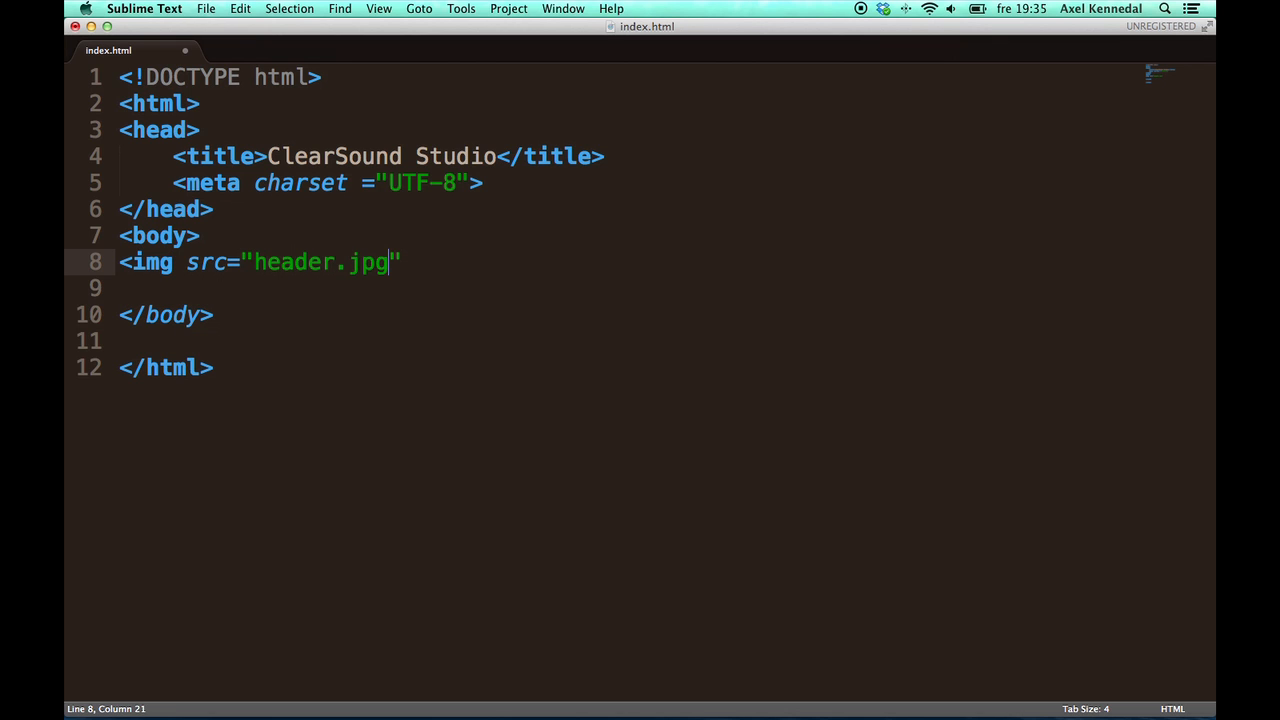
type(">")
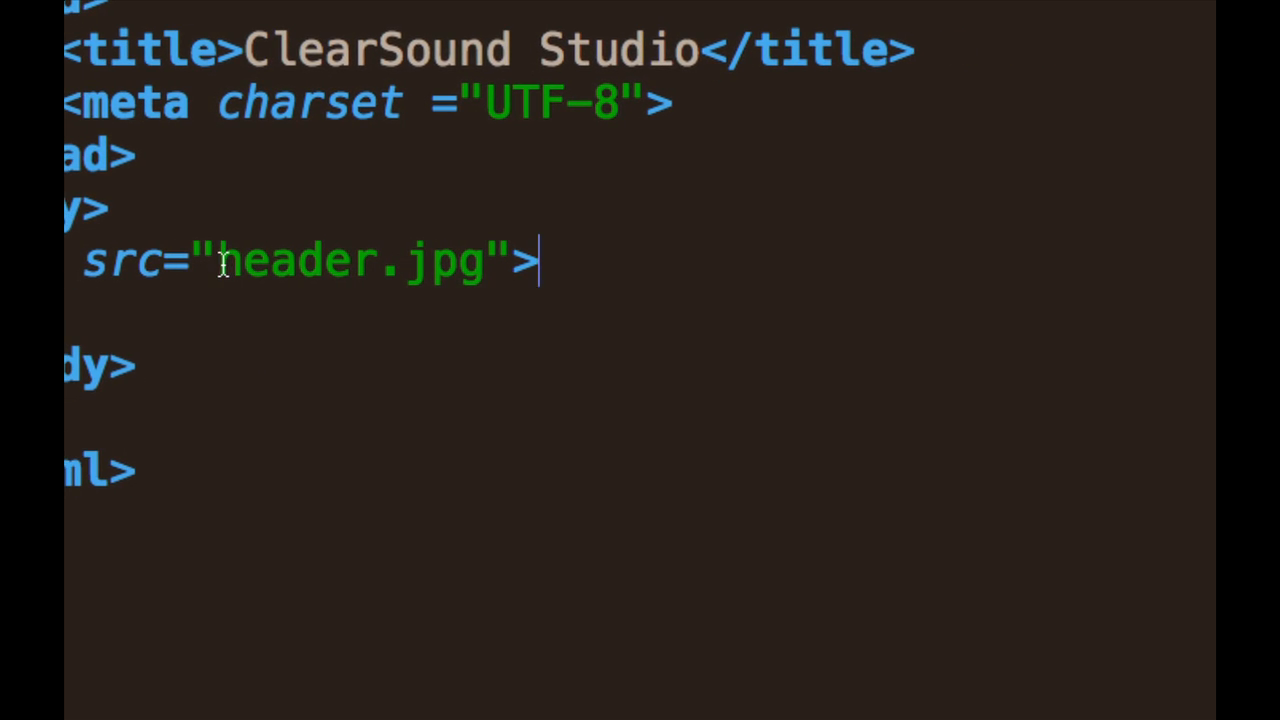
double_click(290, 260)
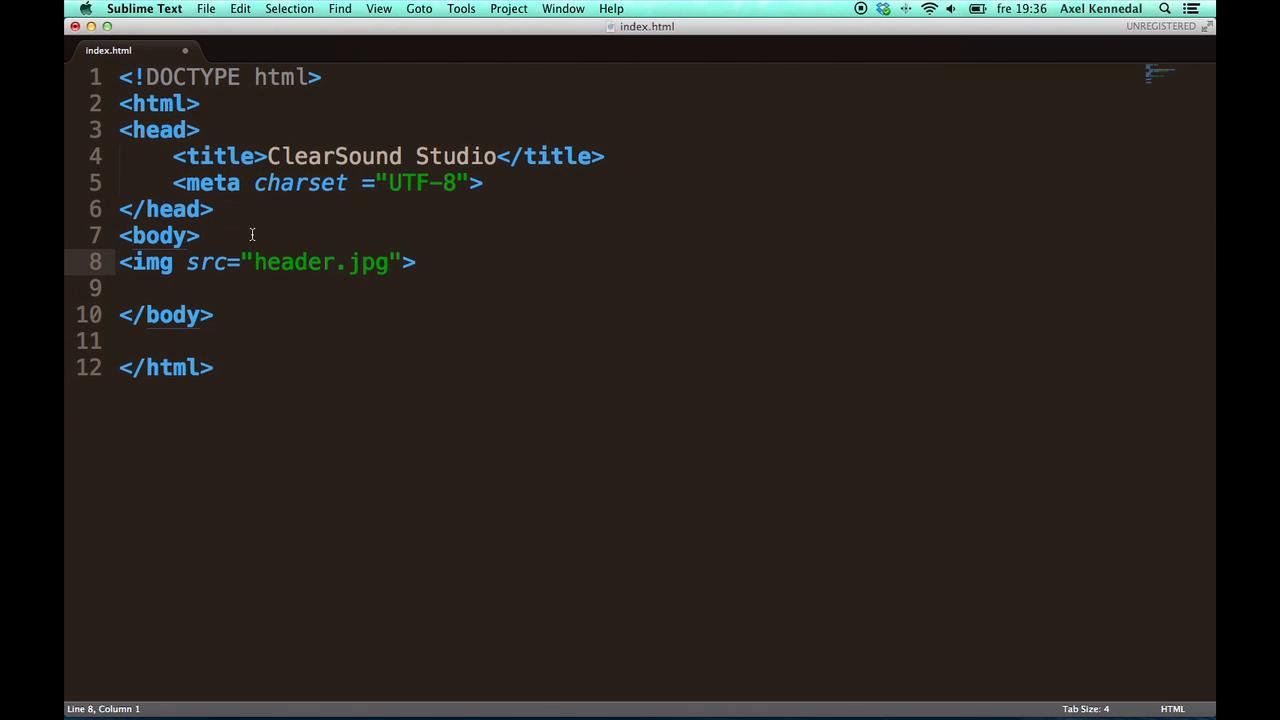
Step: Save index.html and open it in Safari to see the red ClearSound Studio header
left_click(199, 235)
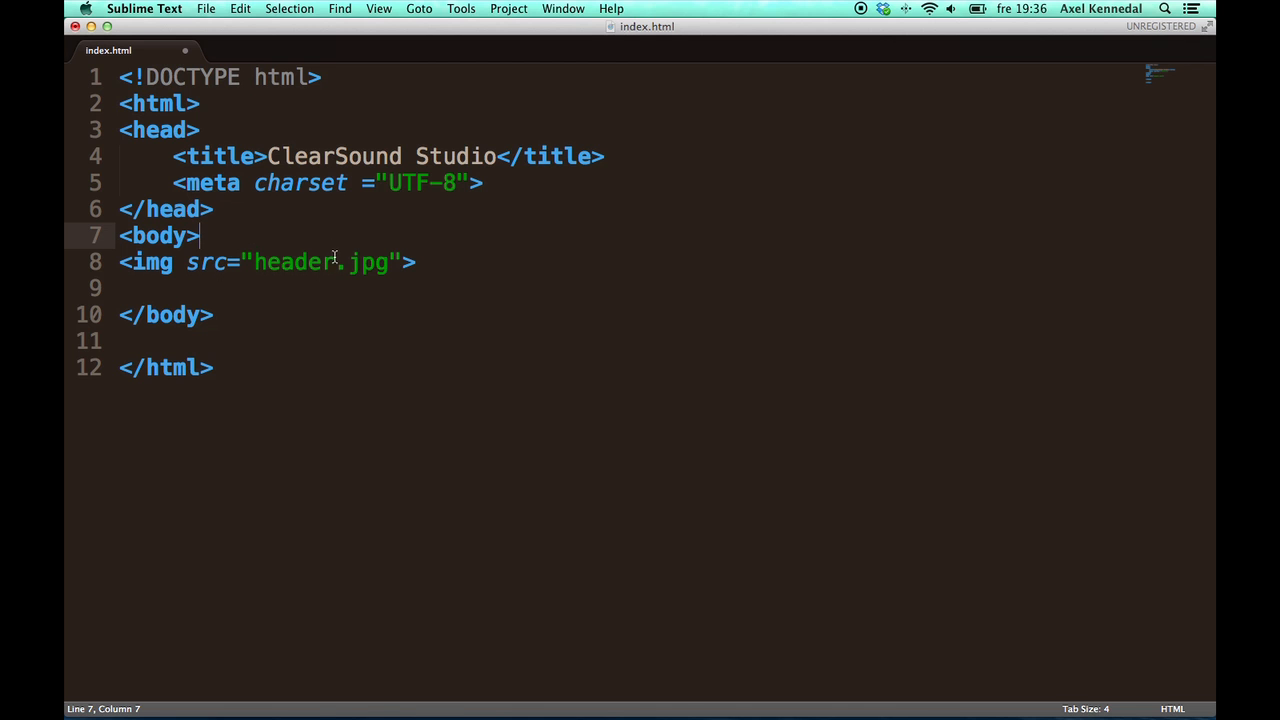
key("cmd+tab")
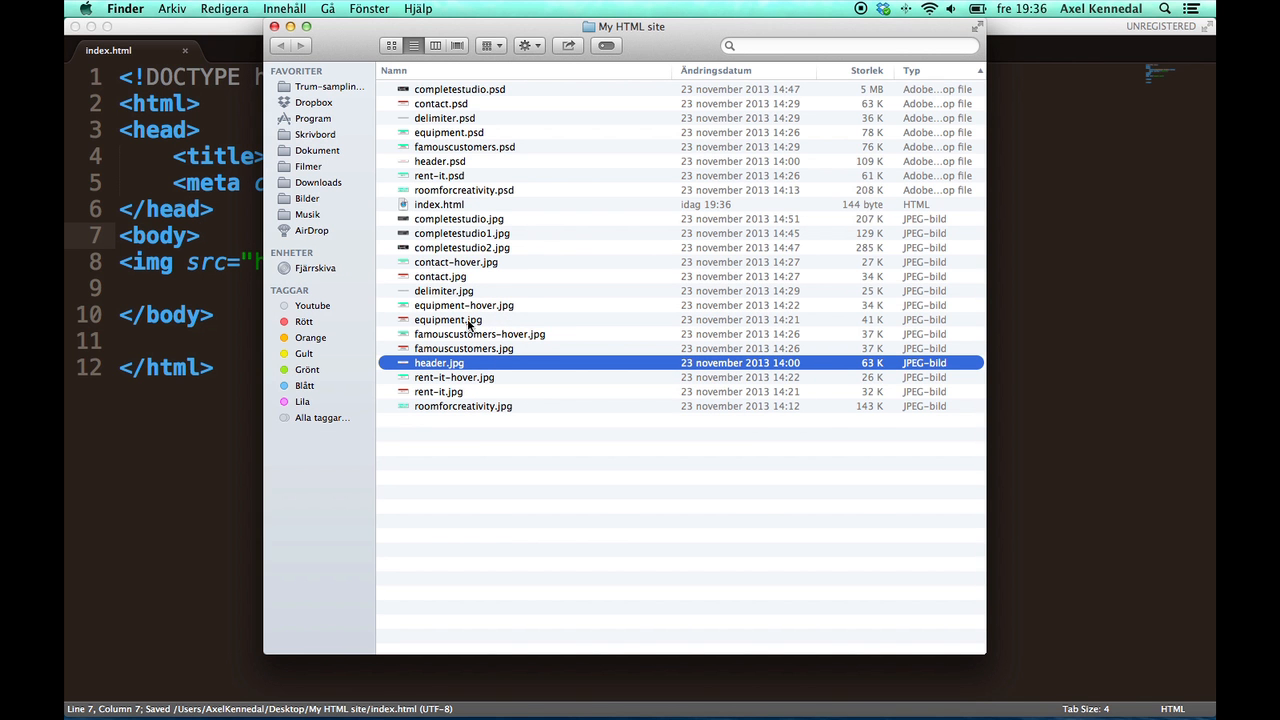
left_click(439, 204)
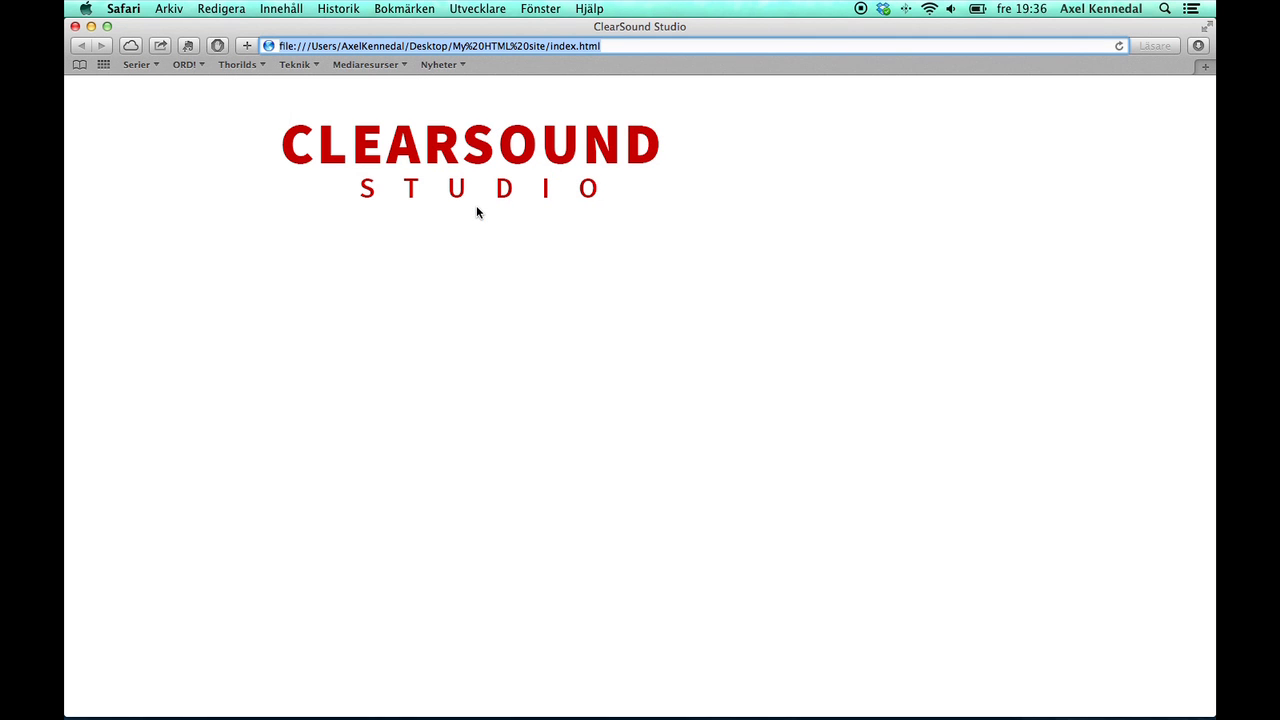
mouse_move(417, 328)
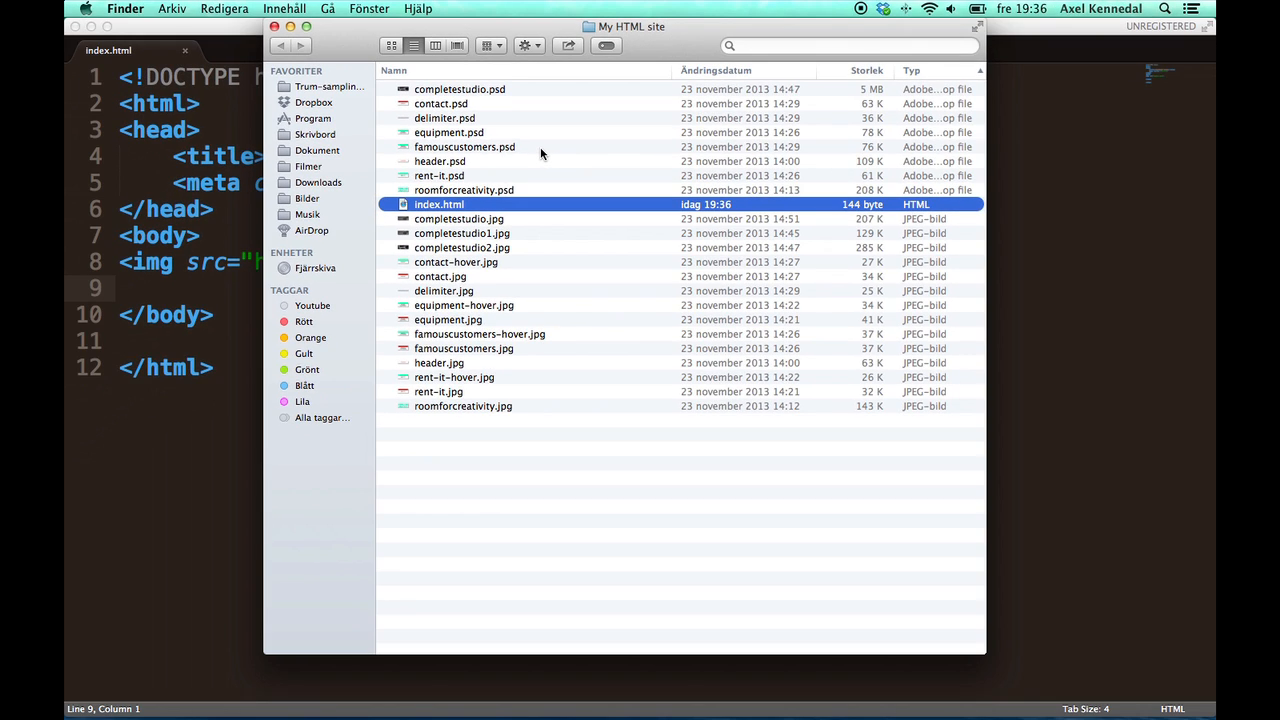
Step: Create a new folder named 'images' beside index.html in the site folder
left_click(501, 506)
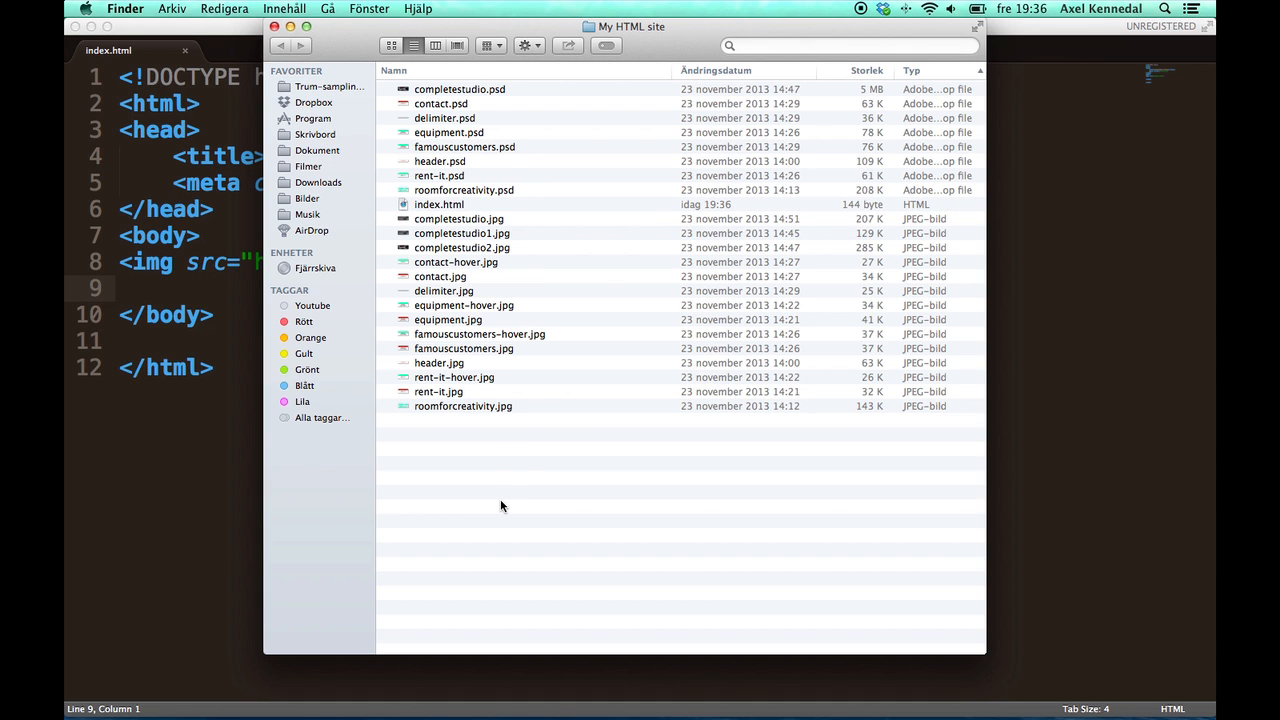
mouse_move(497, 453)
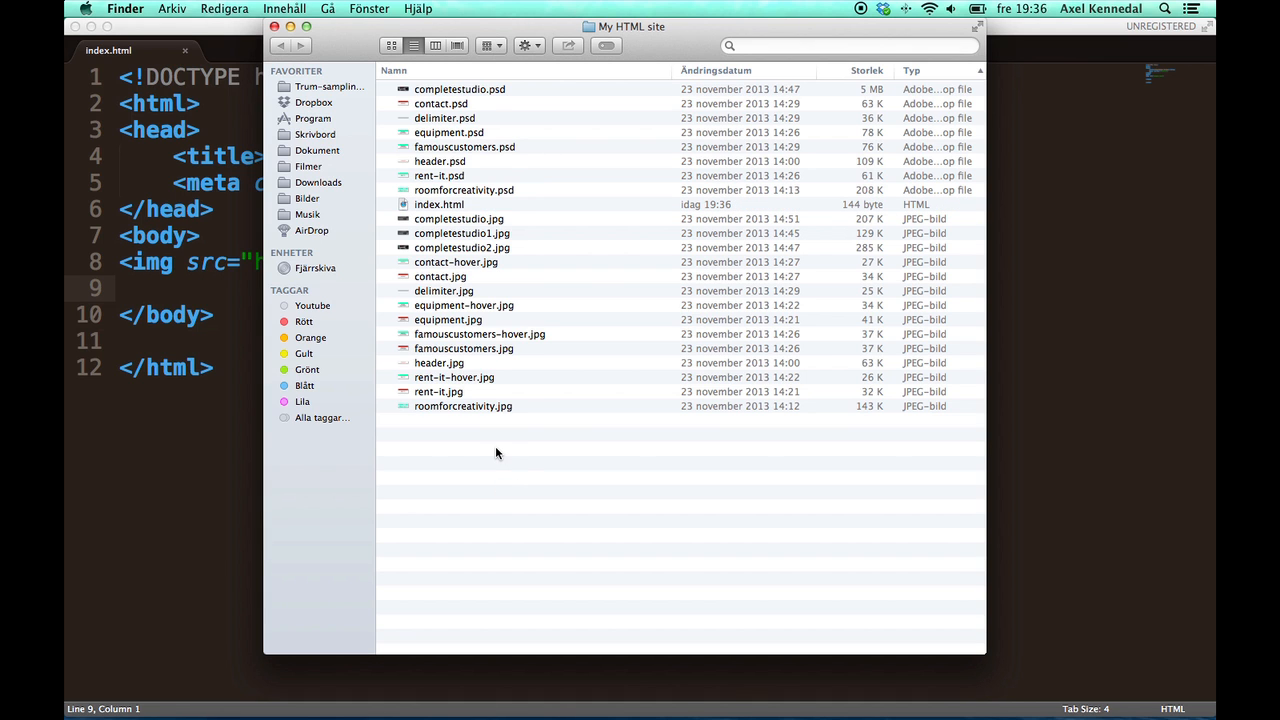
right_click(497, 453)
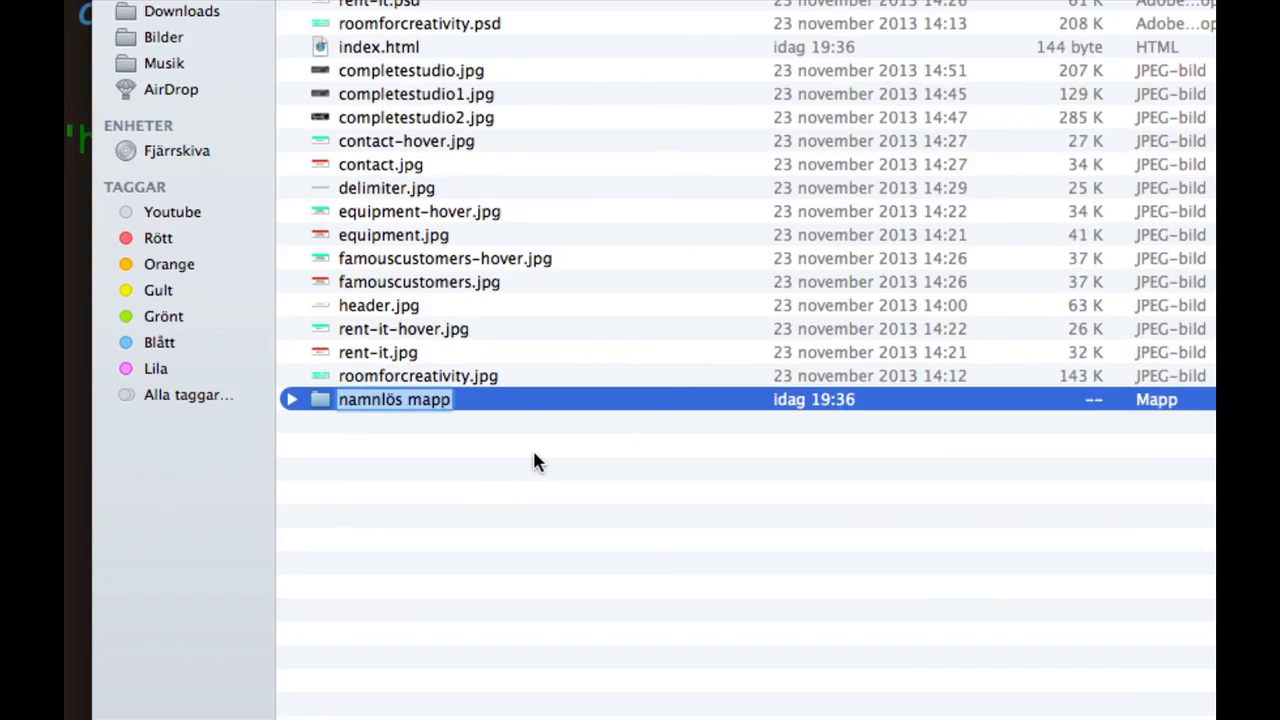
type("images")
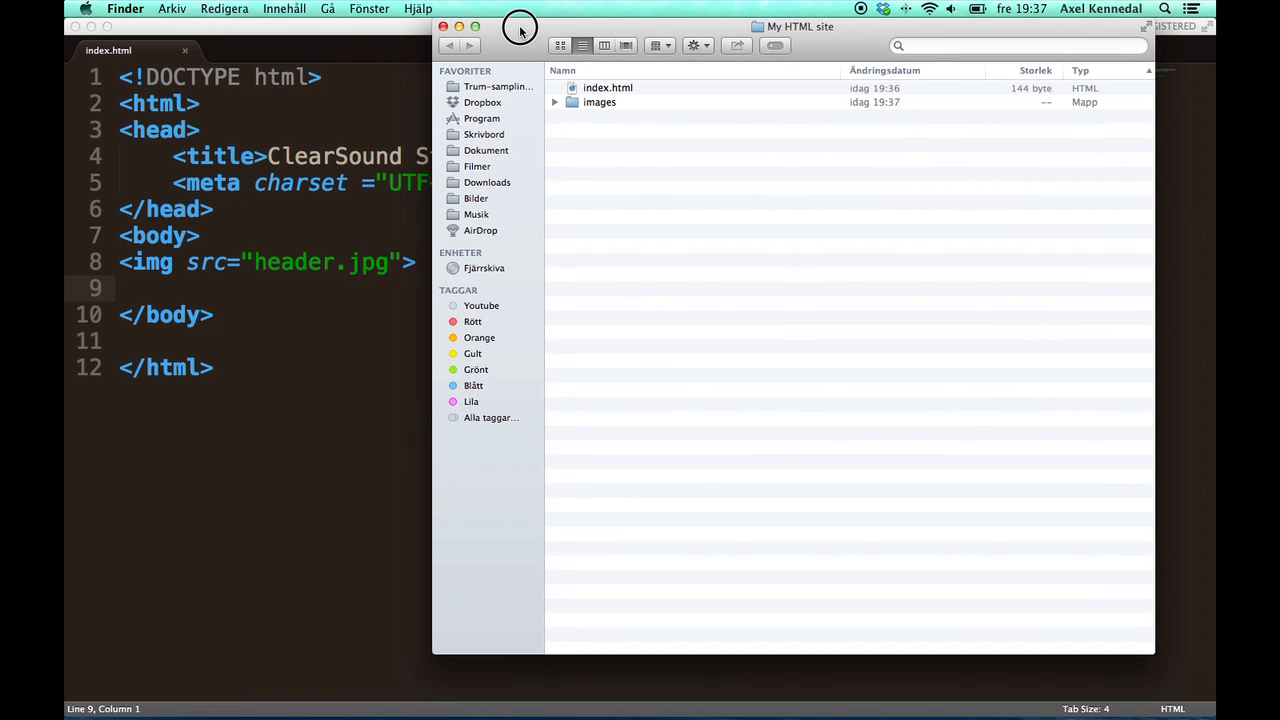
mouse_move(335, 265)
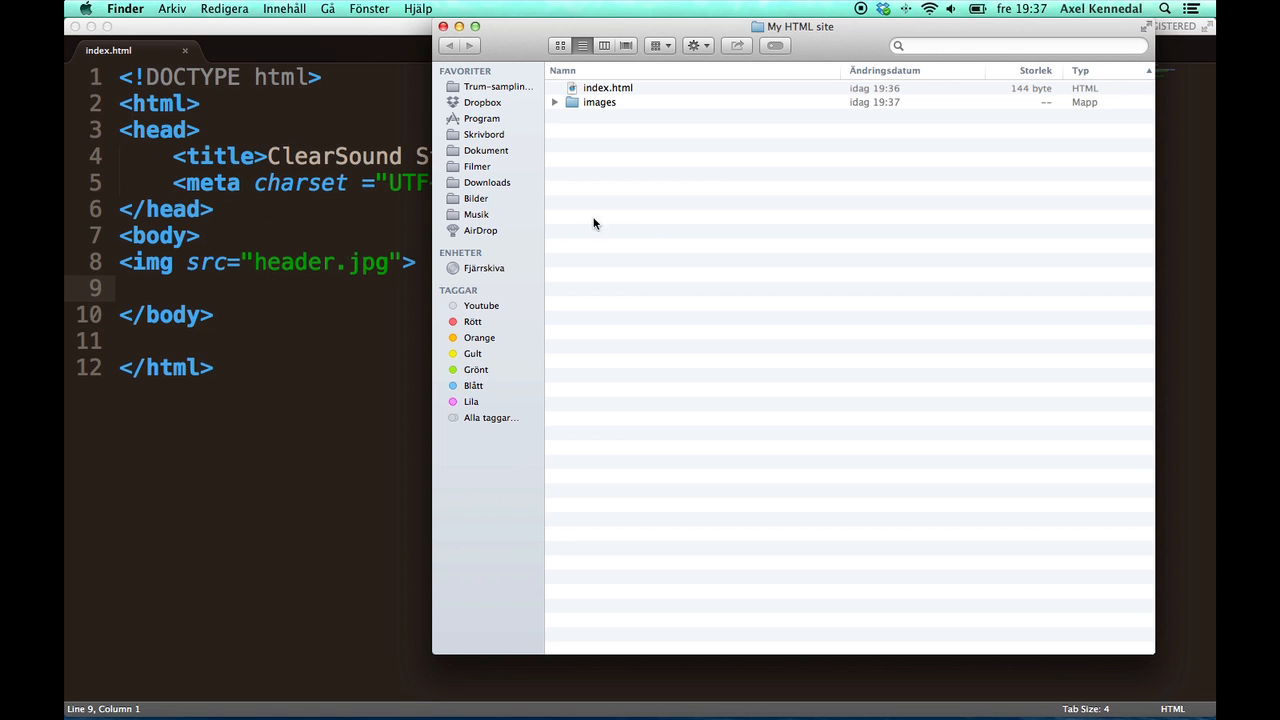
Step: Expand the images folder and locate header.jpg inside it
left_click(608, 87)
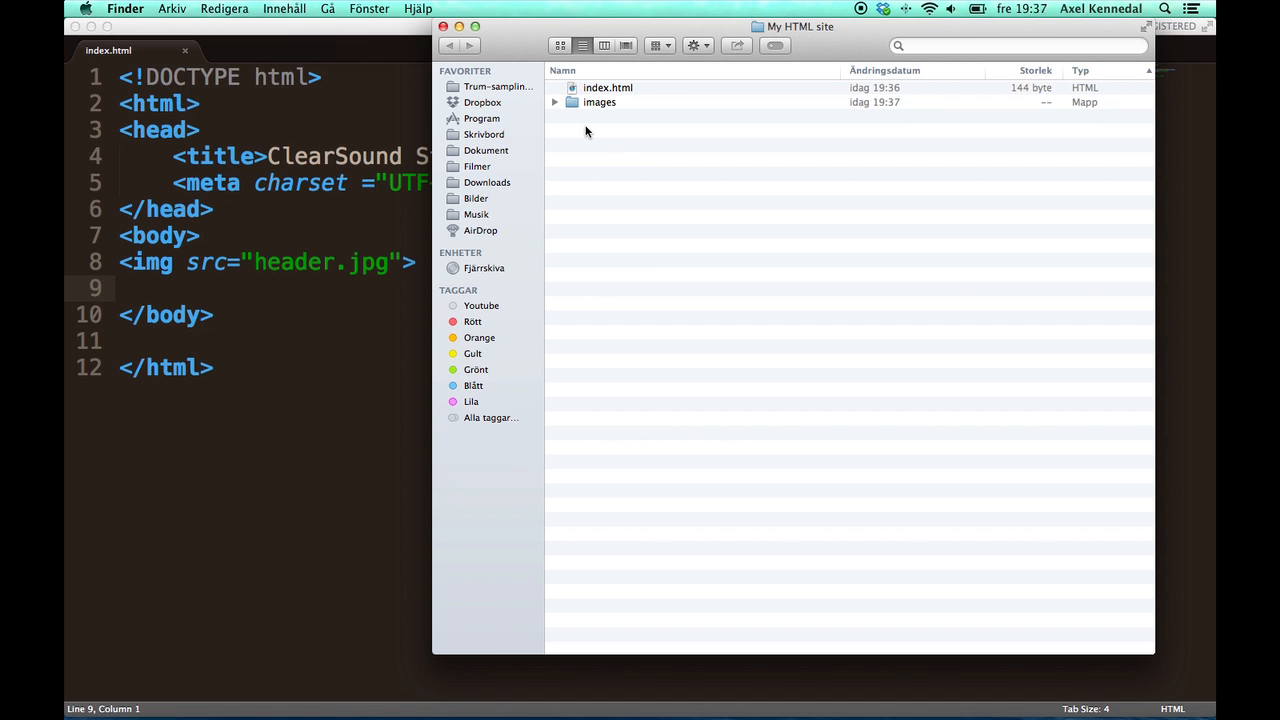
left_click(554, 102)
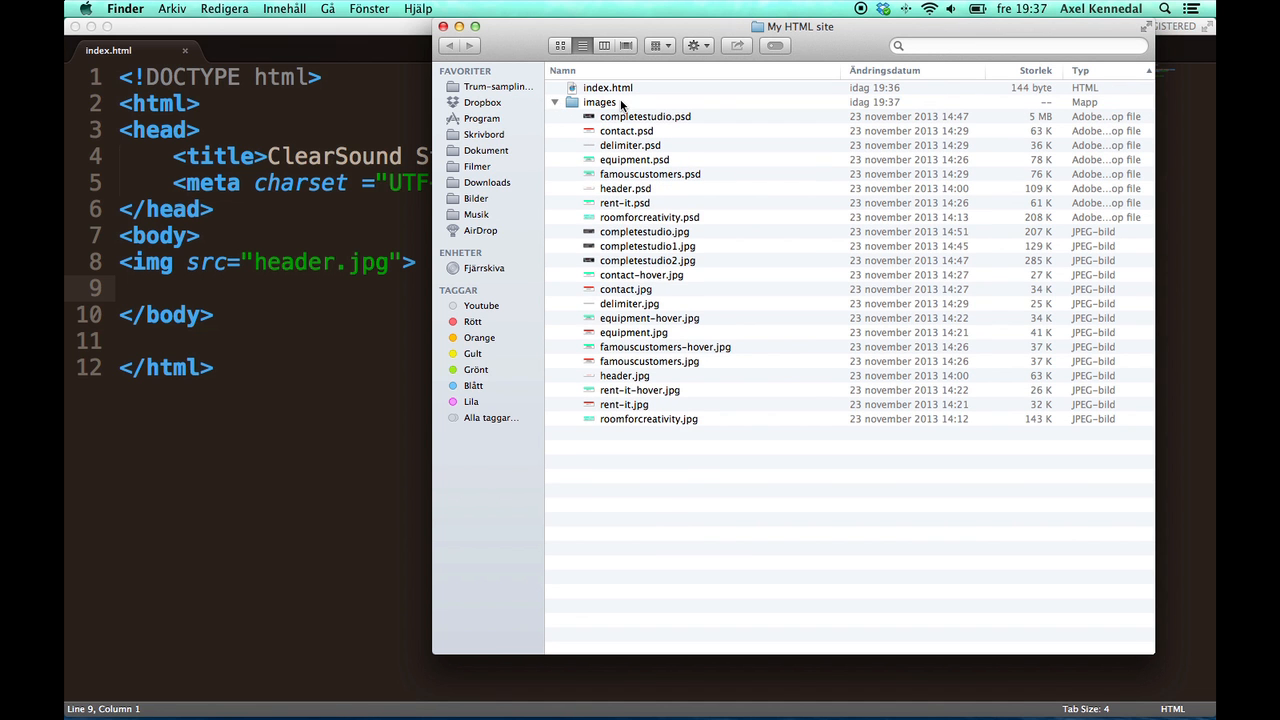
left_click(600, 102)
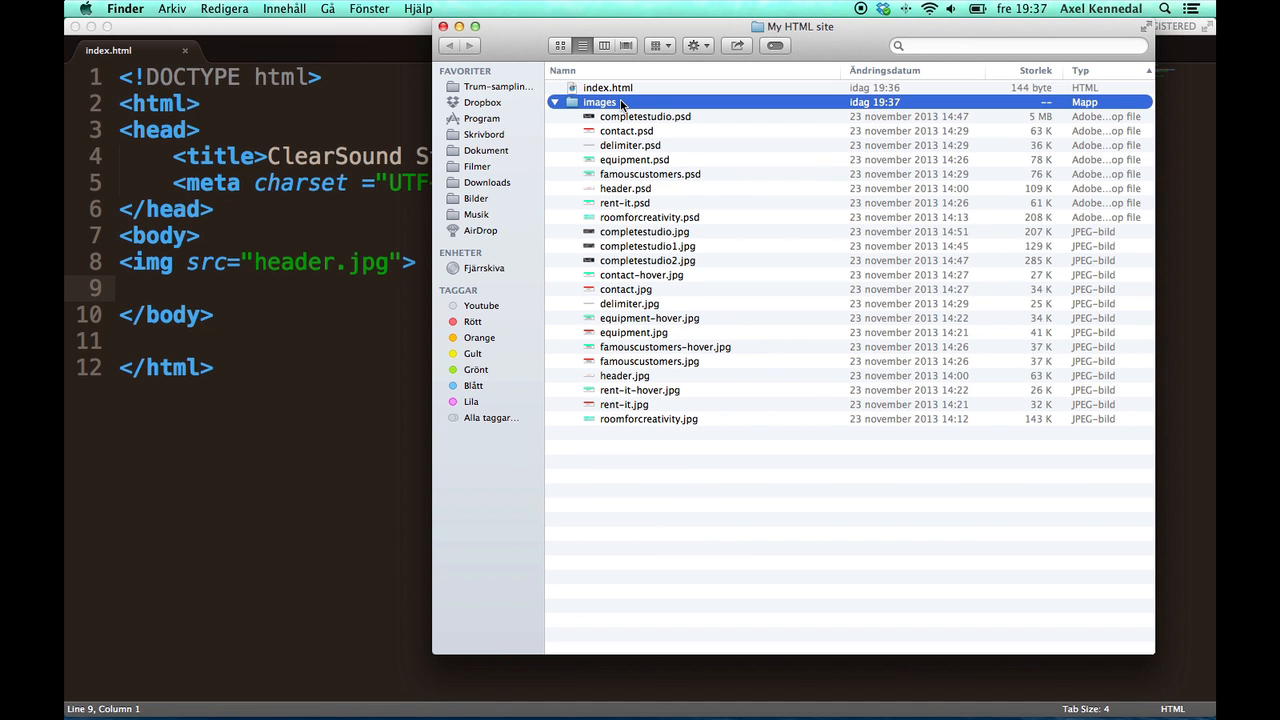
left_click(624, 375)
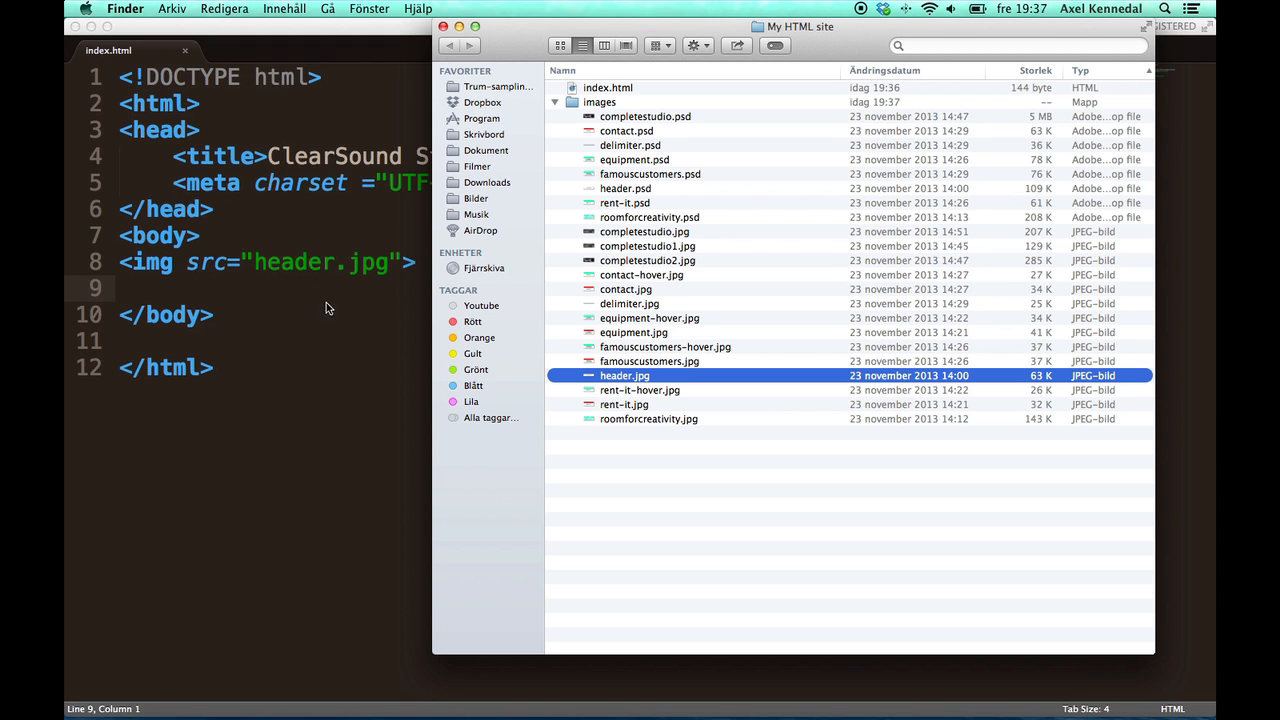
mouse_move(257, 272)
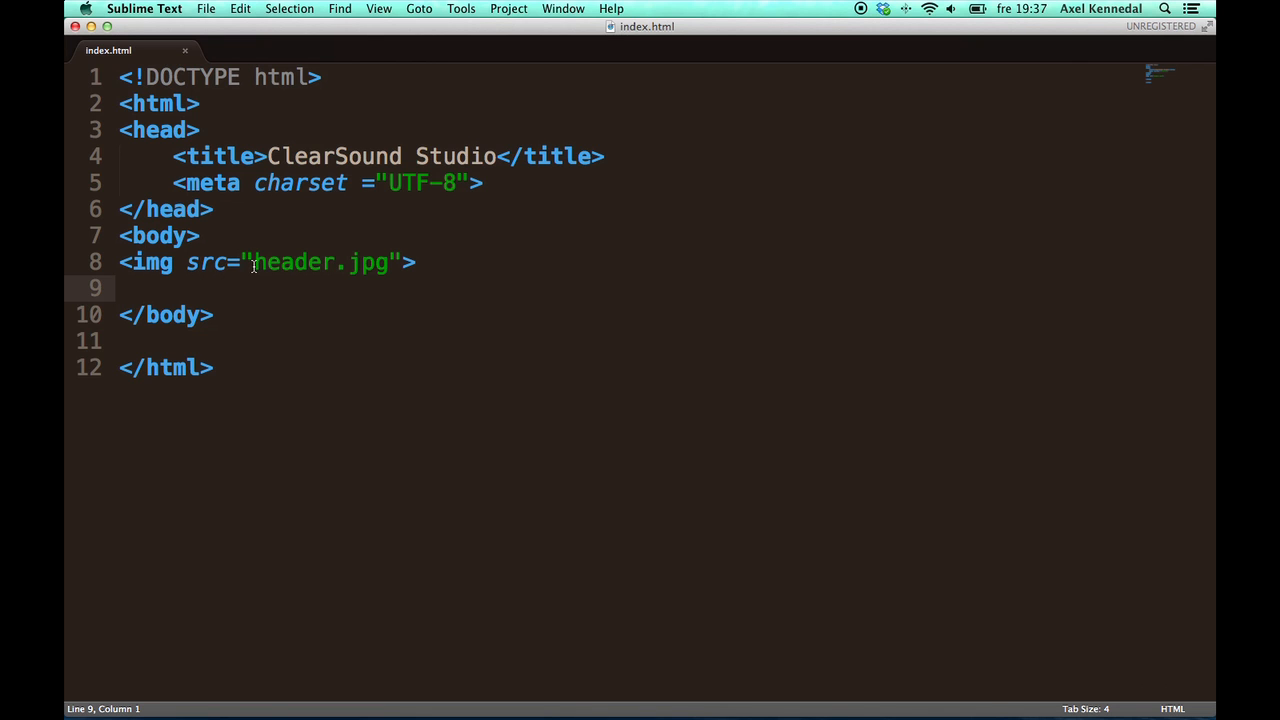
Step: Try an images/ prefix on the header.jpg path, then select it for removal
type("images")
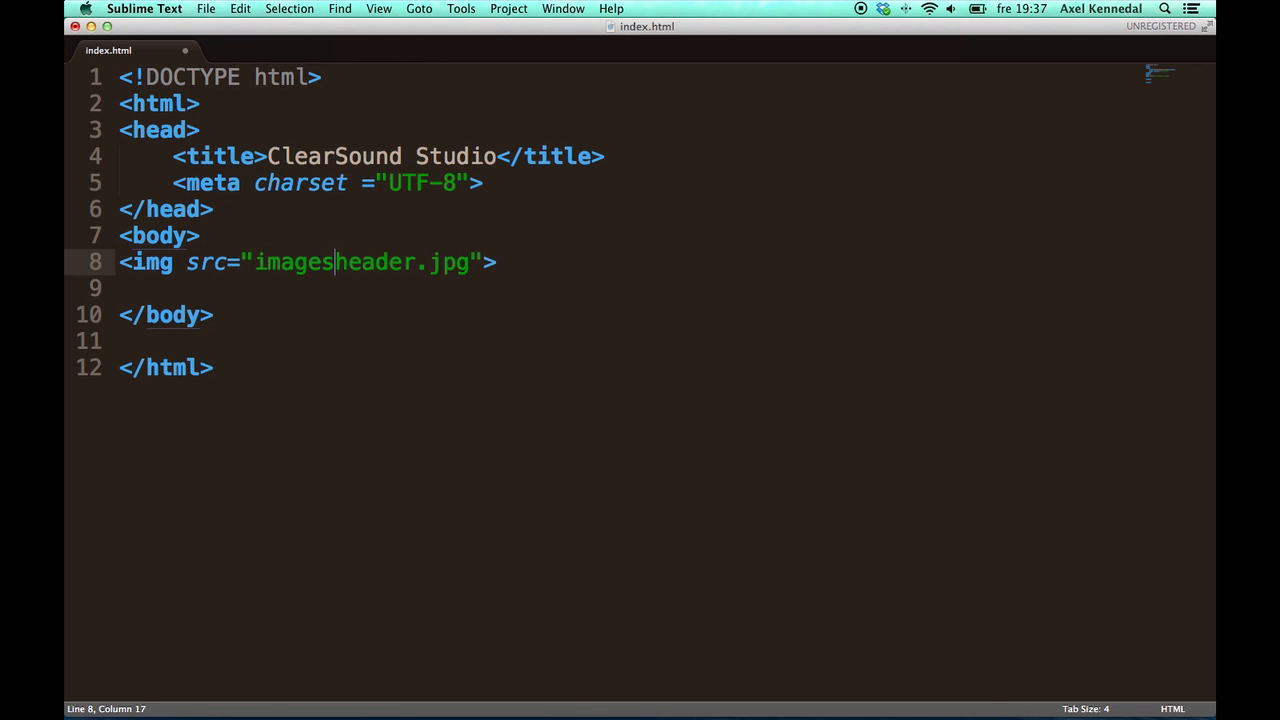
type("/")
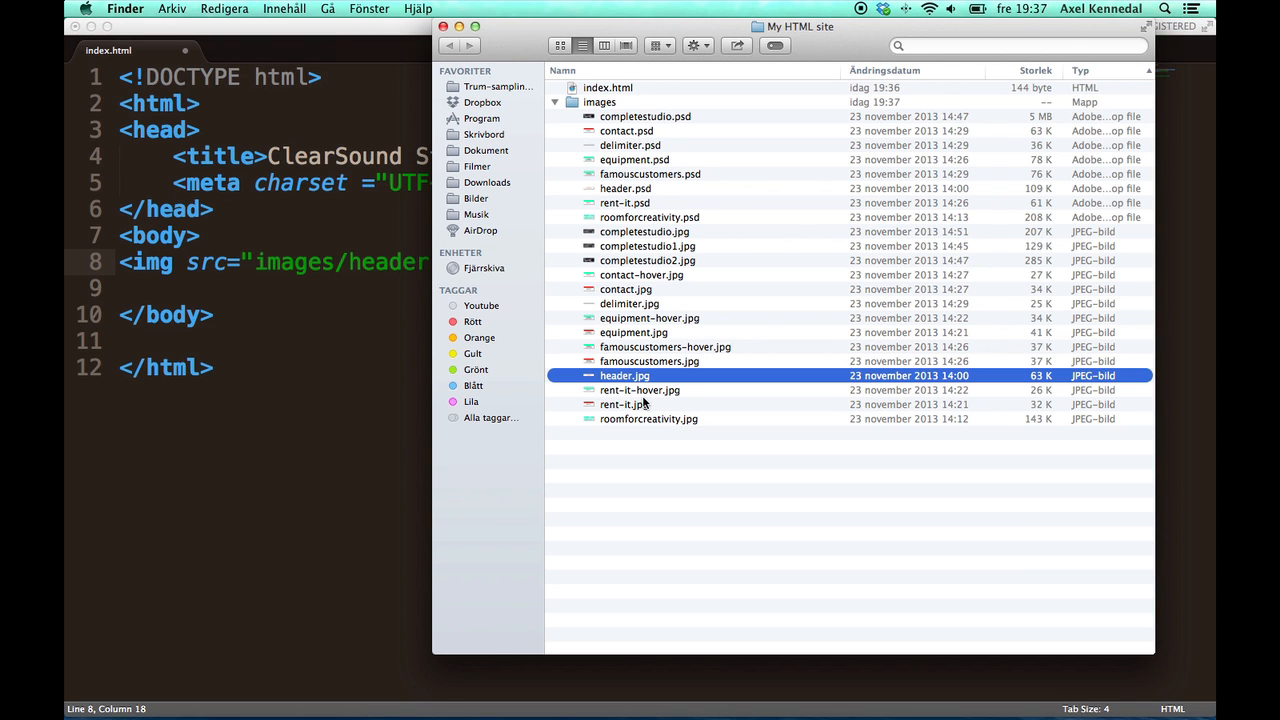
left_click(555, 102)
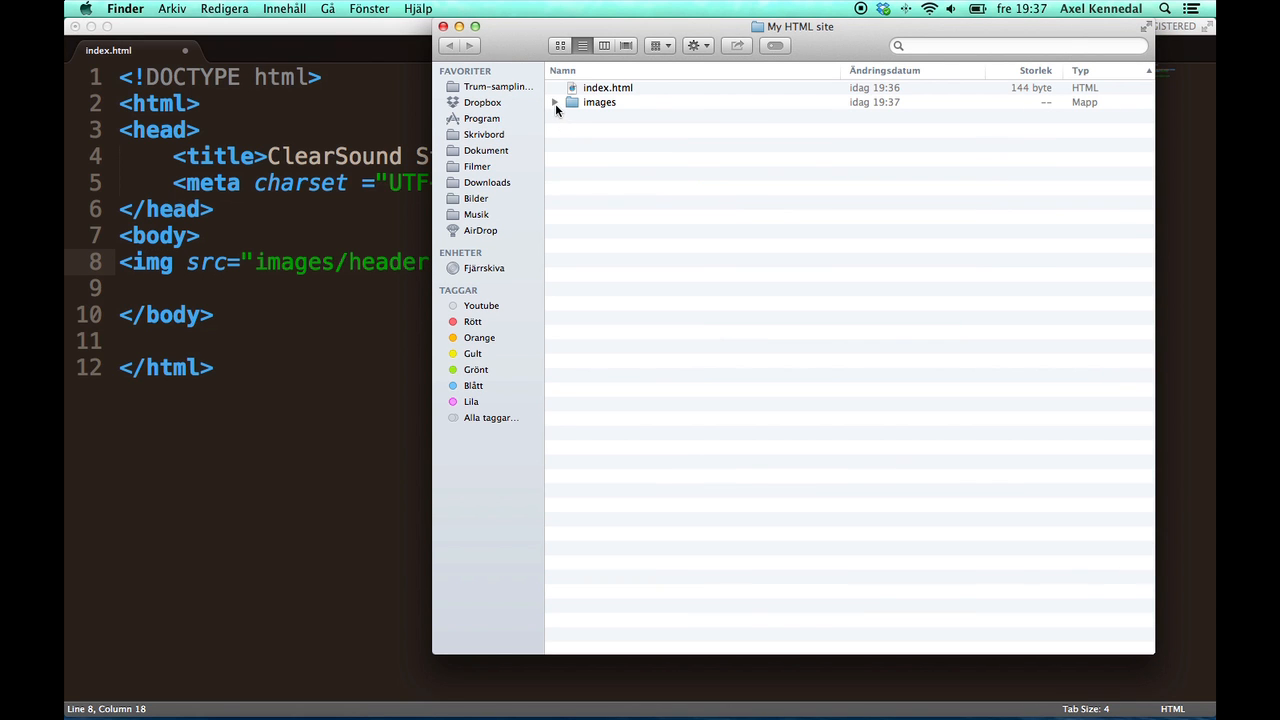
left_click(608, 87)
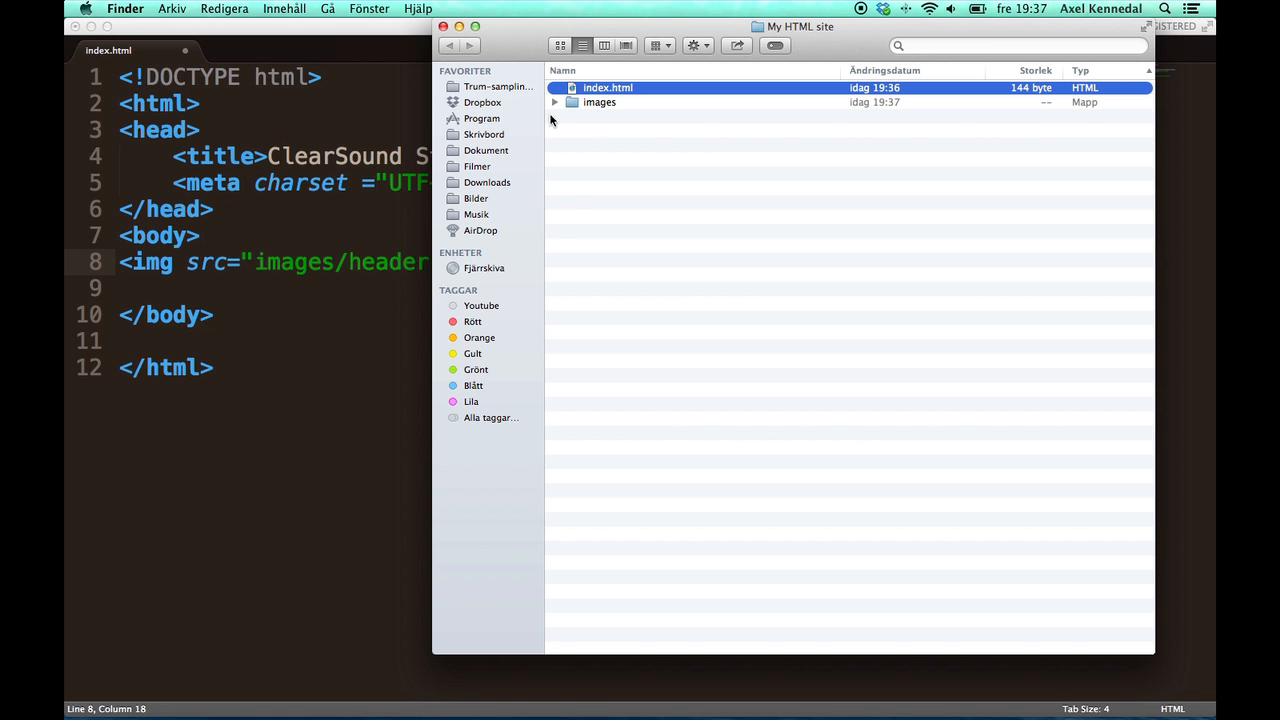
left_click(554, 102)
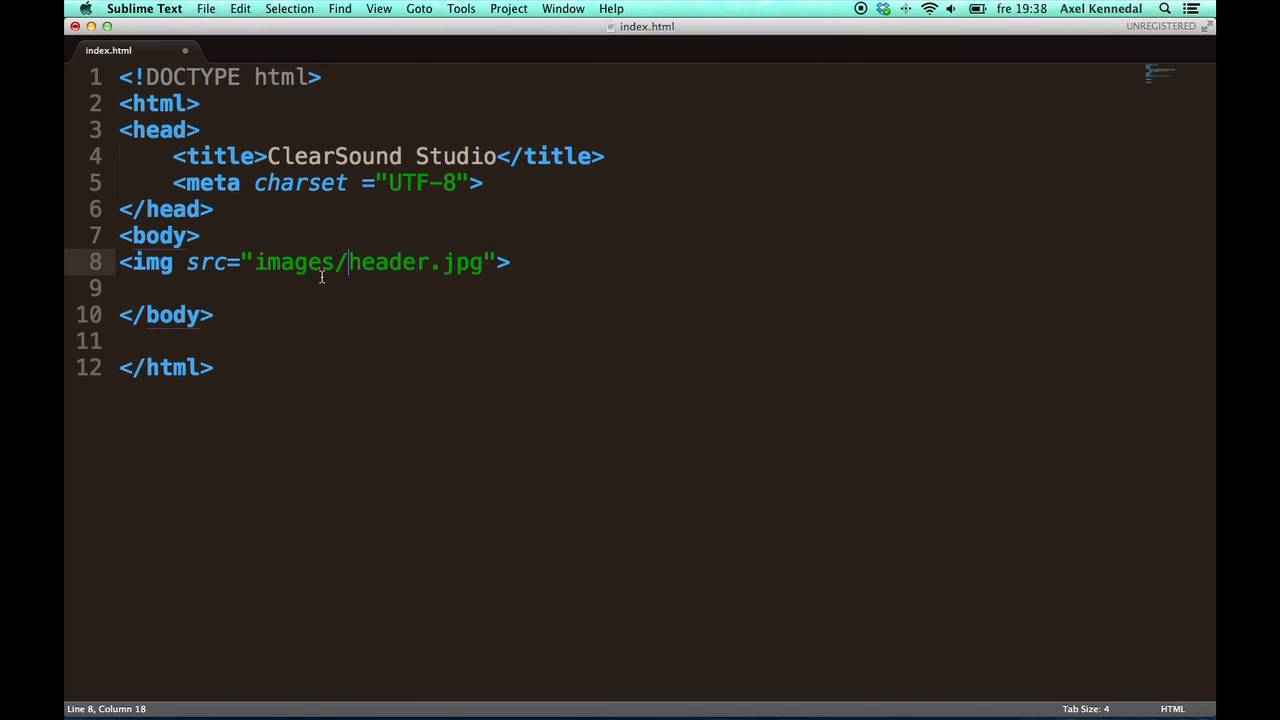
double_click(295, 262)
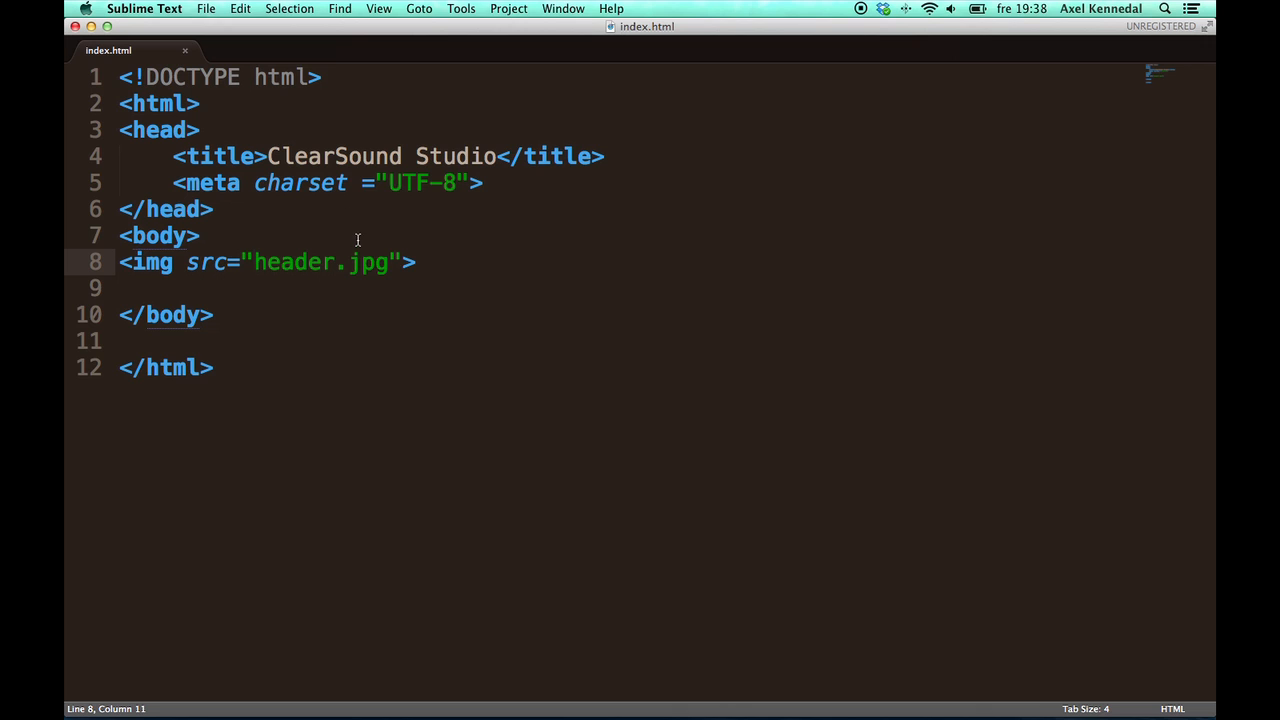
Step: Set src to images/header.jpg and add alt 'ClearSound Studio - the central music studio for everyone'
type("images/")
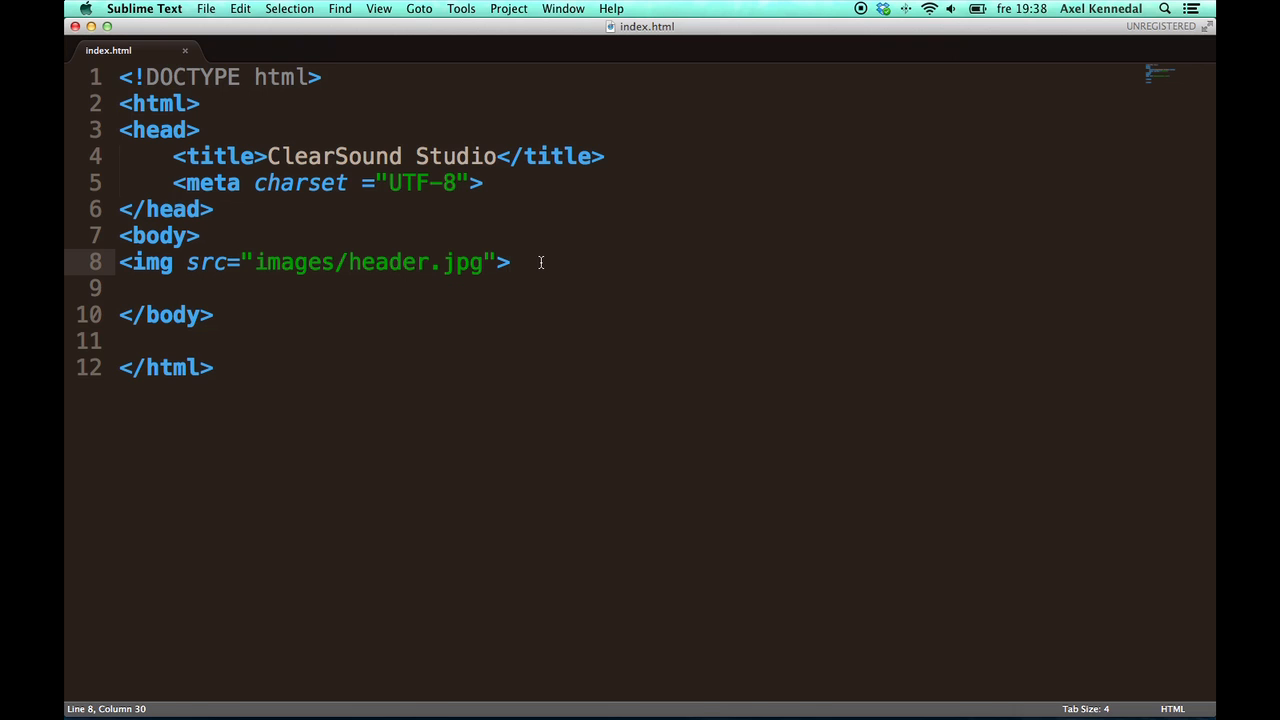
mouse_move(474, 262)
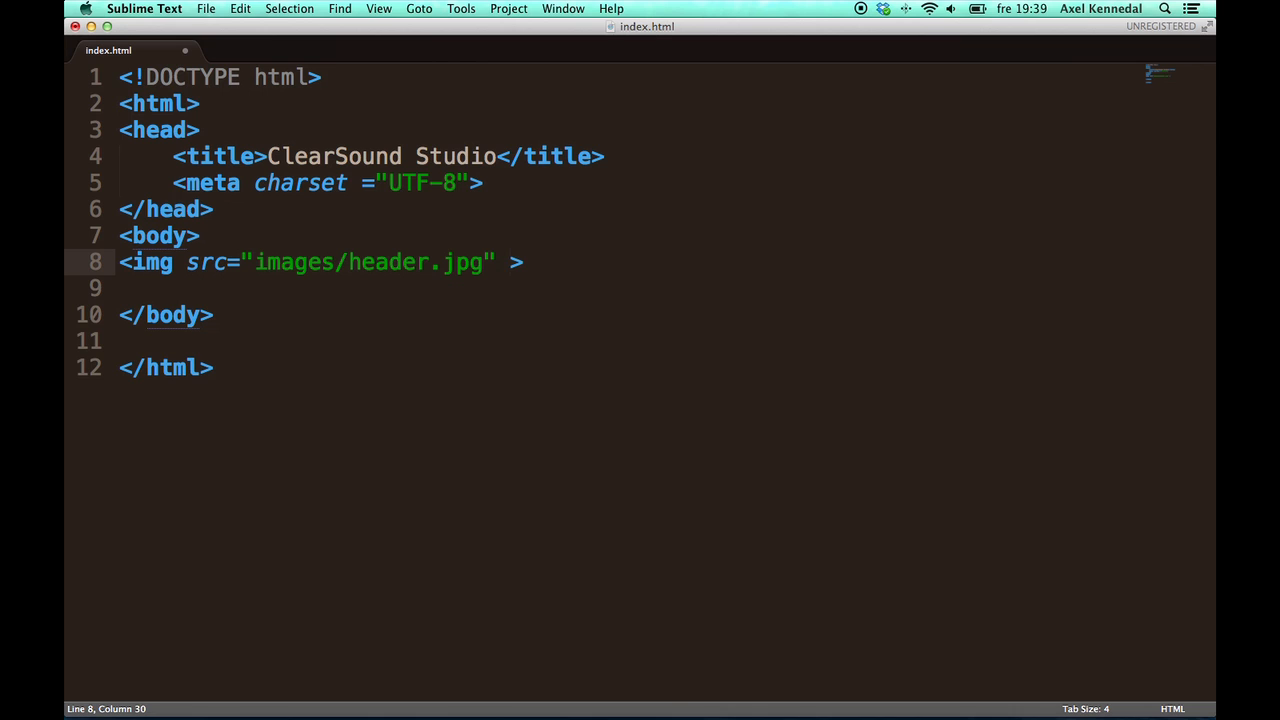
mouse_move(505, 276)
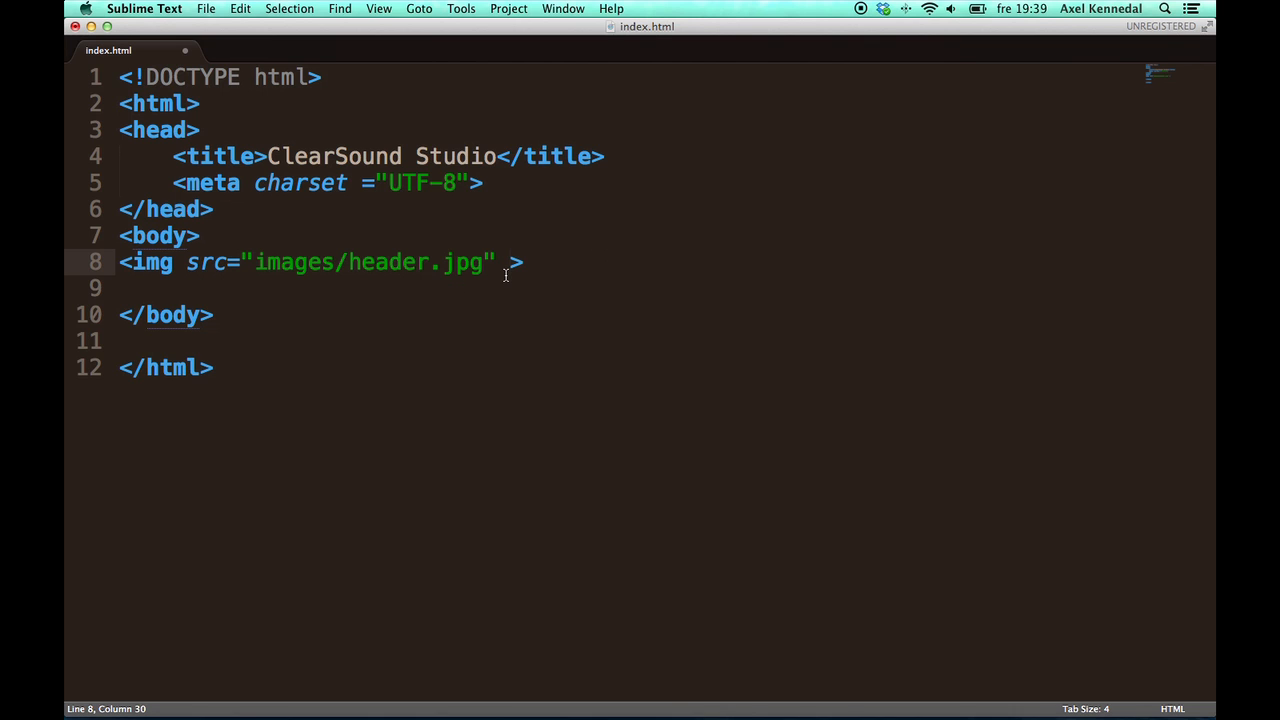
type("alt")
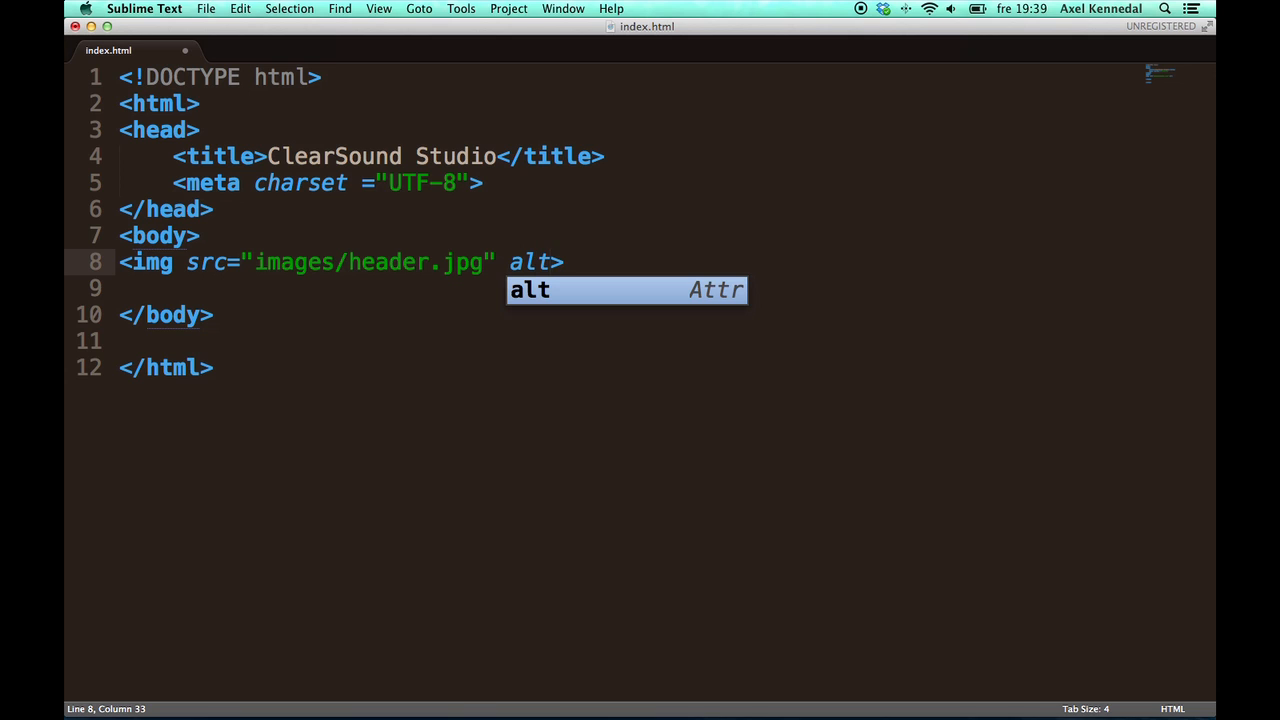
key("tab")
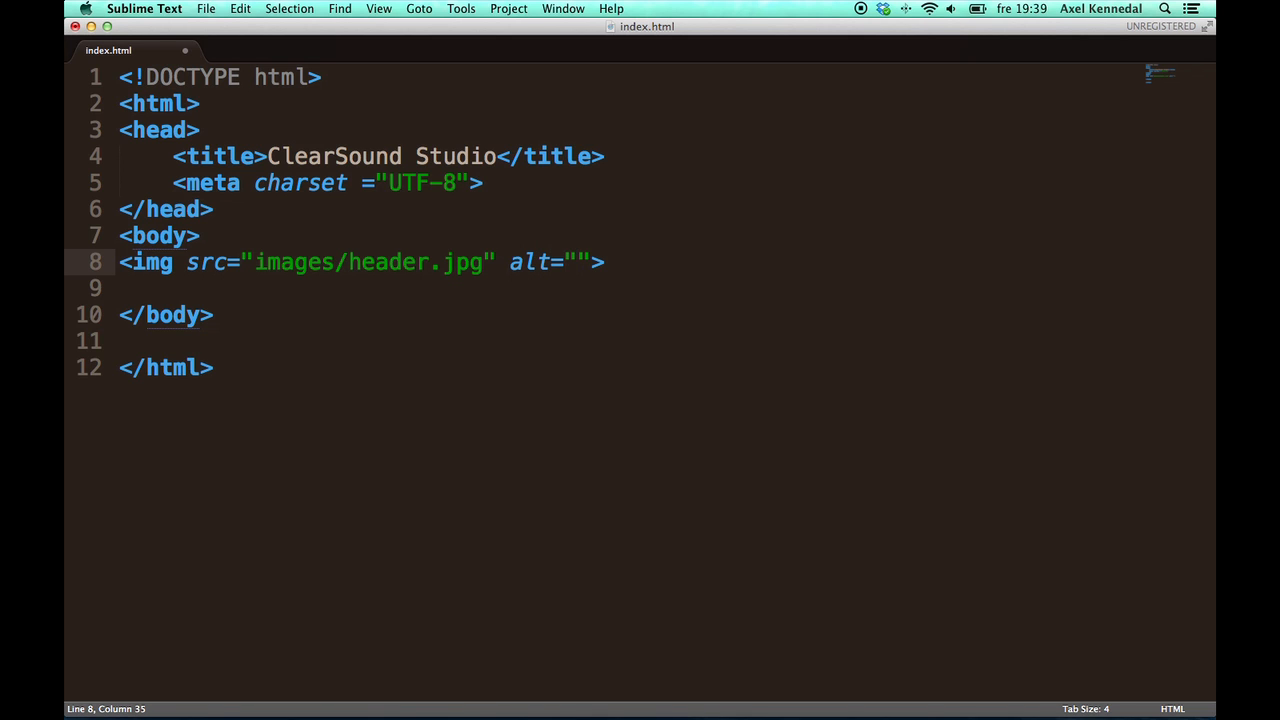
type("Clearso")
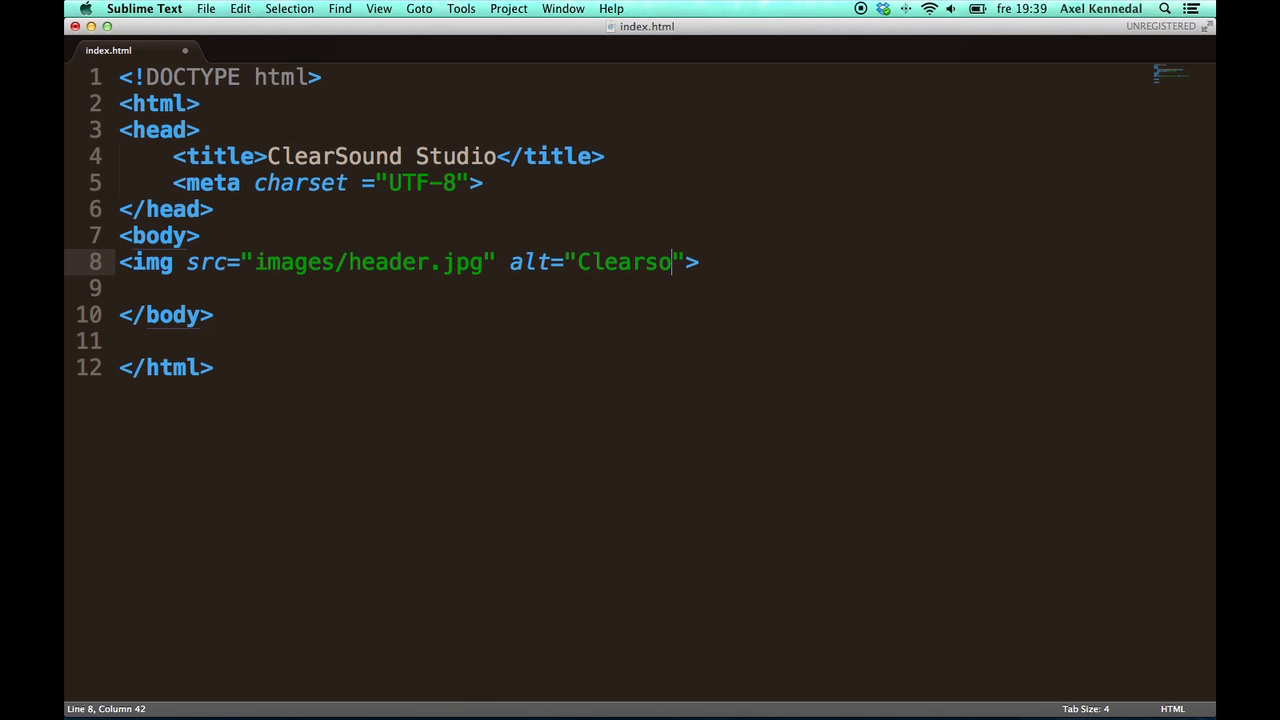
type("und Studio -")
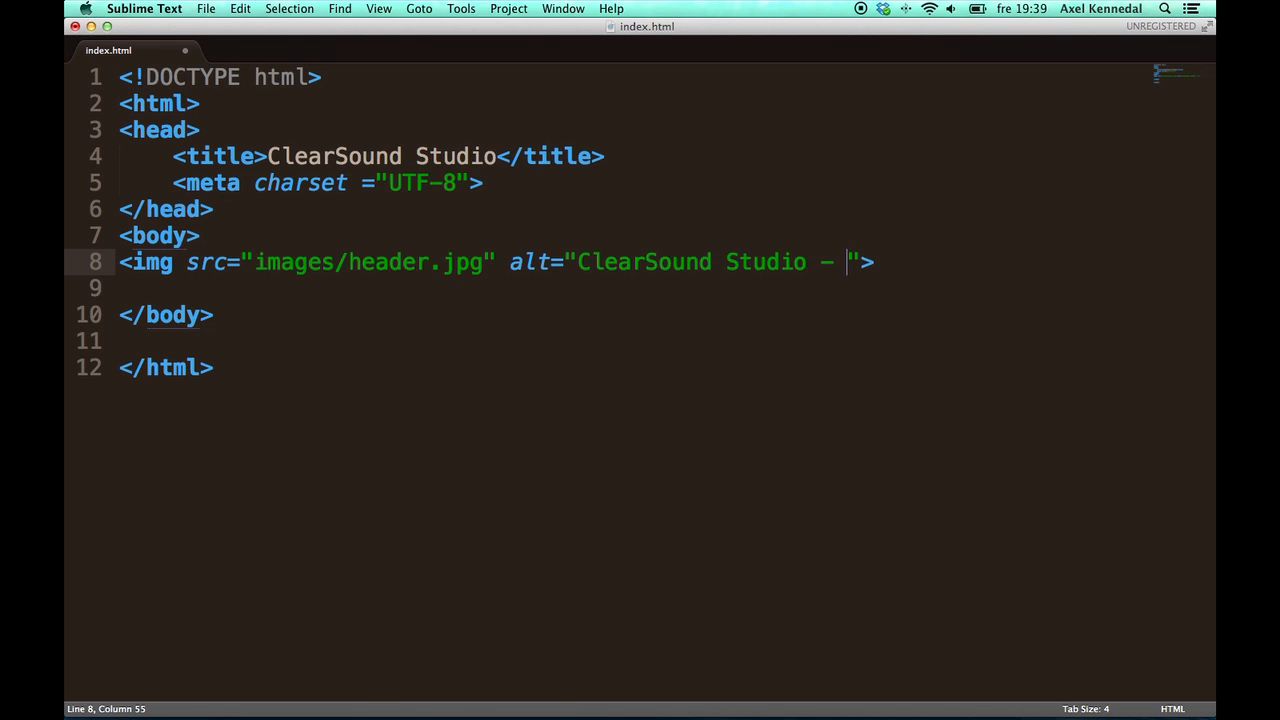
type("the central music s")
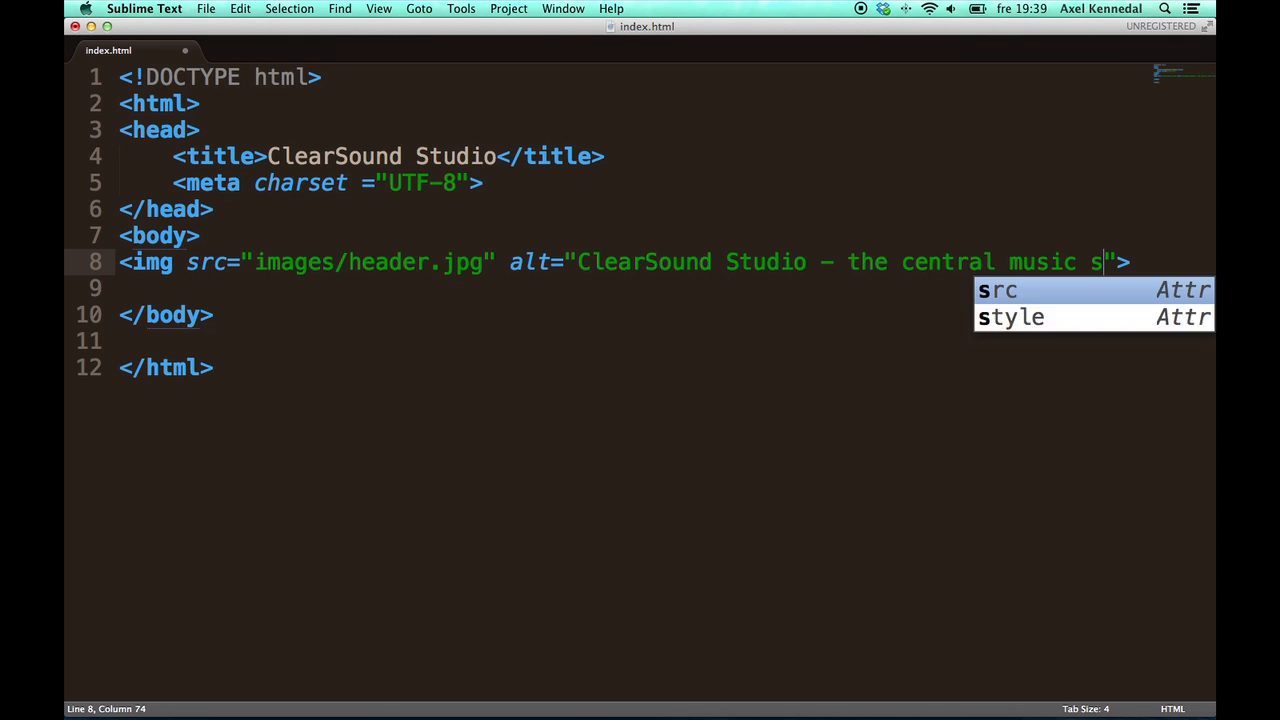
type("tudio fio")
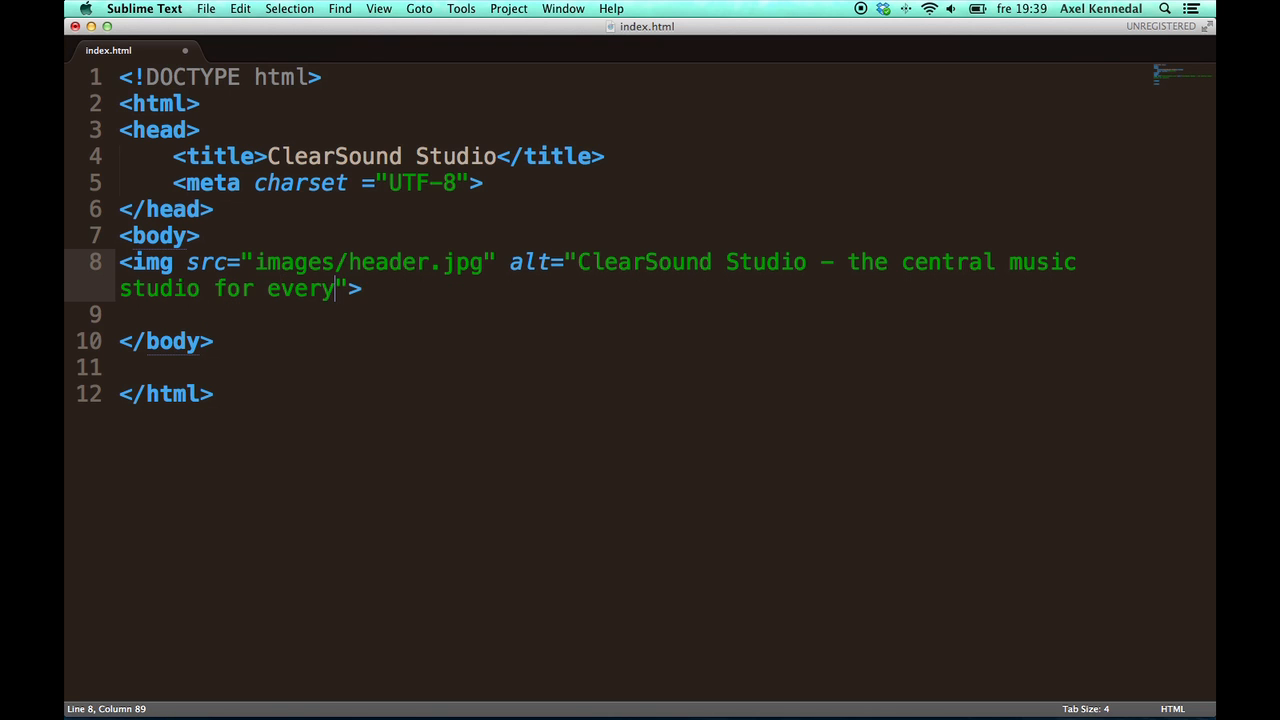
type("one")
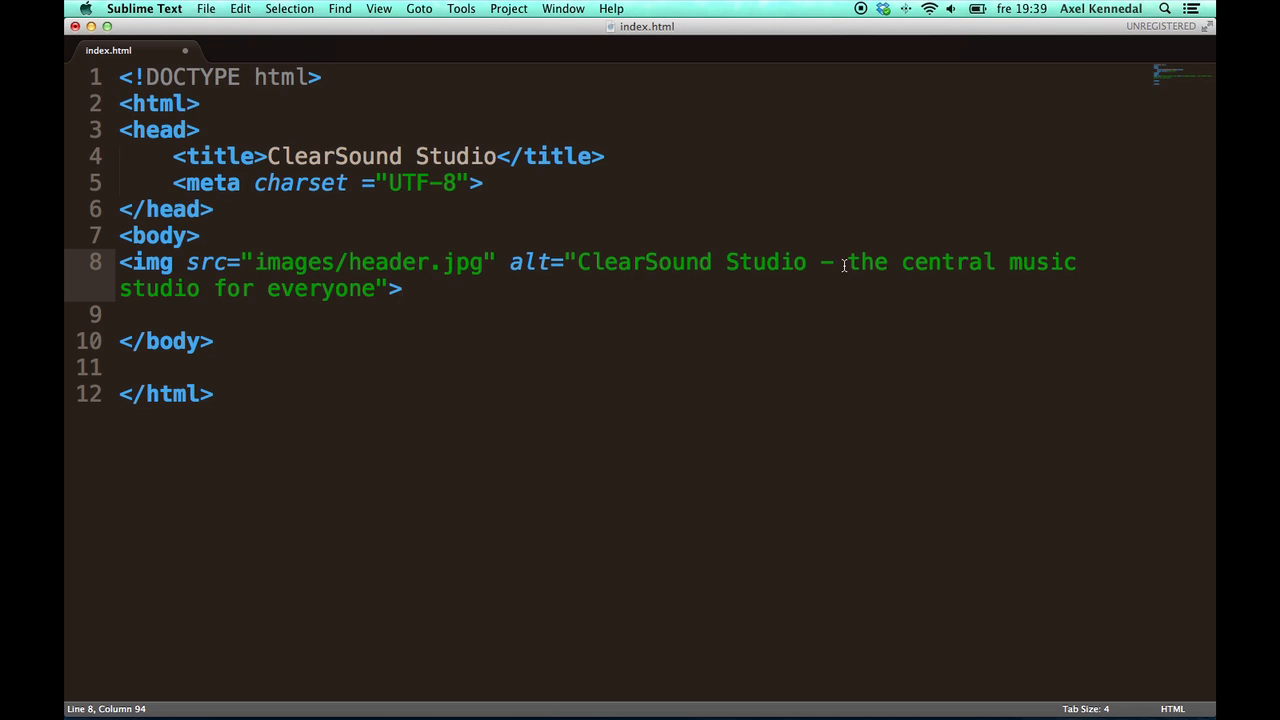
left_click_drag(840, 262, 394, 299)
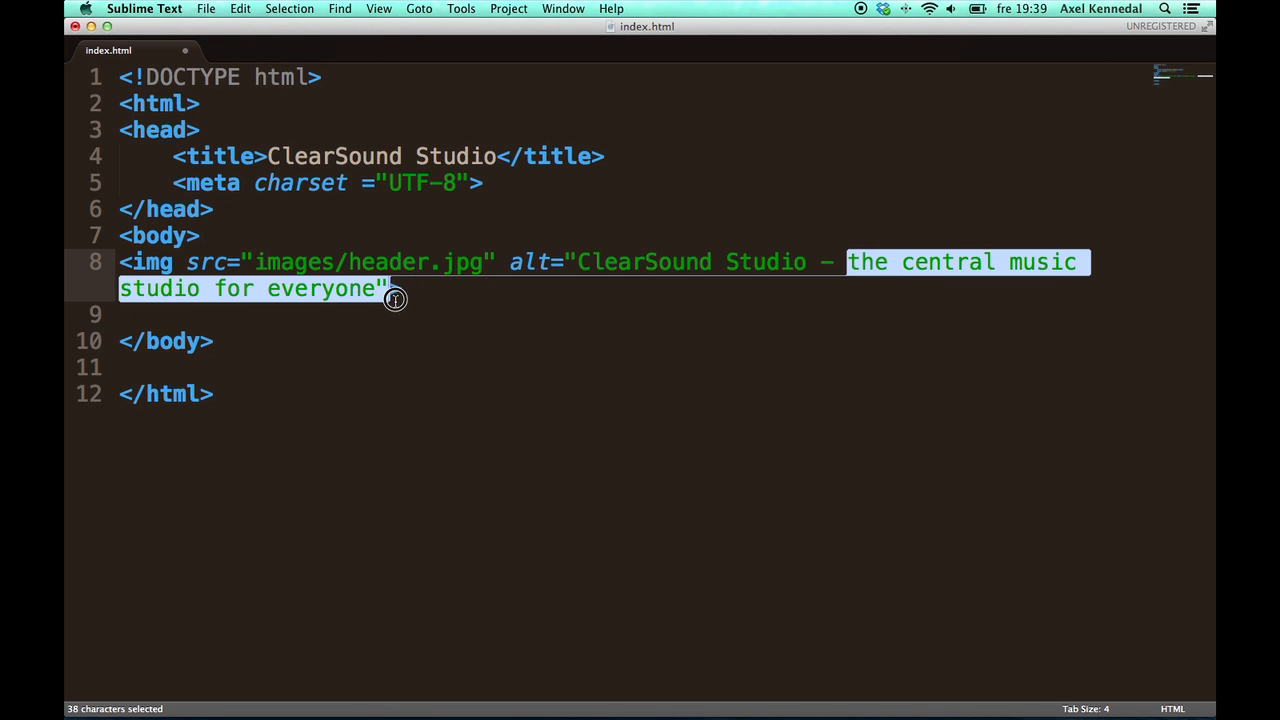
left_click(398, 289)
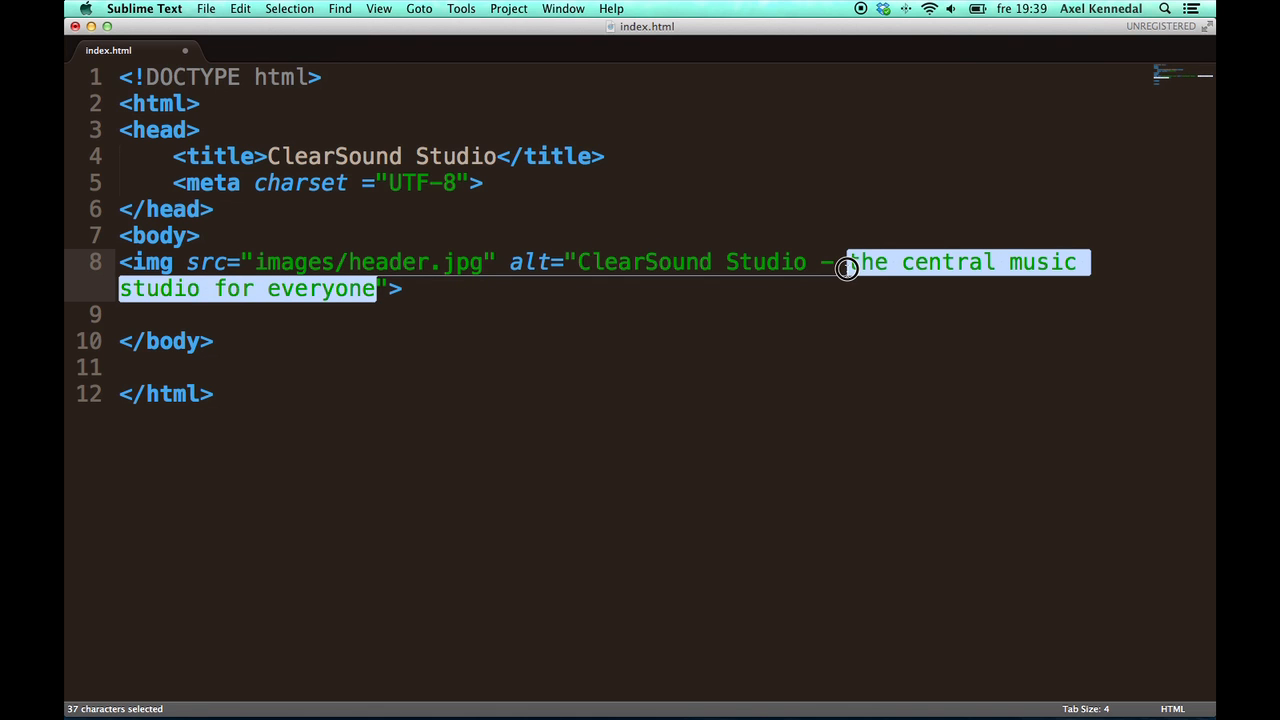
mouse_move(674, 295)
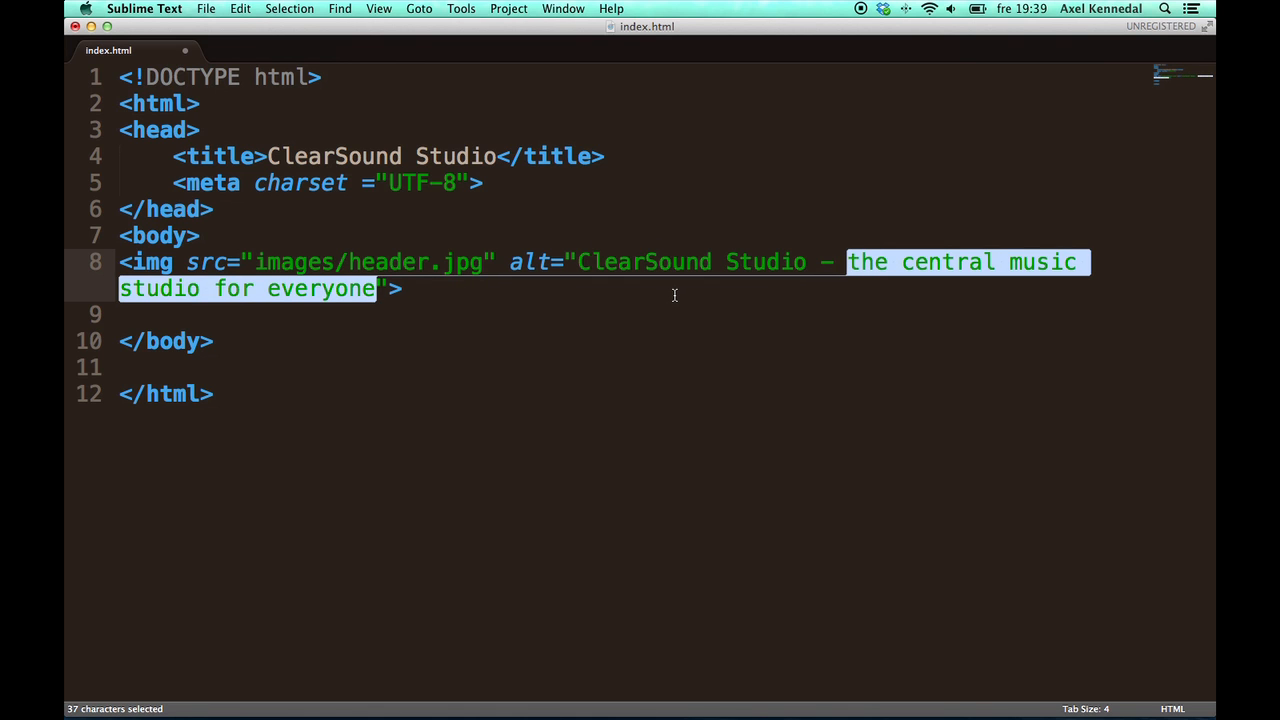
left_click(404, 288)
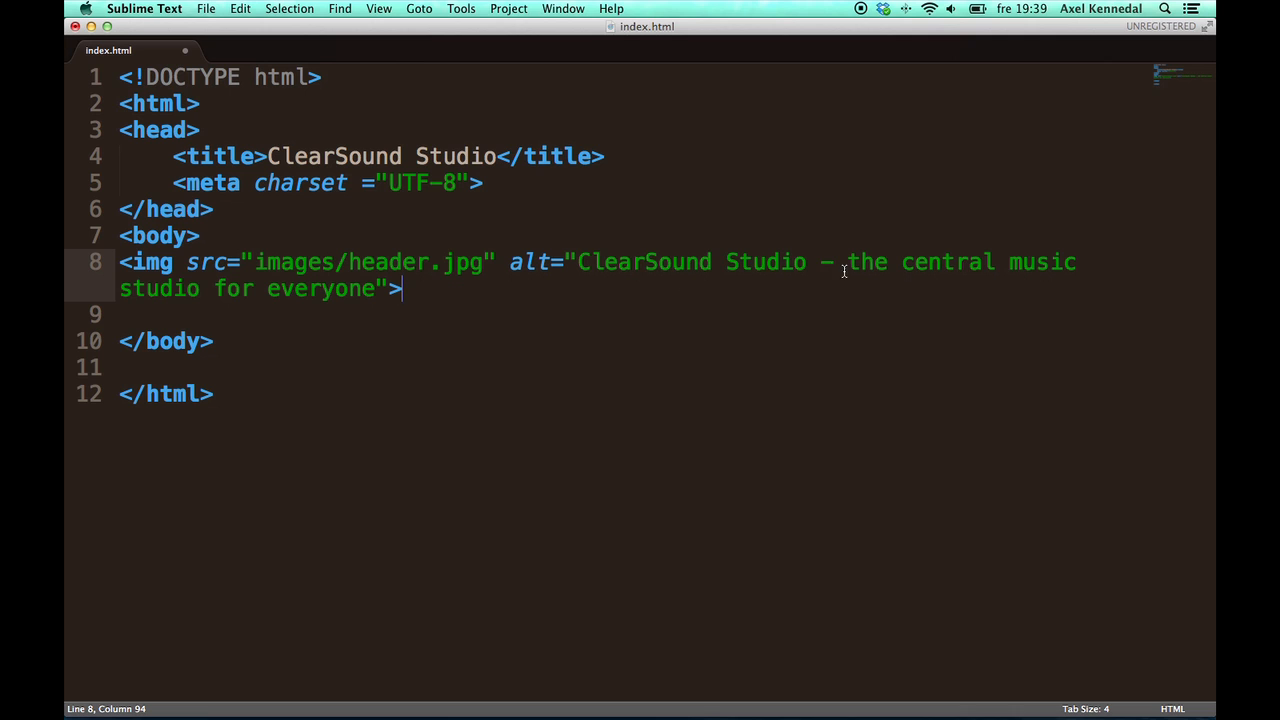
left_click_drag(847, 262, 1035, 262)
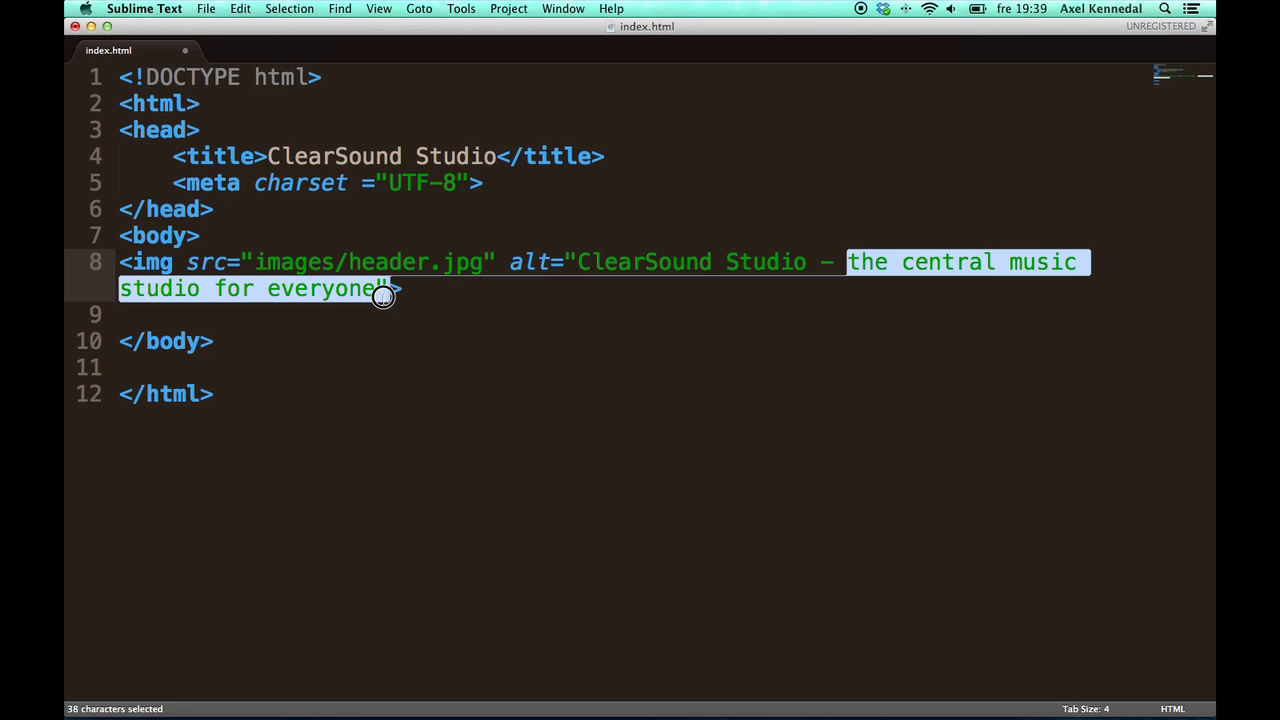
left_click(403, 289)
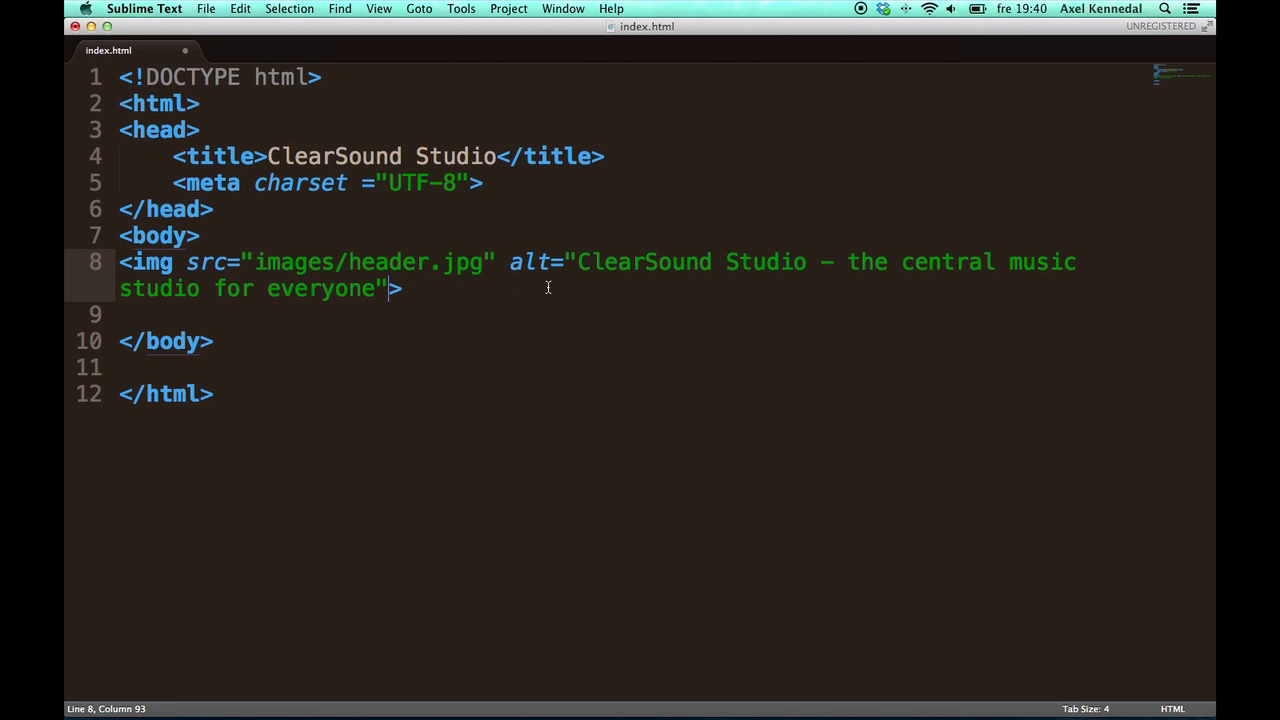
mouse_move(770, 276)
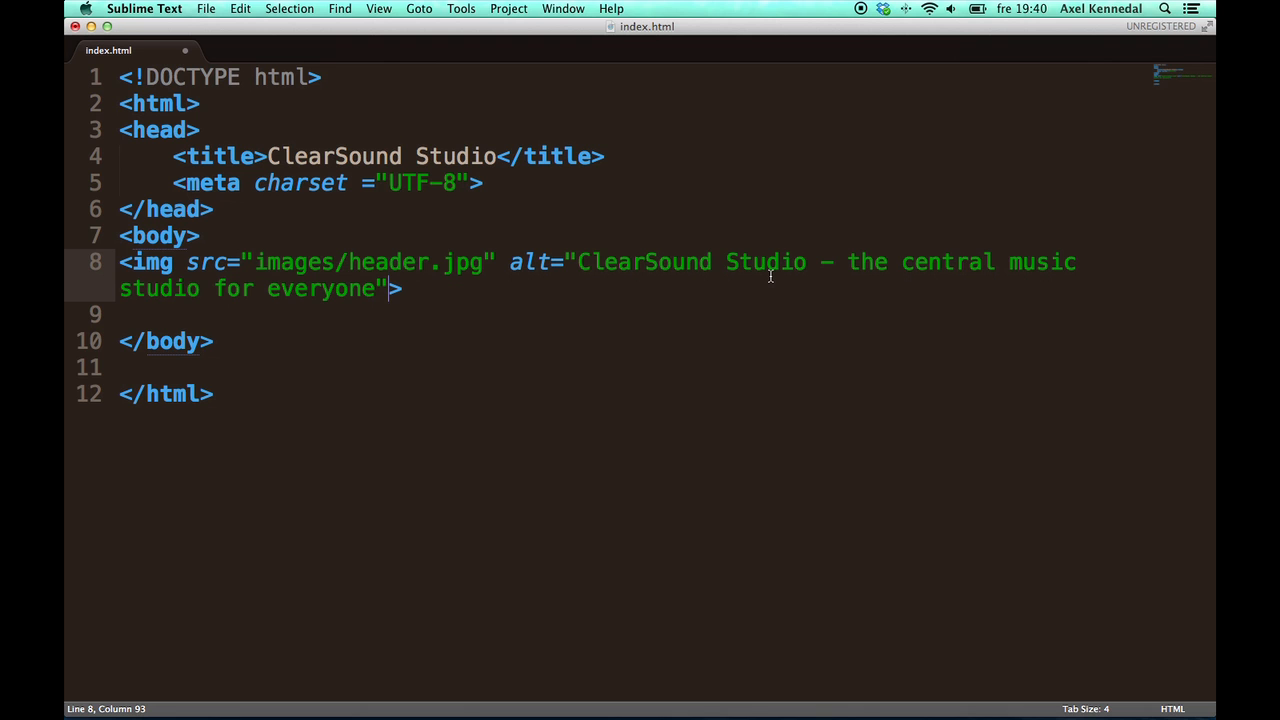
type("<img src=\"images/equipment.jpg\">")
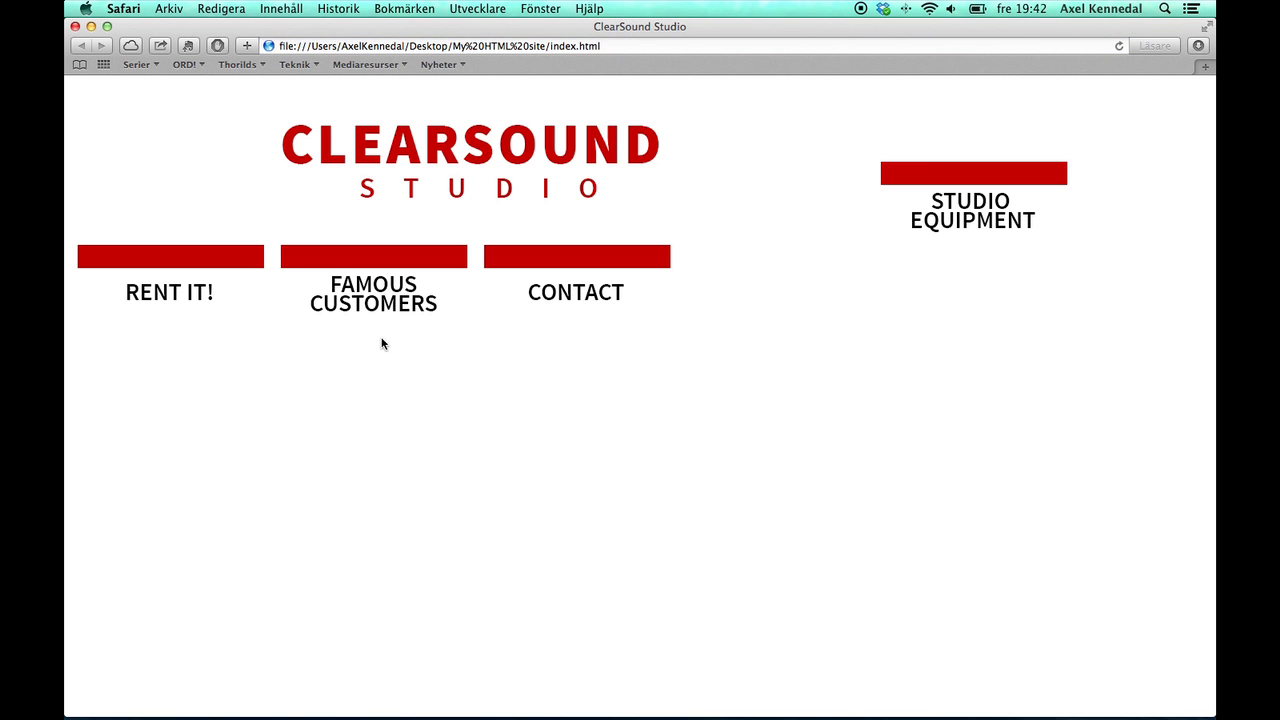
mouse_move(897, 212)
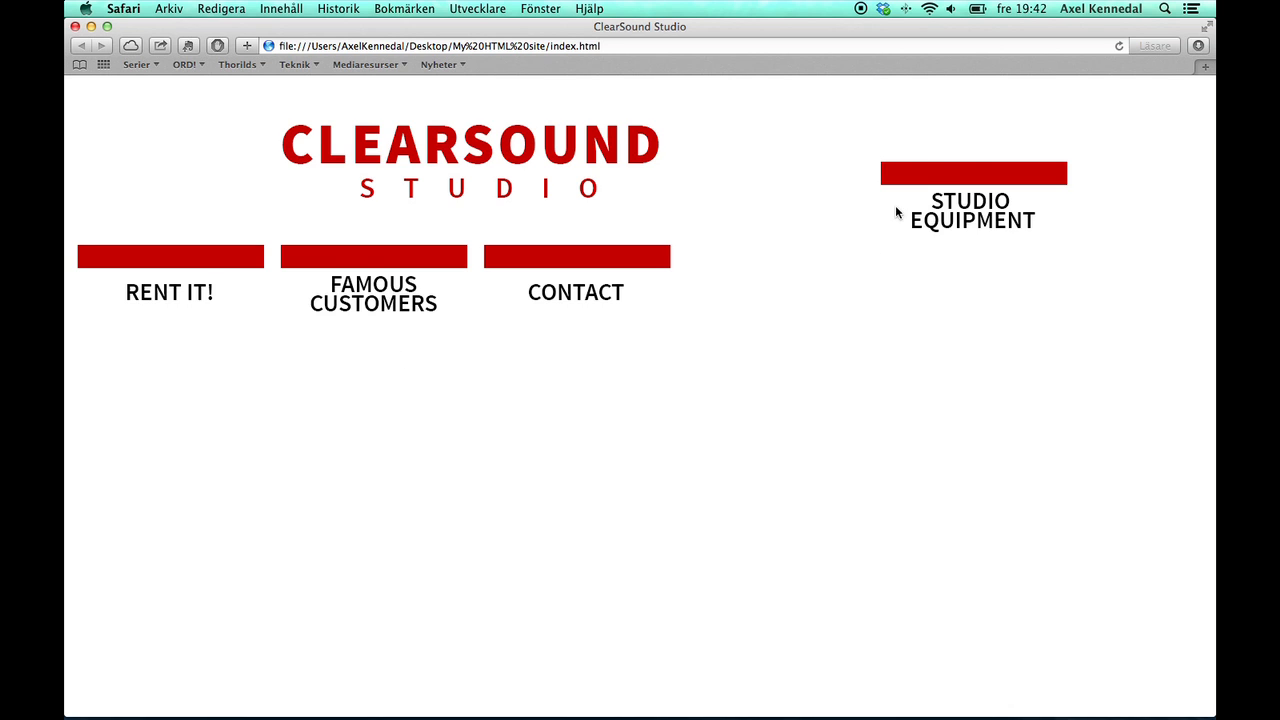
mouse_move(835, 219)
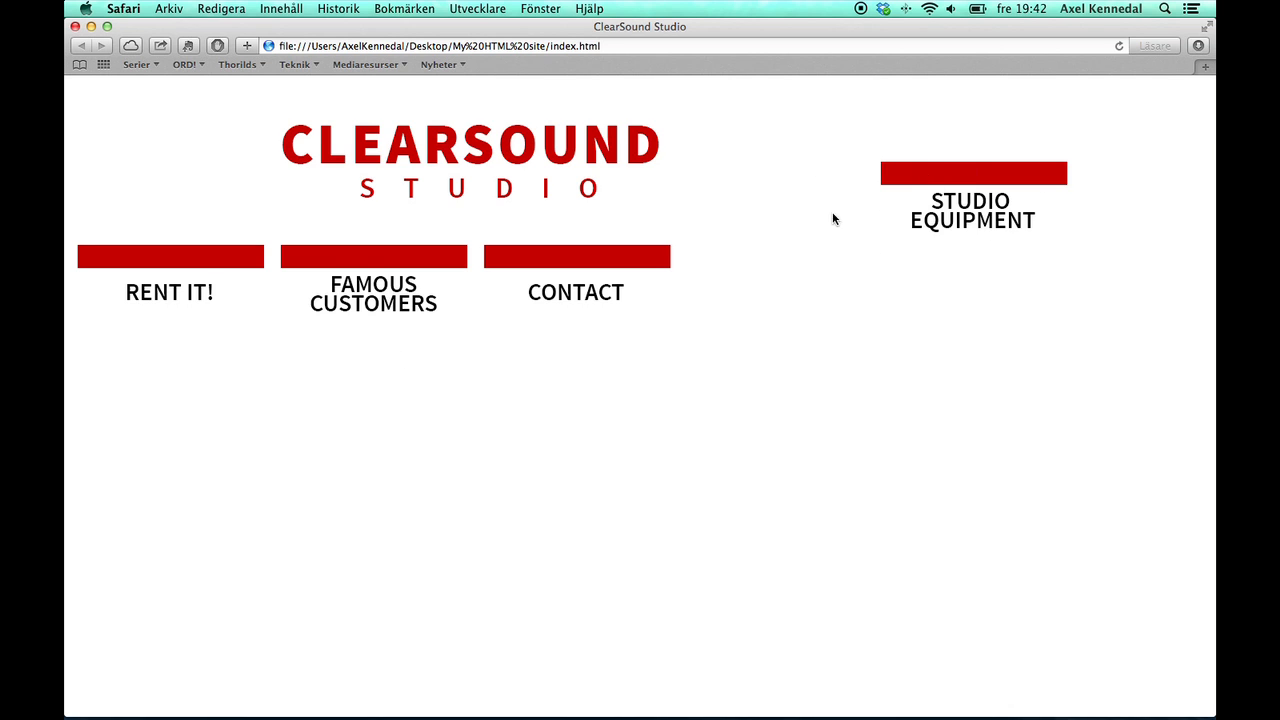
mouse_move(763, 278)
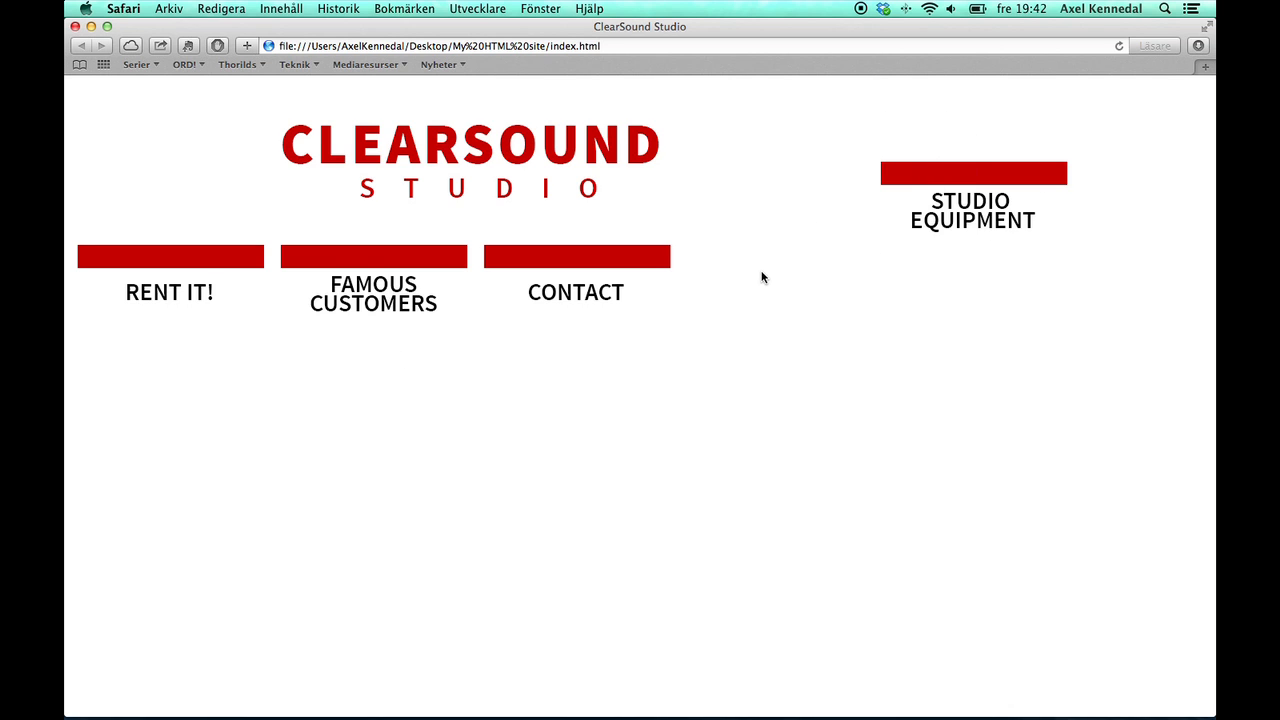
mouse_move(307, 296)
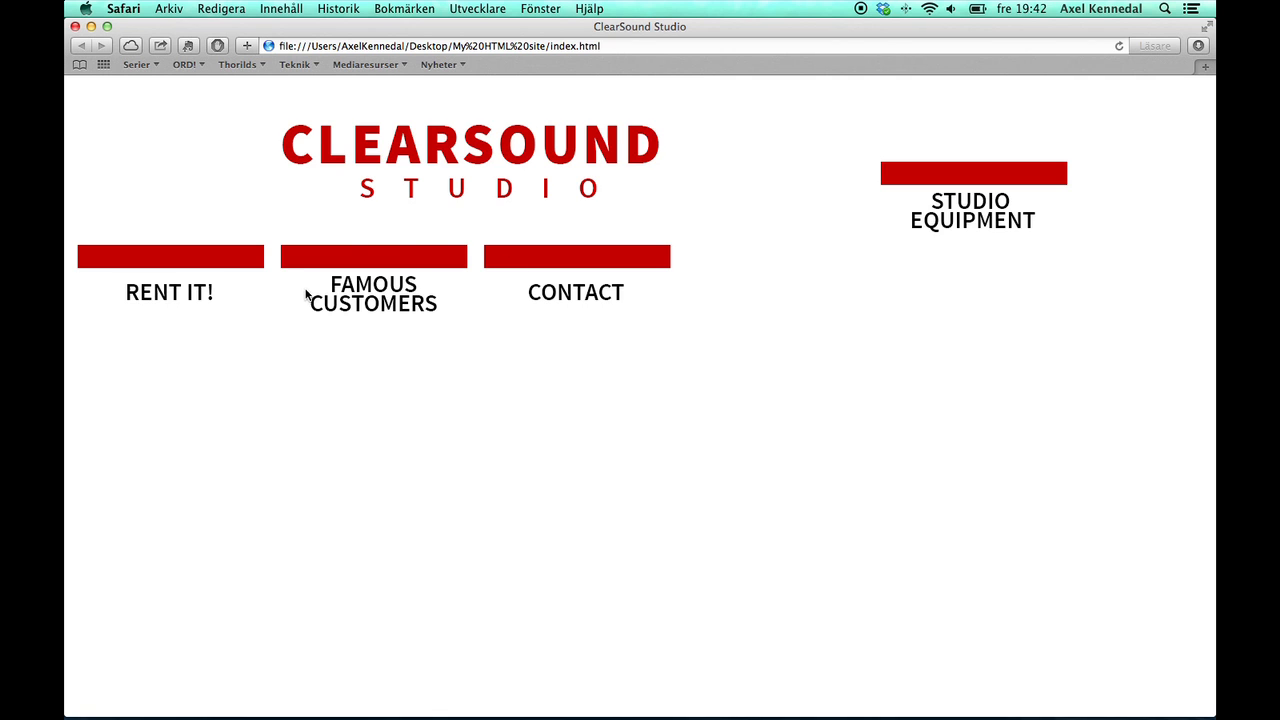
mouse_move(630, 290)
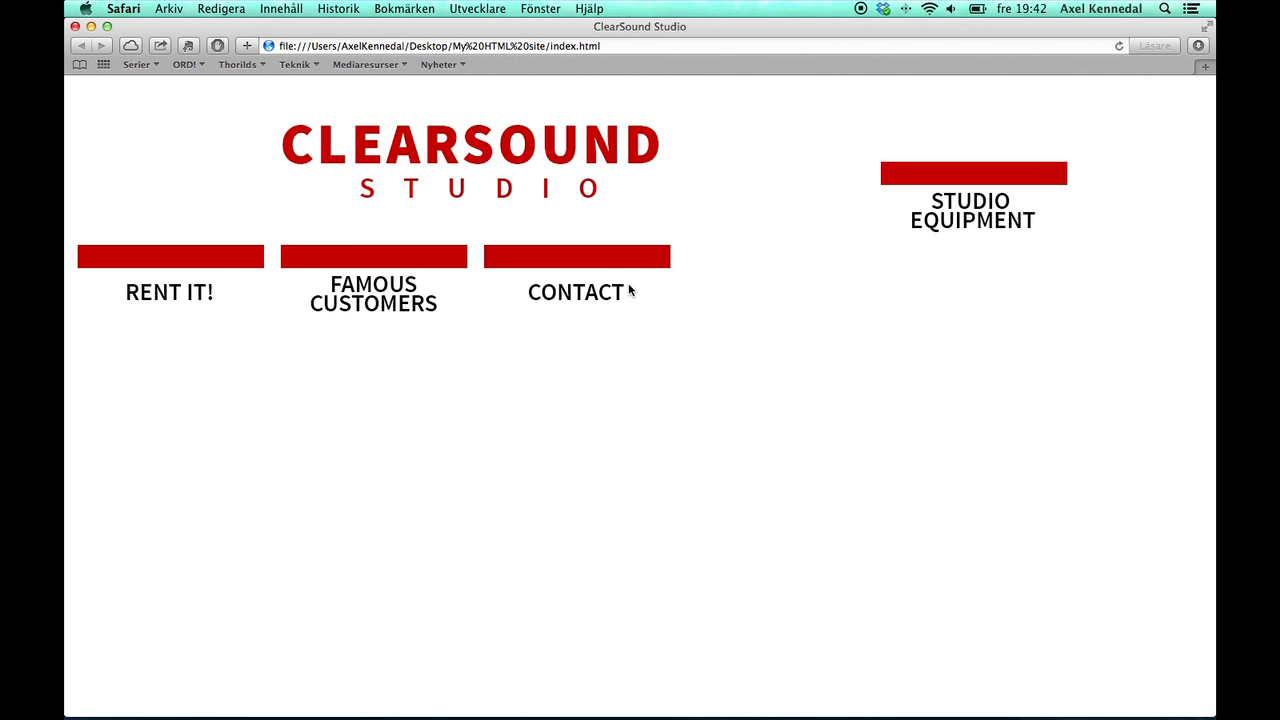
mouse_move(713, 354)
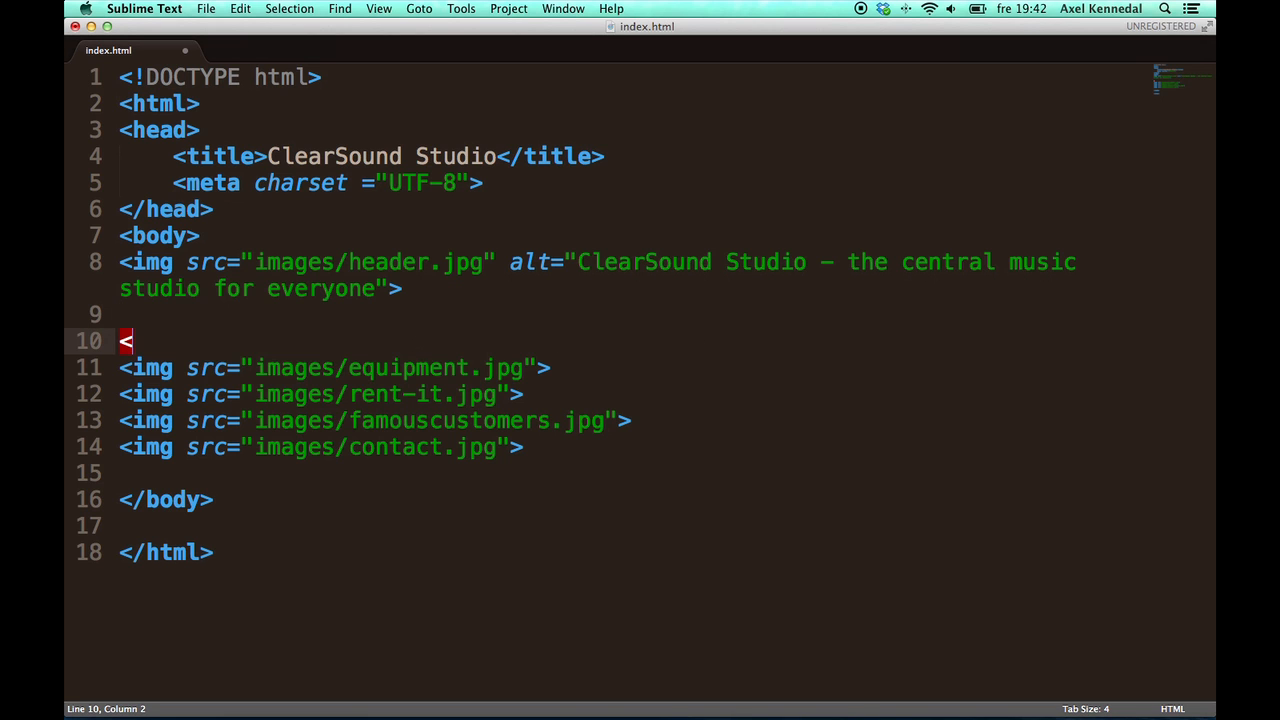
Step: Type <div> above and </div> below the four menu img lines
type("di")
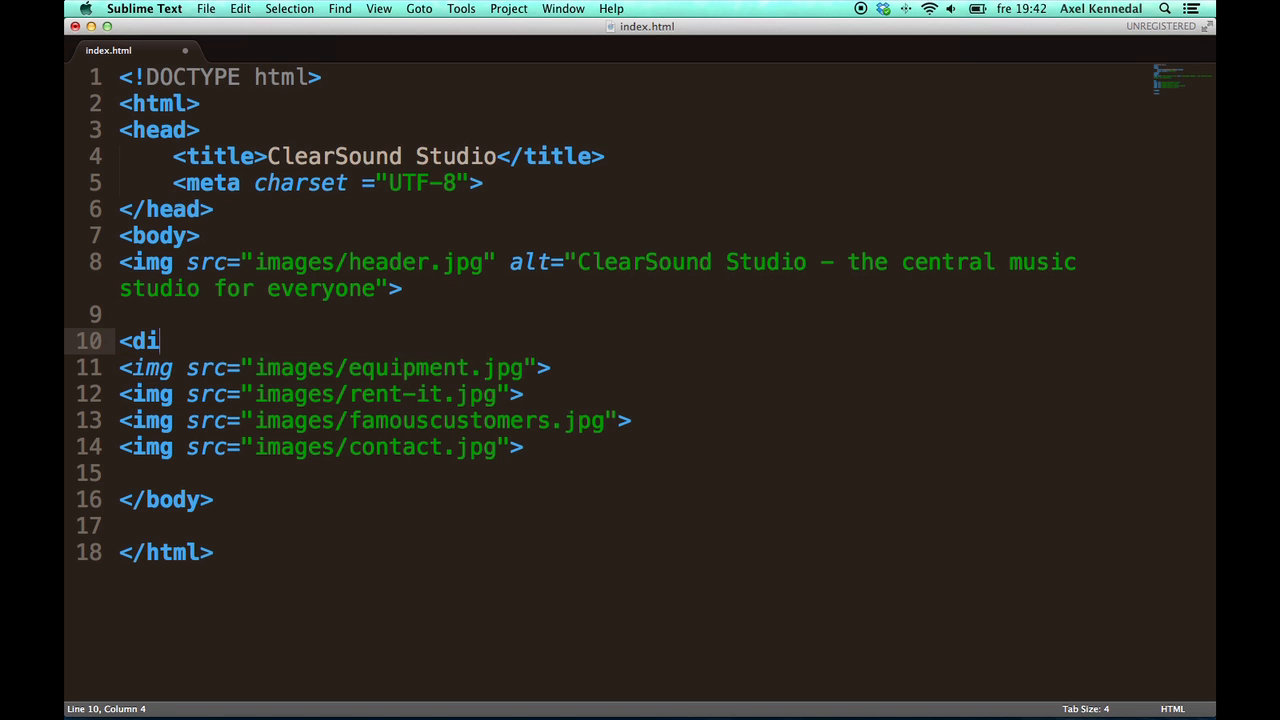
type("v>")
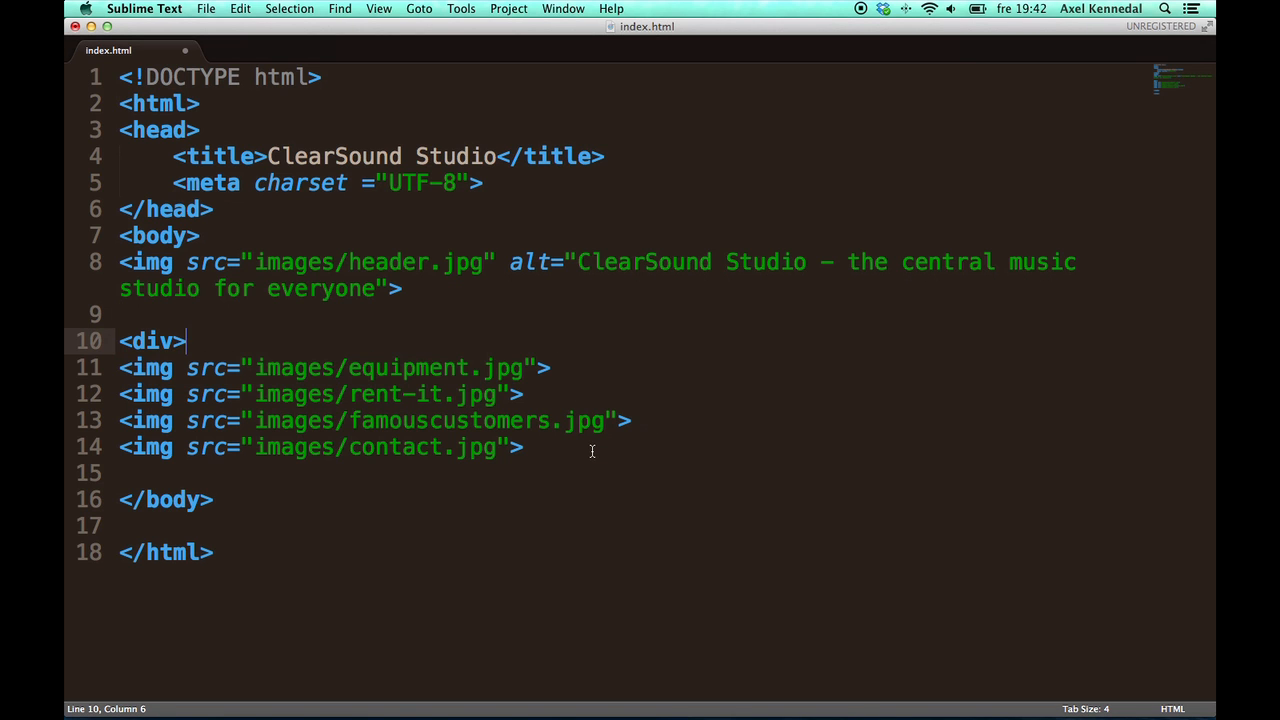
type("</div>")
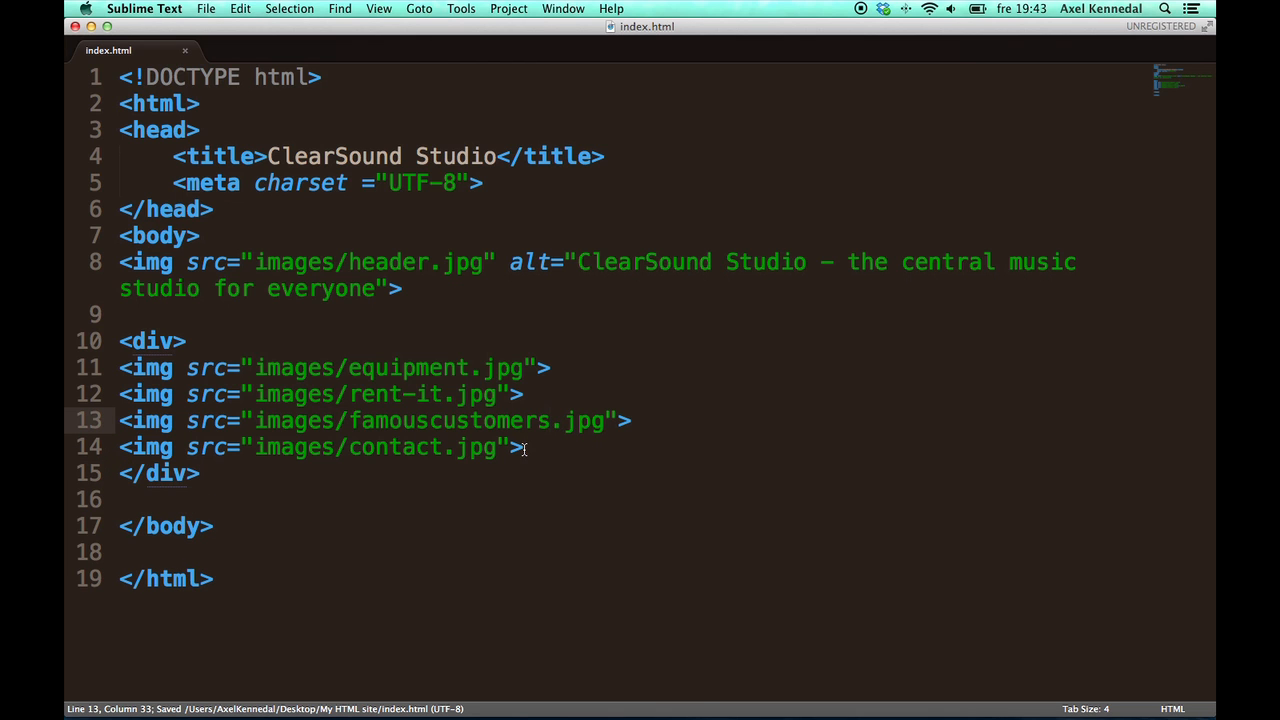
Step: Save index.html and reselect the four wrapped menu image lines
left_click_drag(119, 367, 524, 447)
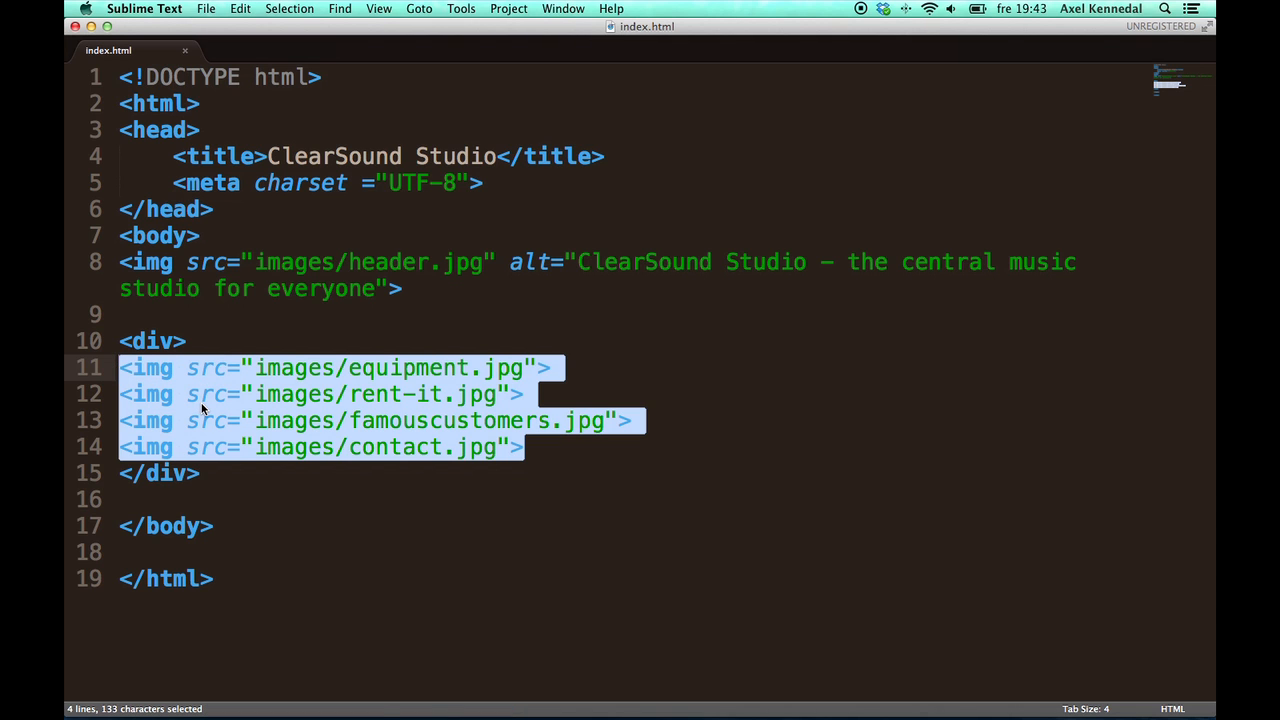
left_click(317, 420)
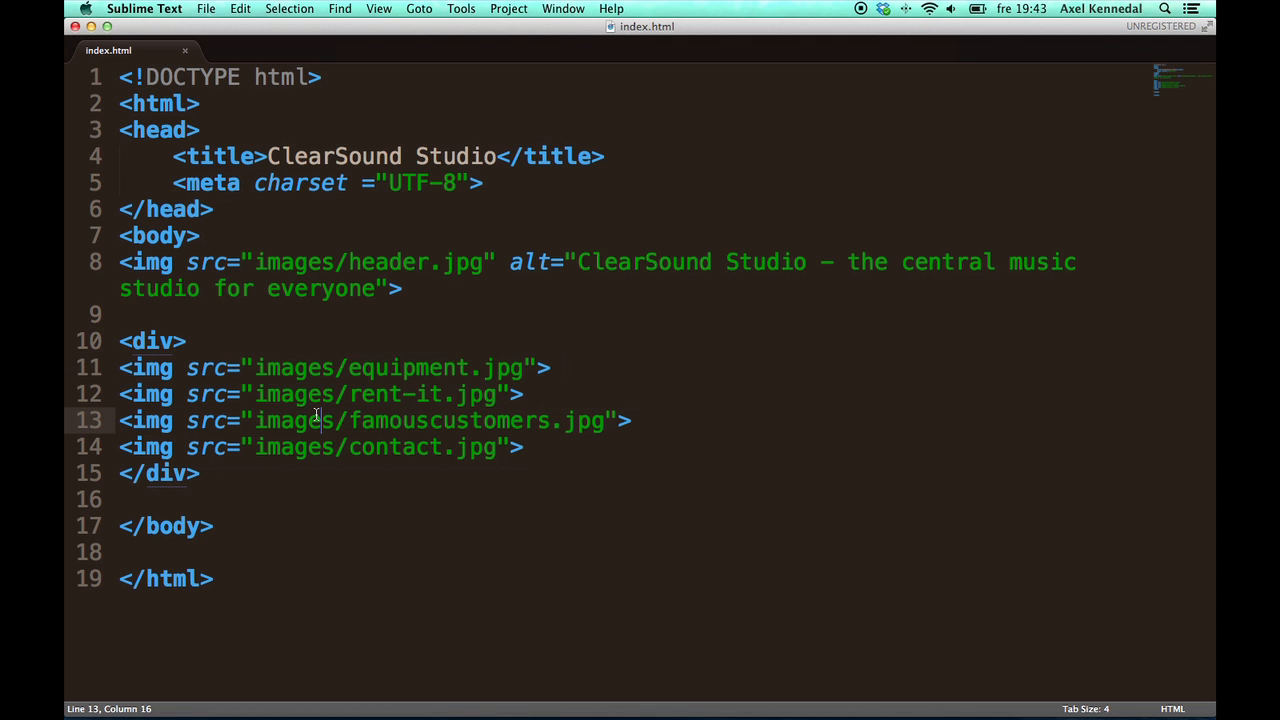
key("cmd+s")
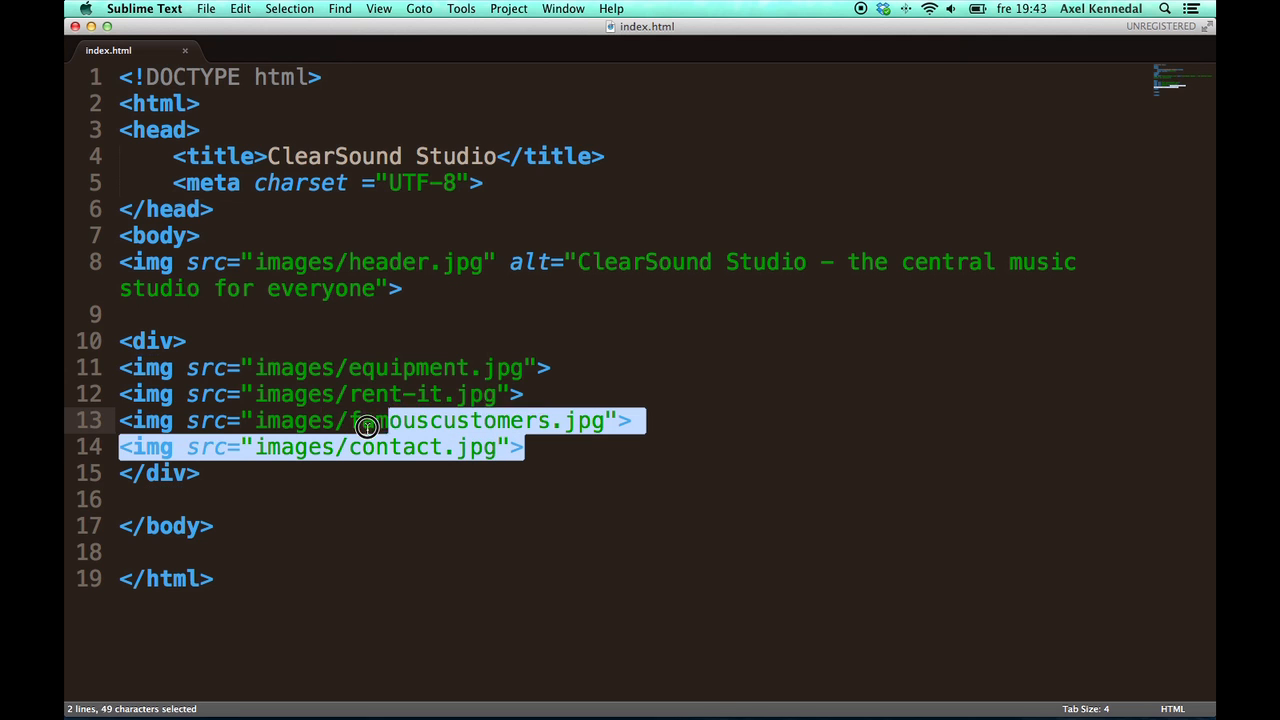
left_click(188, 341)
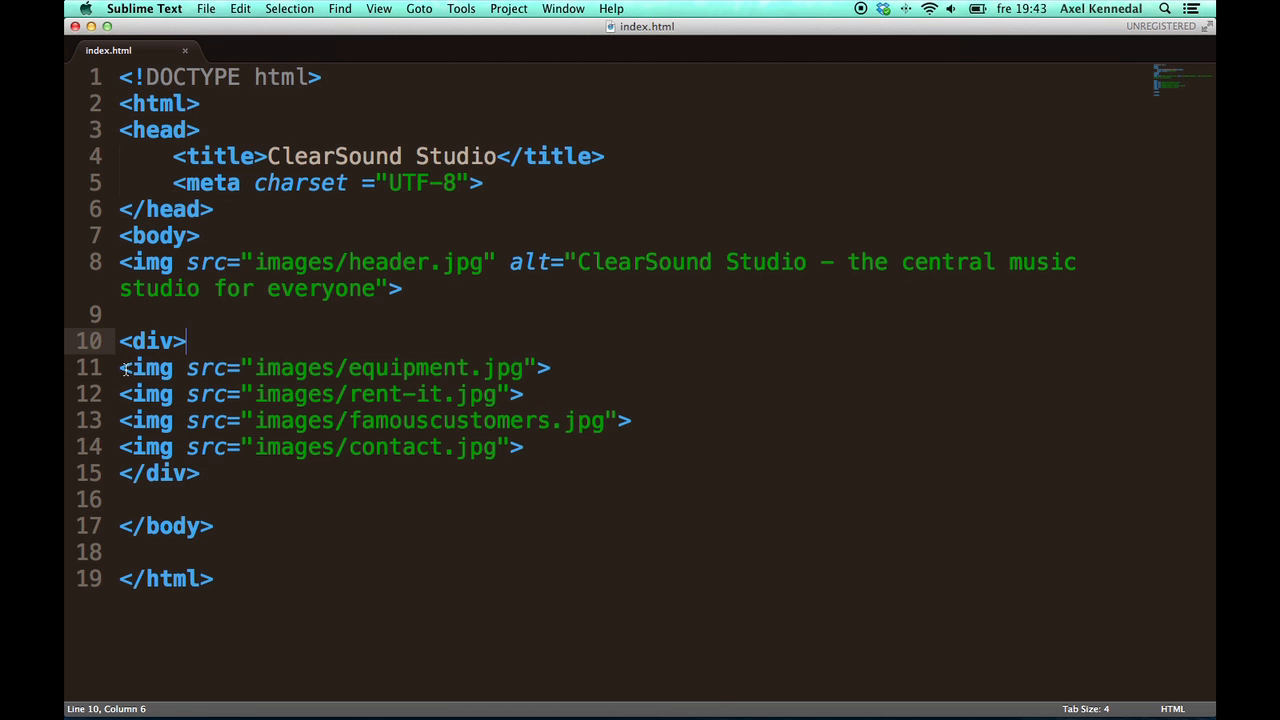
left_click_drag(119, 367, 547, 447)
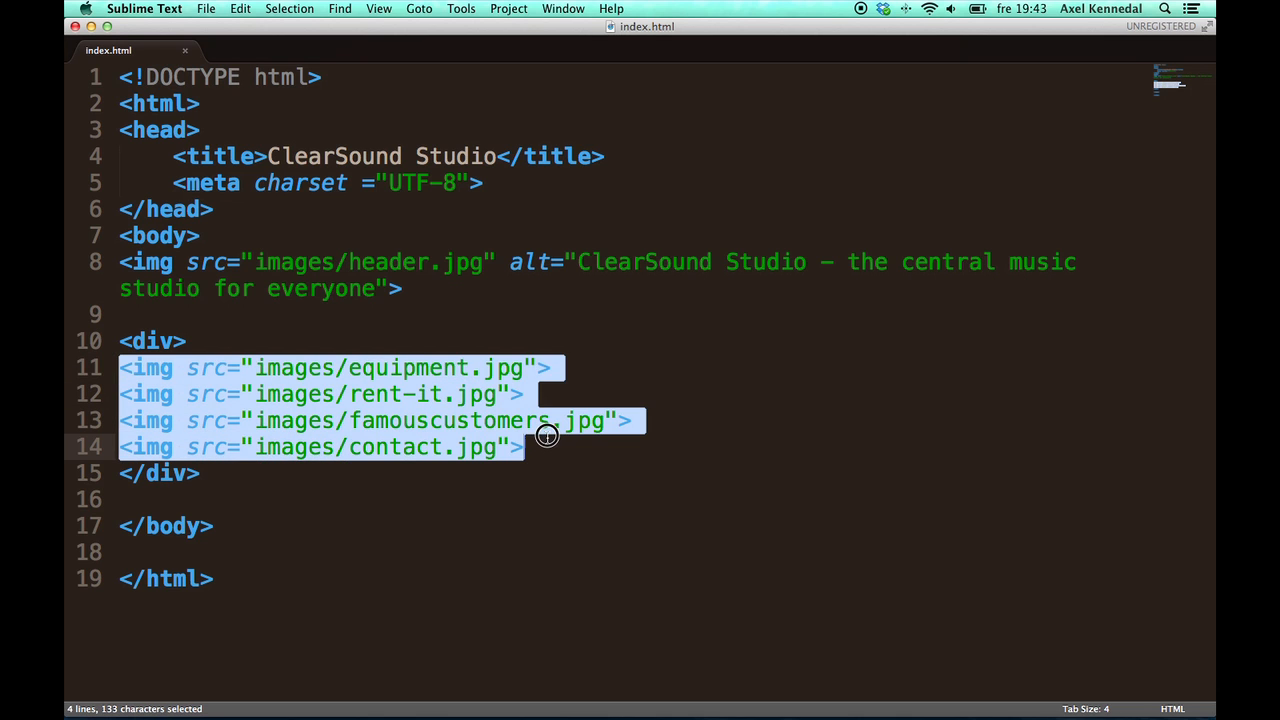
left_click(500, 447)
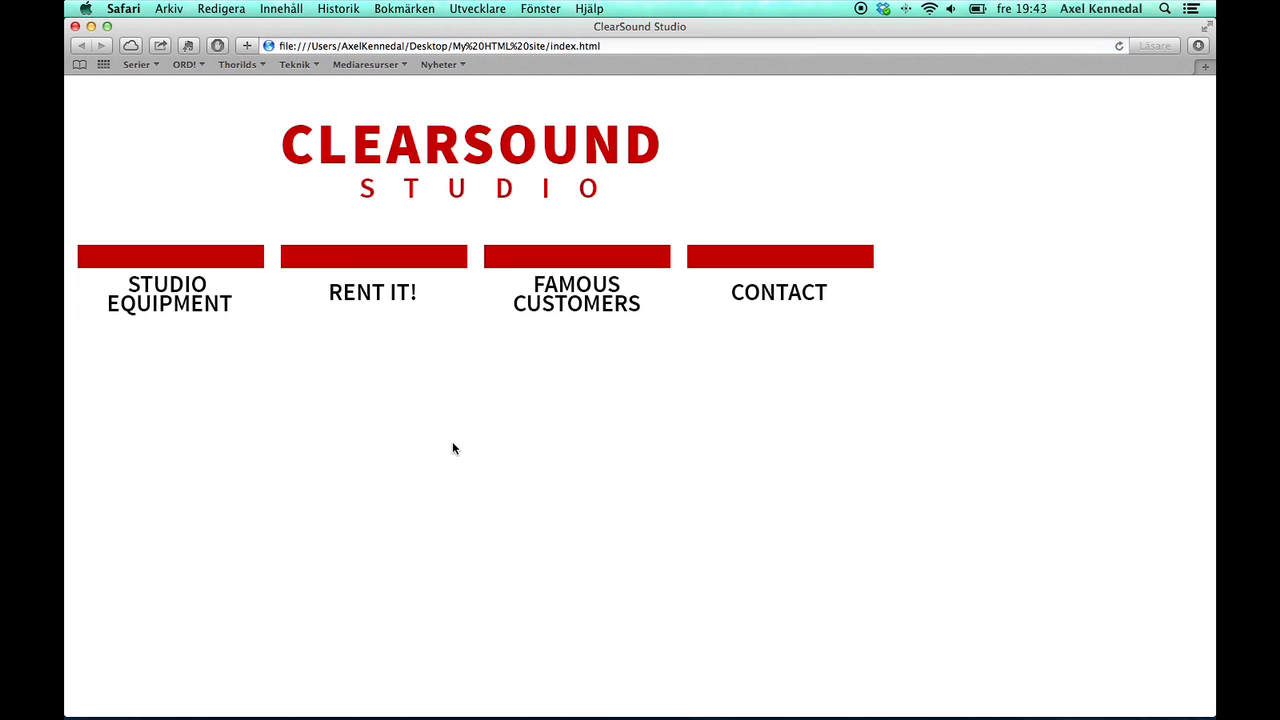
mouse_move(536, 156)
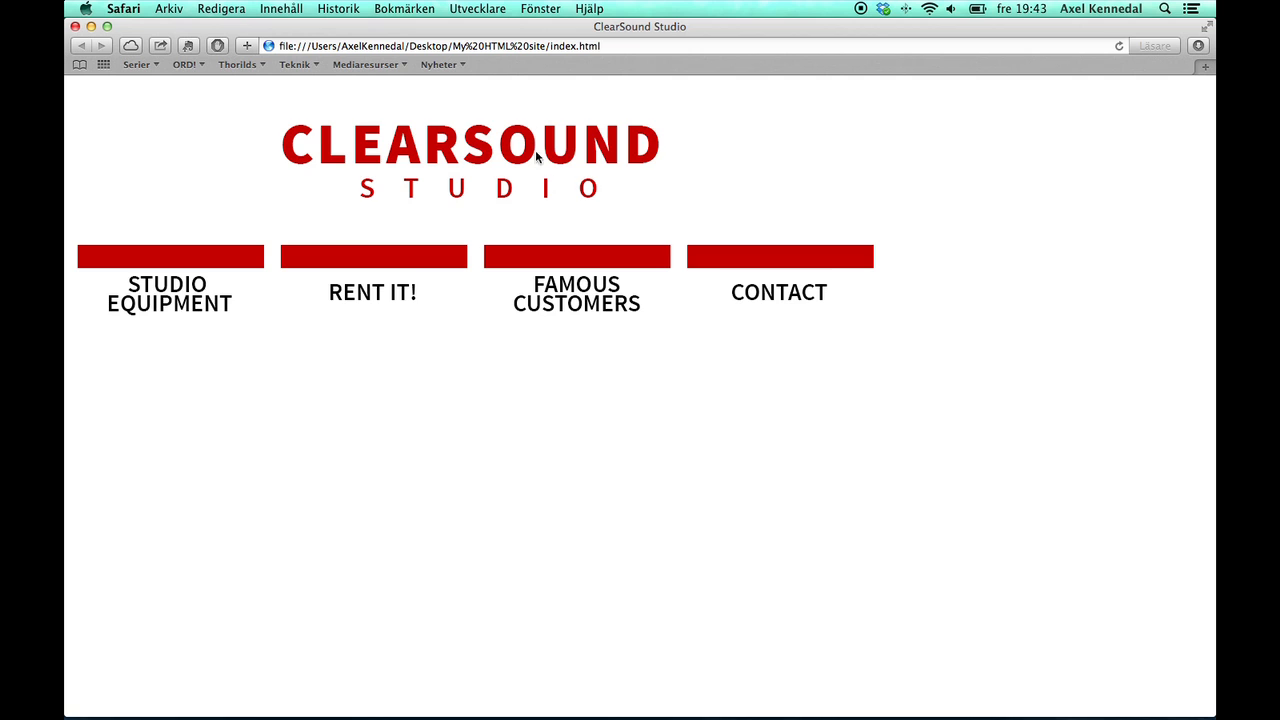
mouse_move(200, 275)
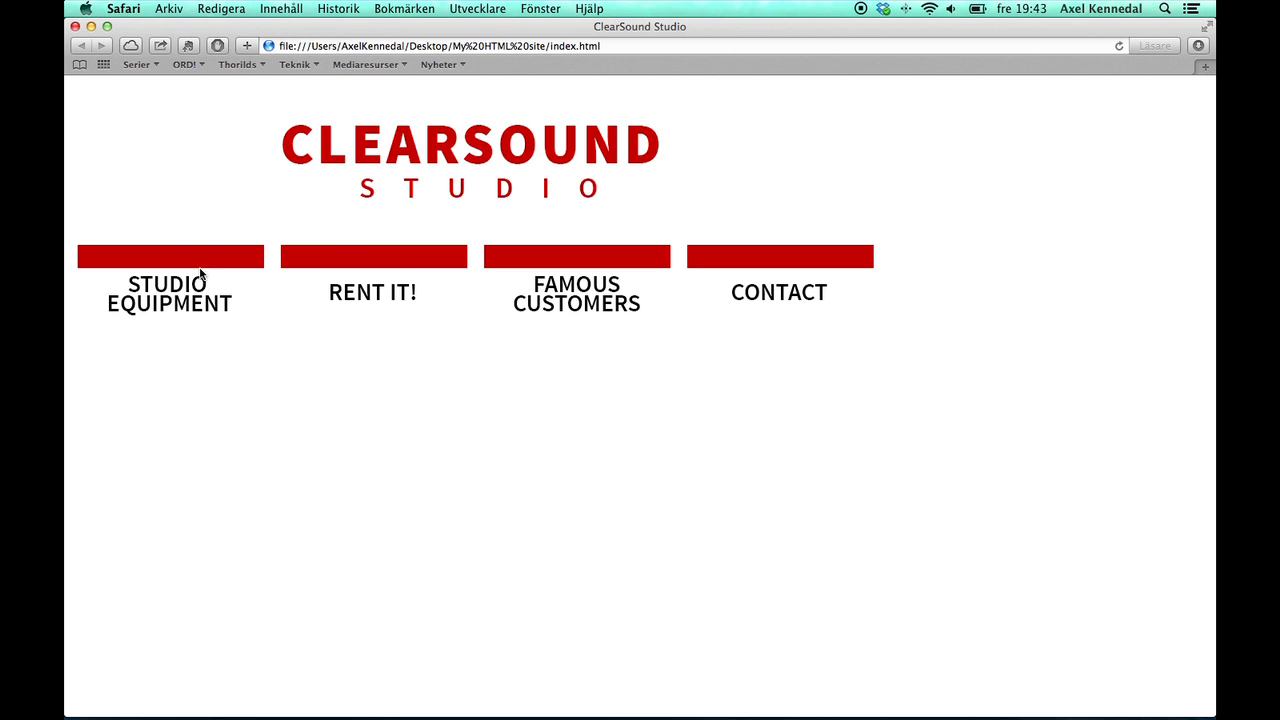
mouse_move(377, 297)
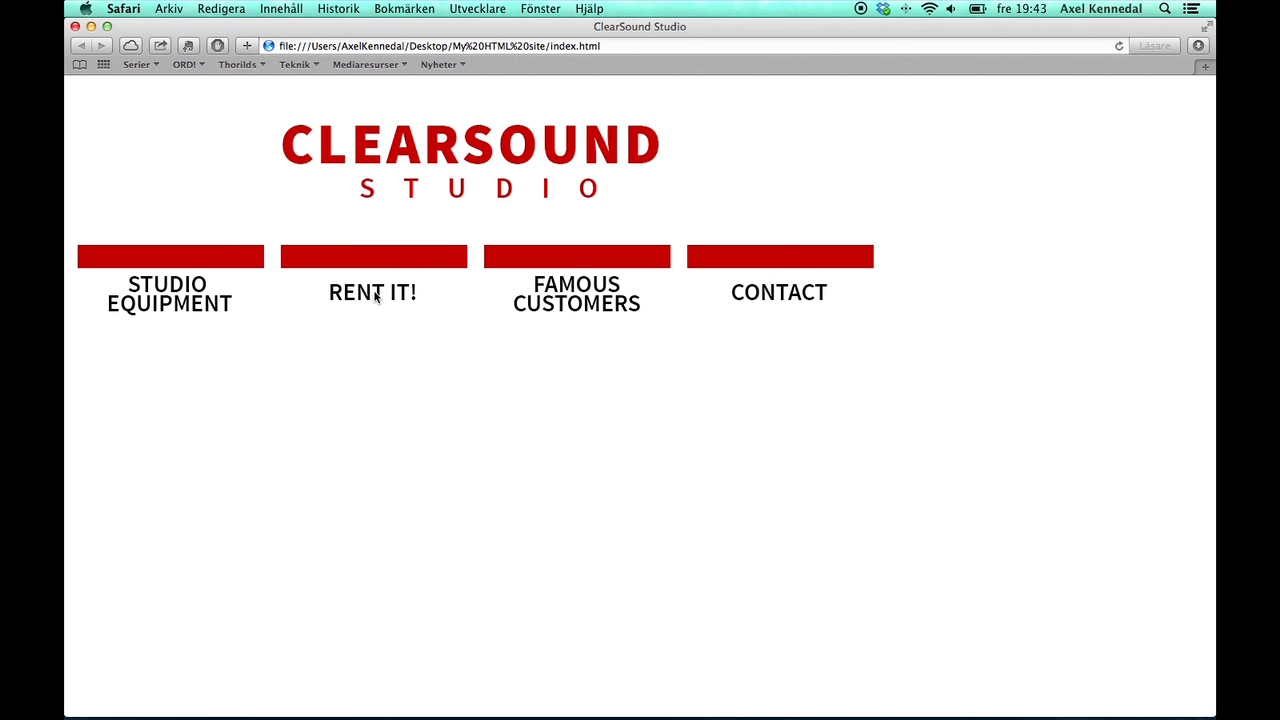
mouse_move(236, 359)
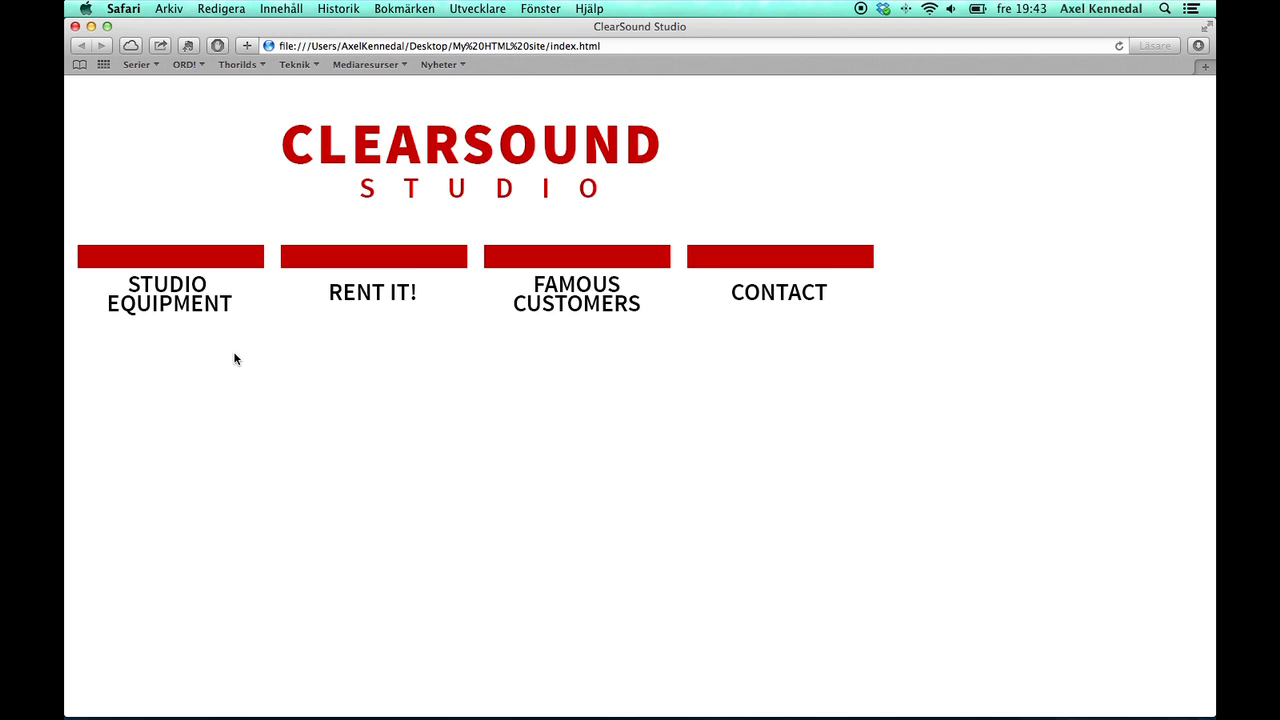
mouse_move(250, 337)
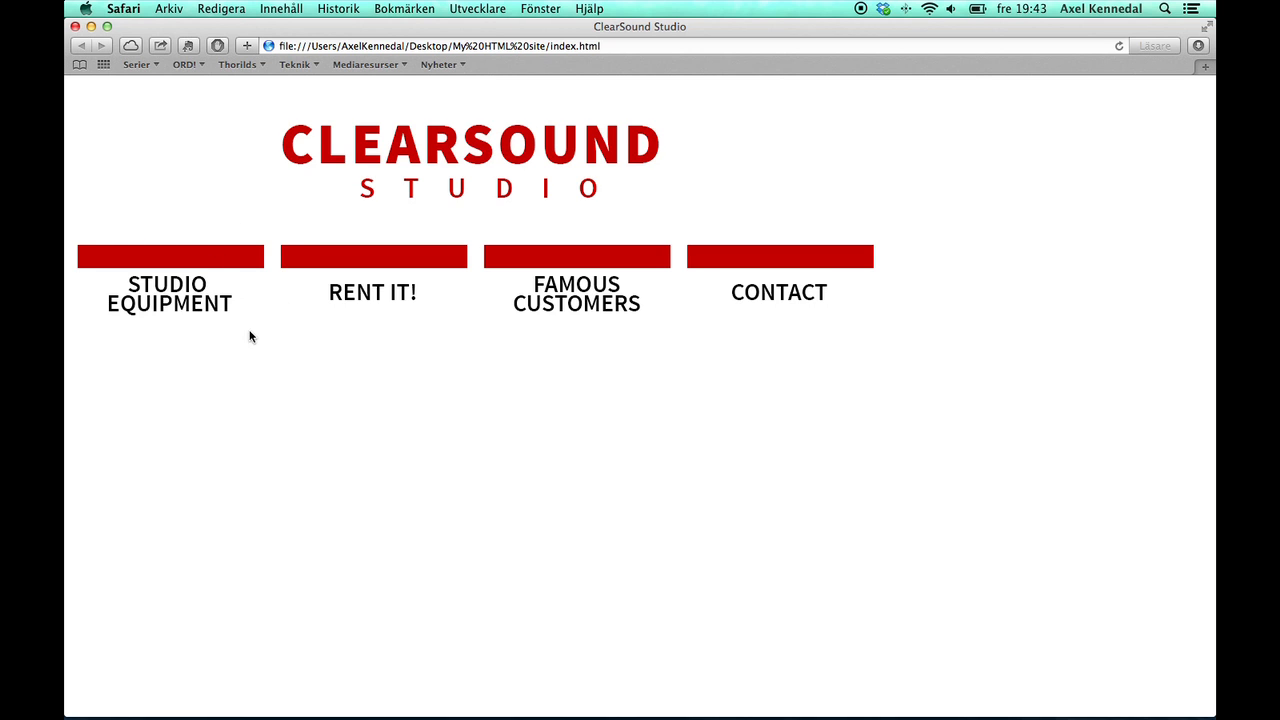
mouse_move(343, 272)
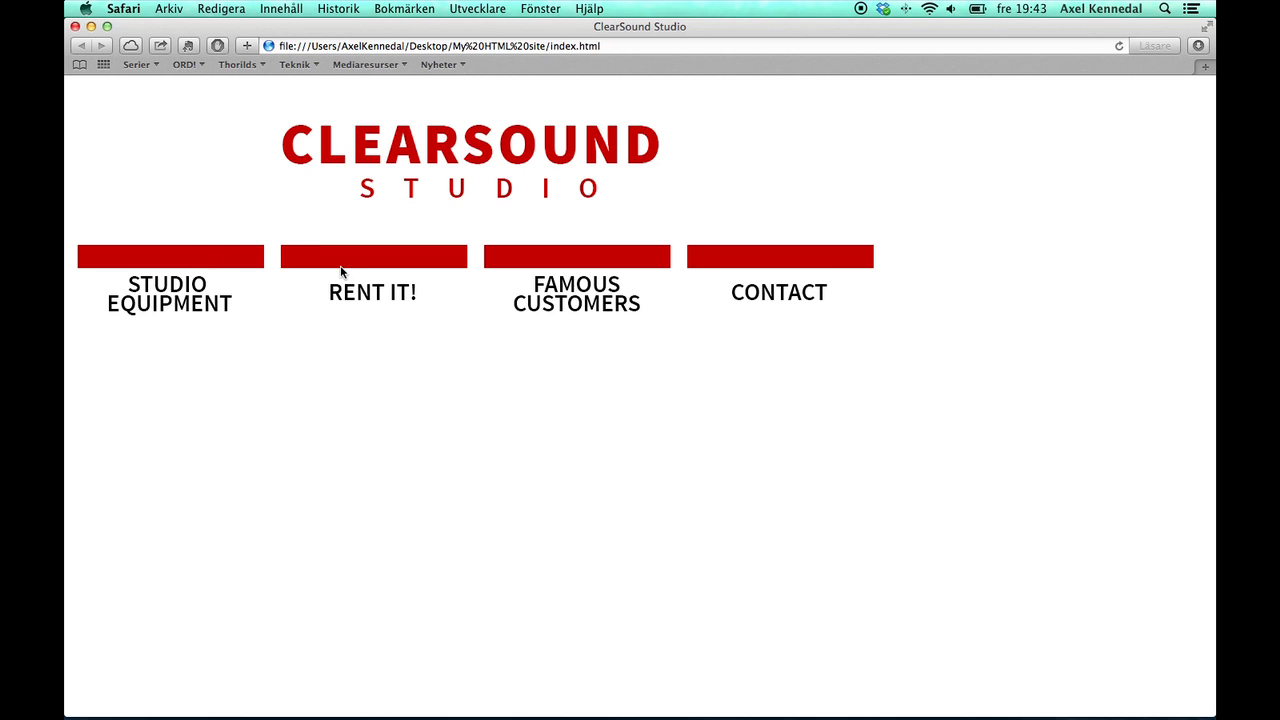
mouse_move(756, 421)
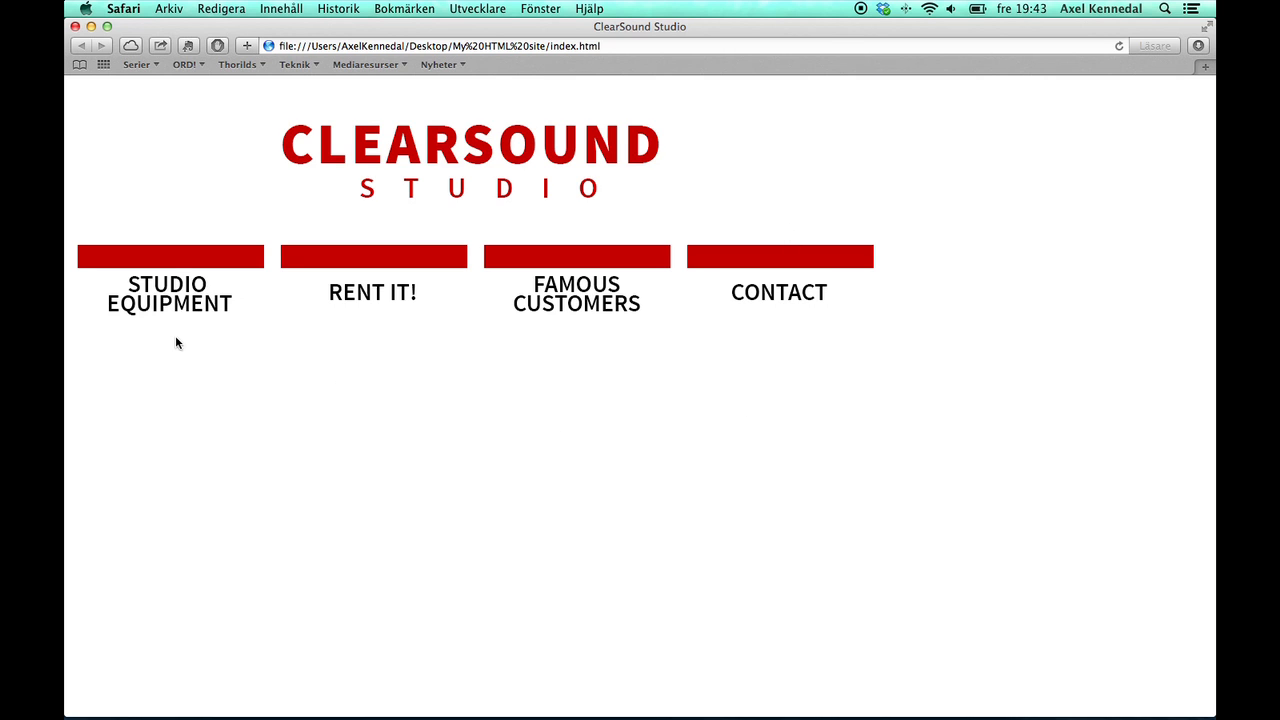
mouse_move(276, 397)
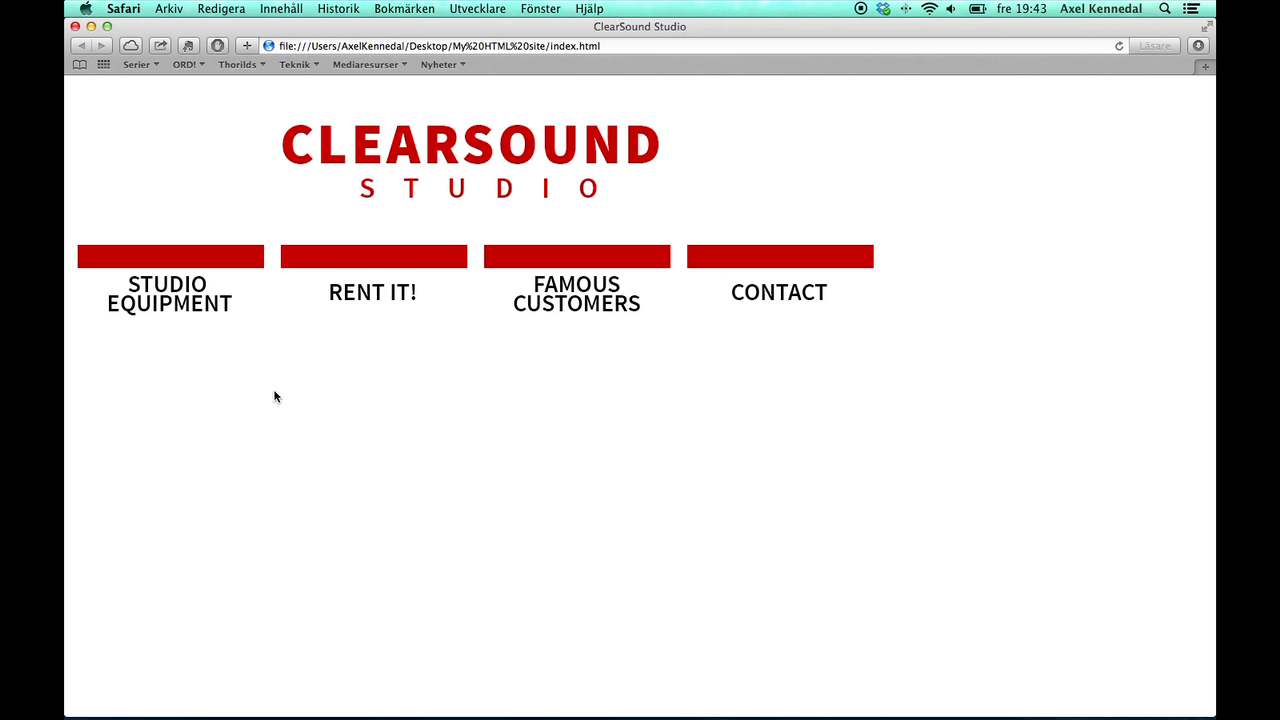
key("cmd+tab")
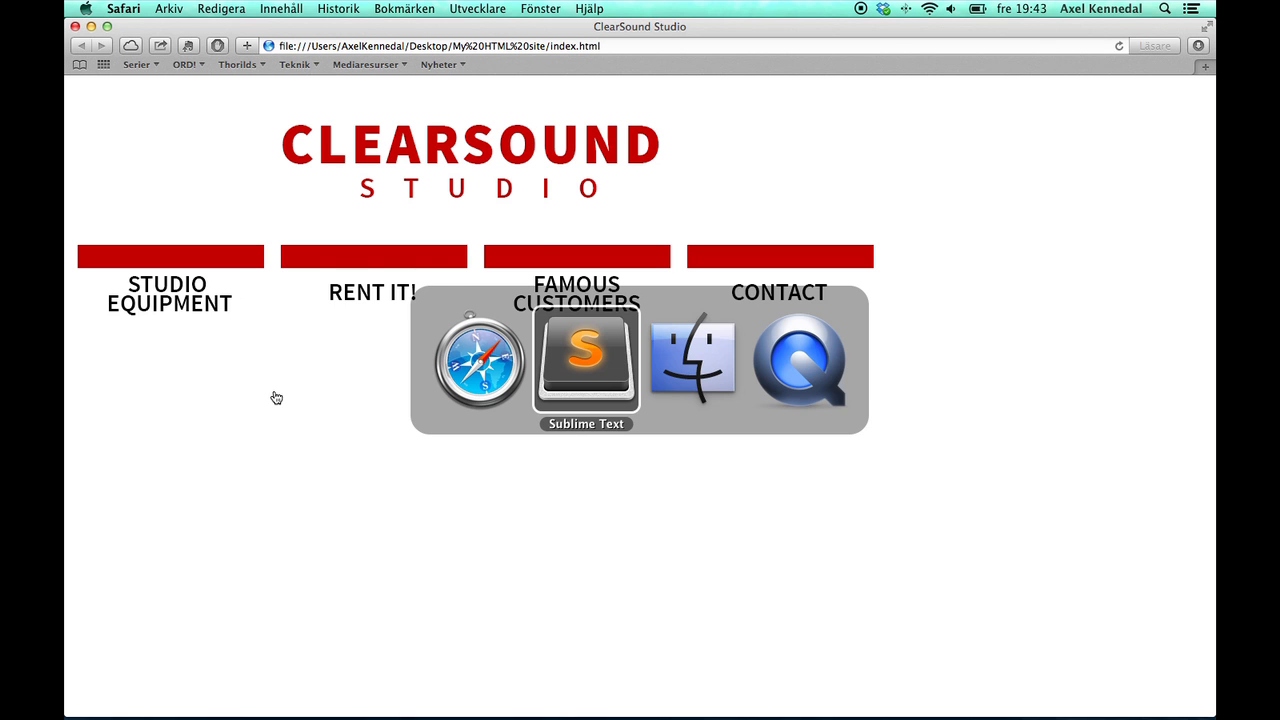
Step: Quick Look equipment.jpg and equipment-hover.jpg in the site's images folder
left_click(692, 360)
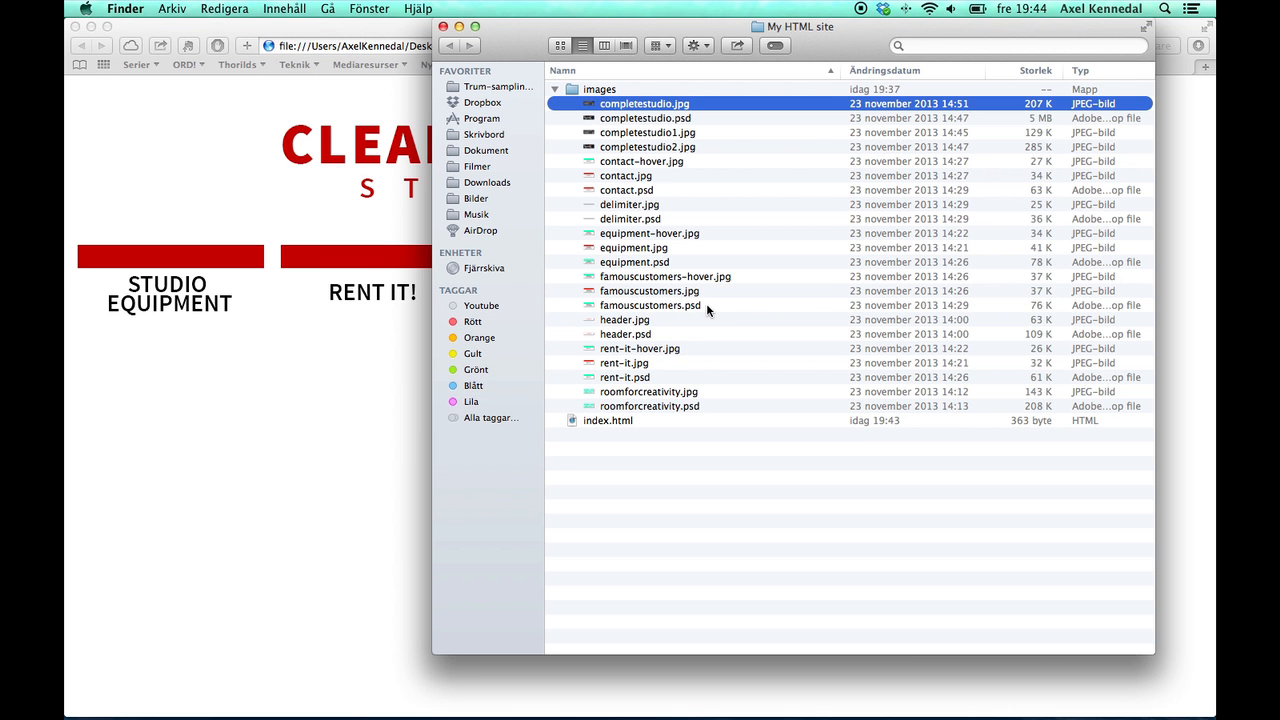
mouse_move(679, 253)
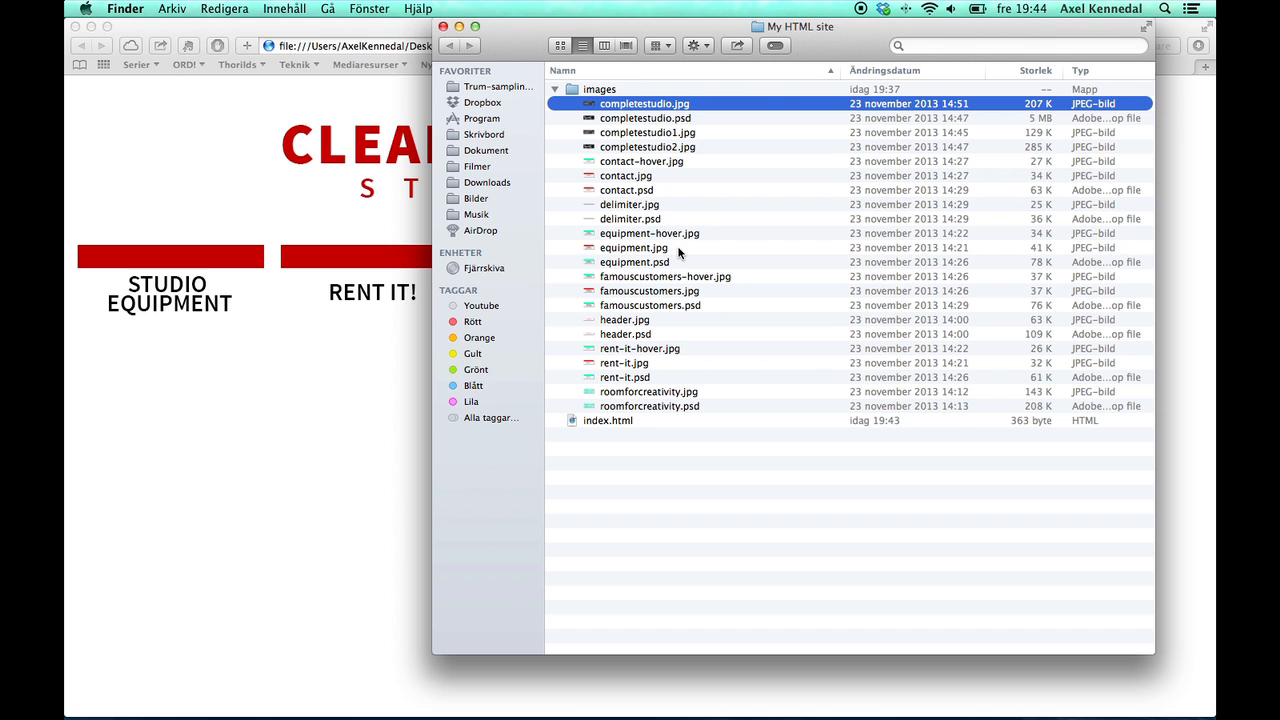
left_click(633, 247)
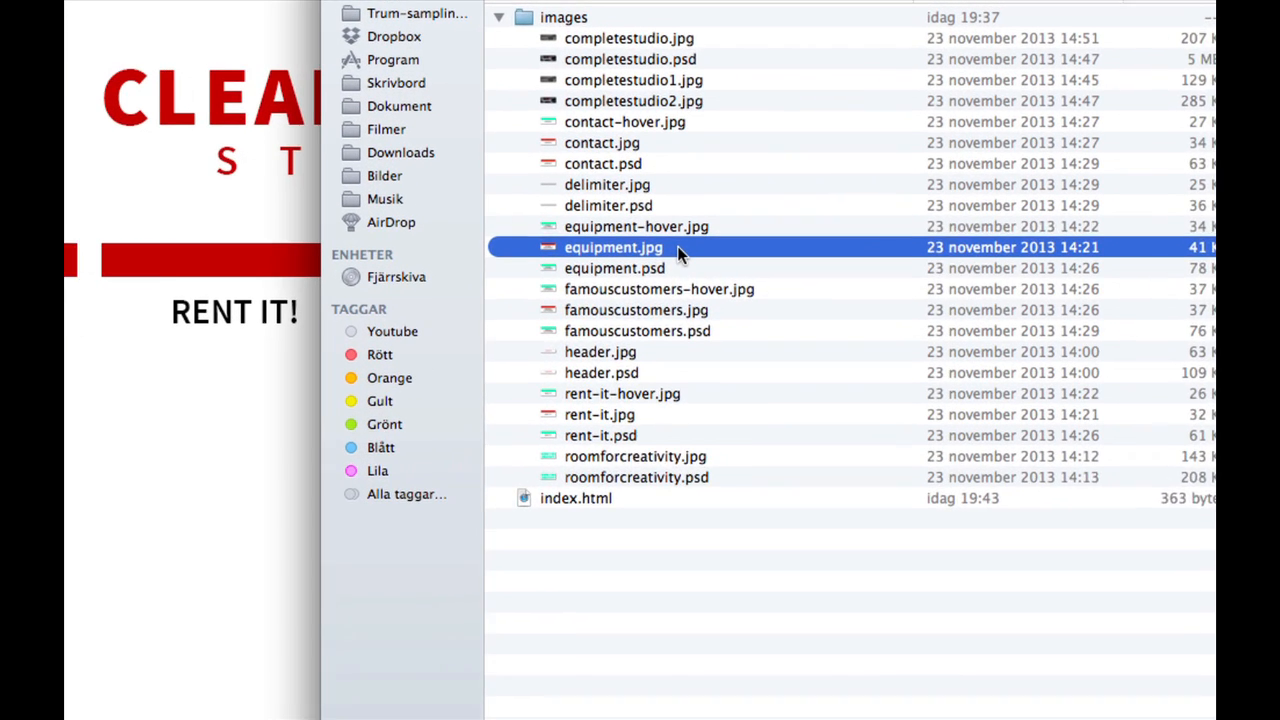
key("space")
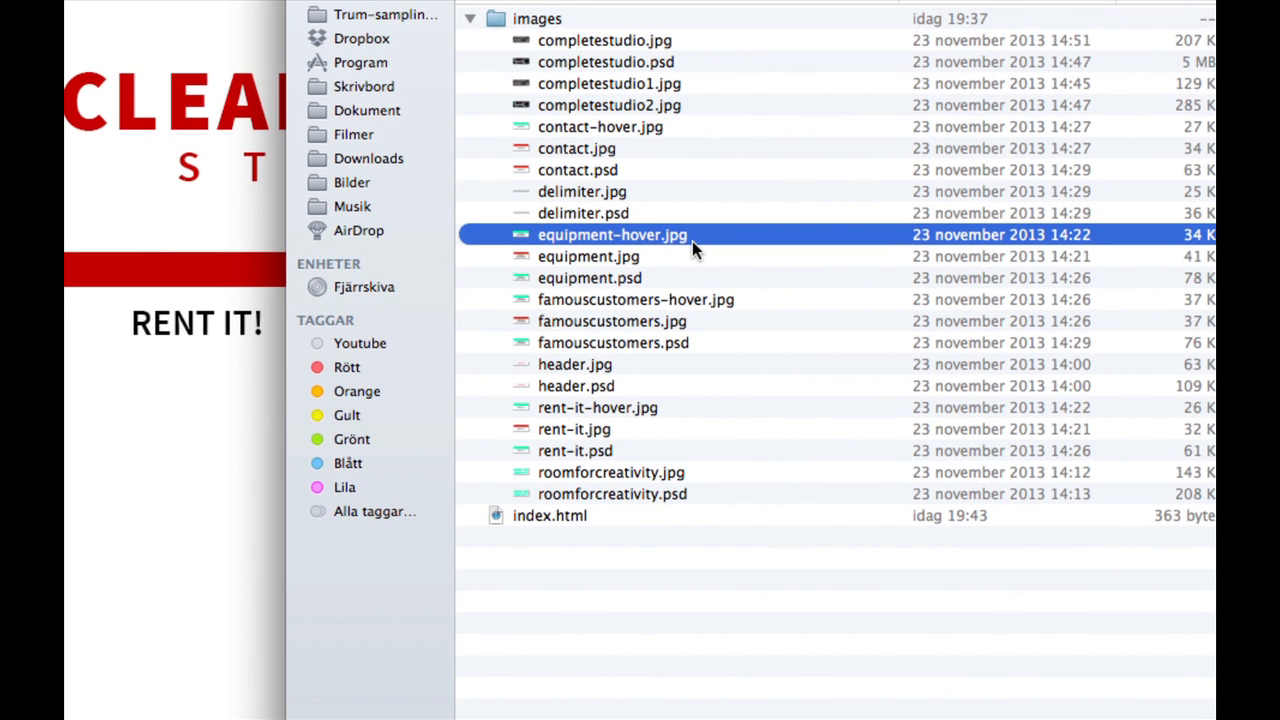
key("space")
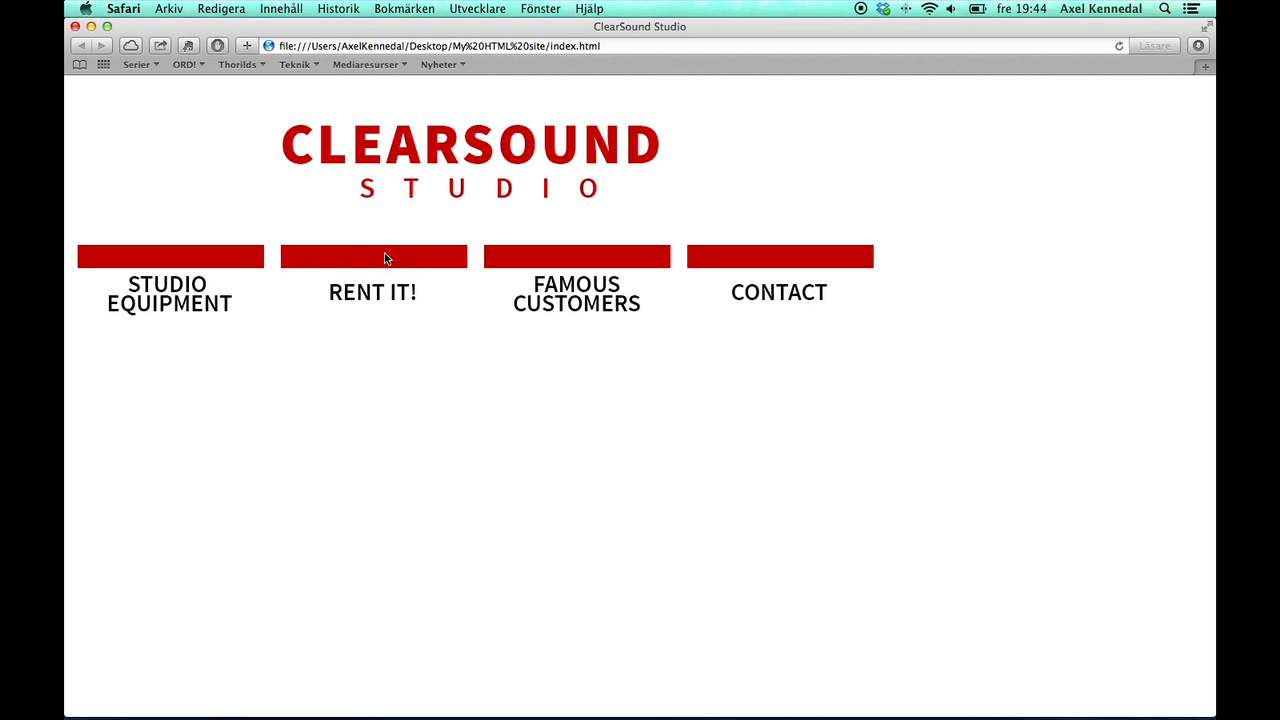
mouse_move(420, 392)
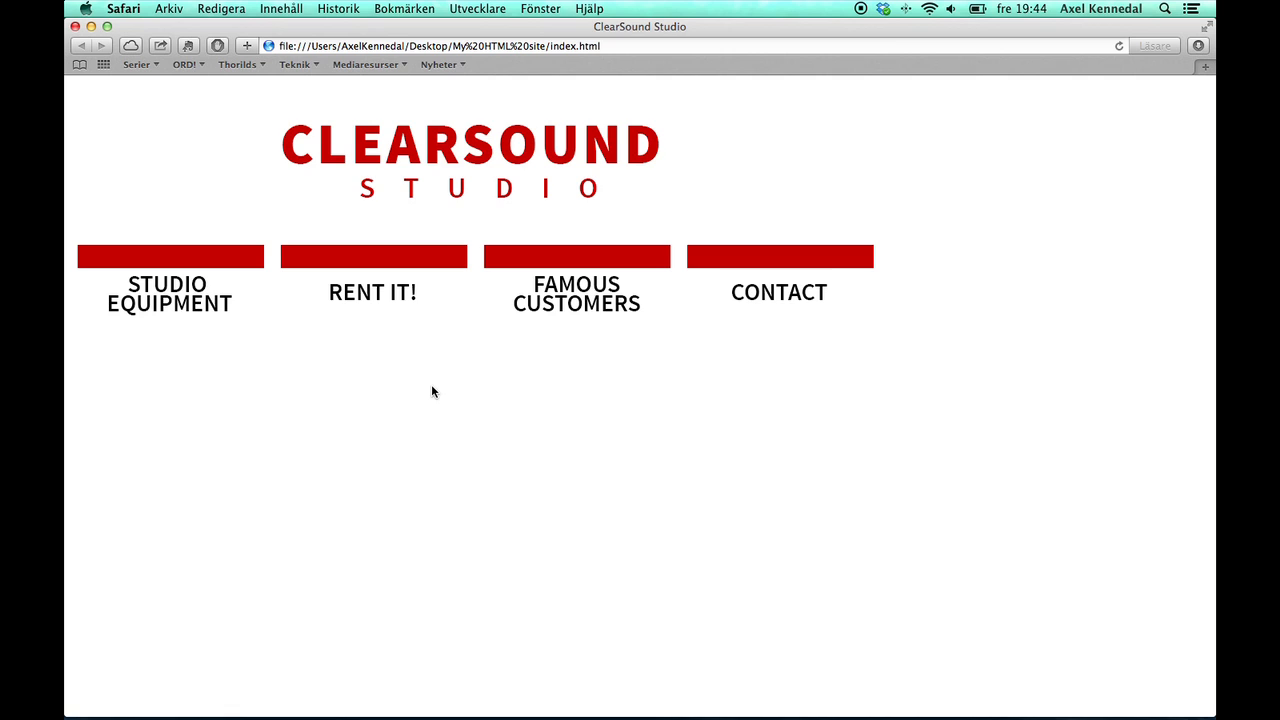
mouse_move(378, 353)
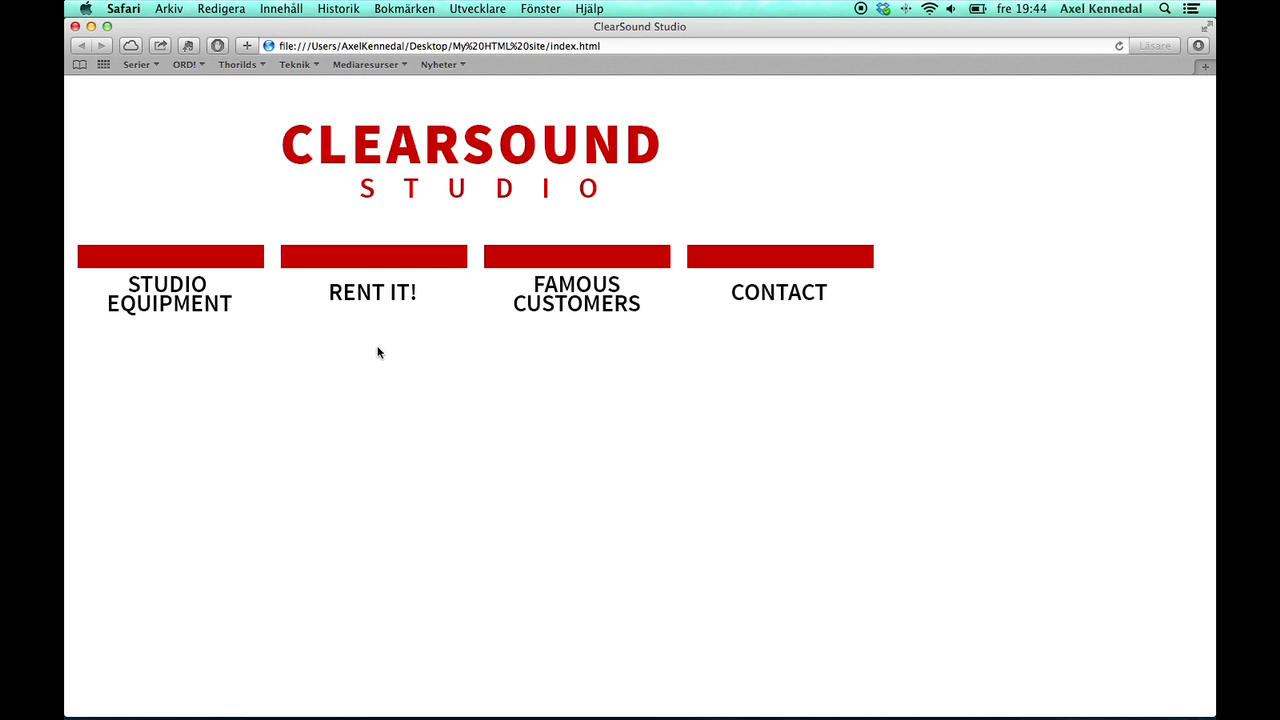
mouse_move(381, 351)
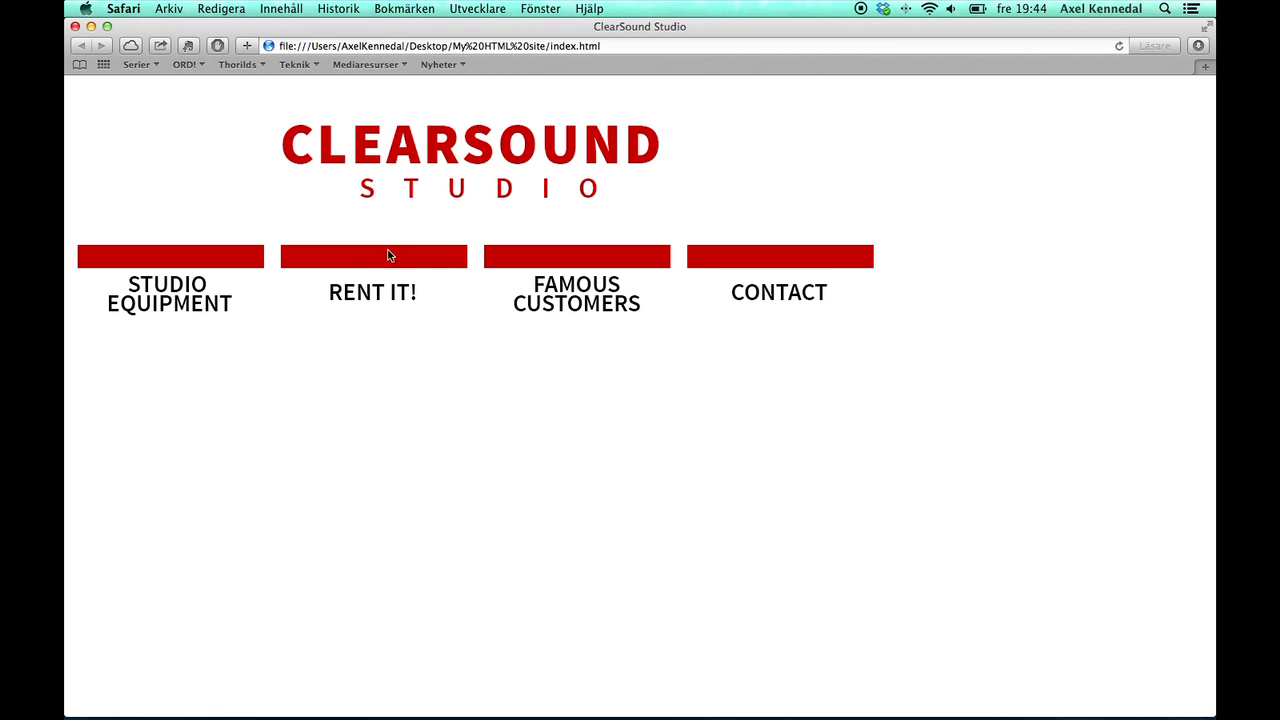
mouse_move(380, 277)
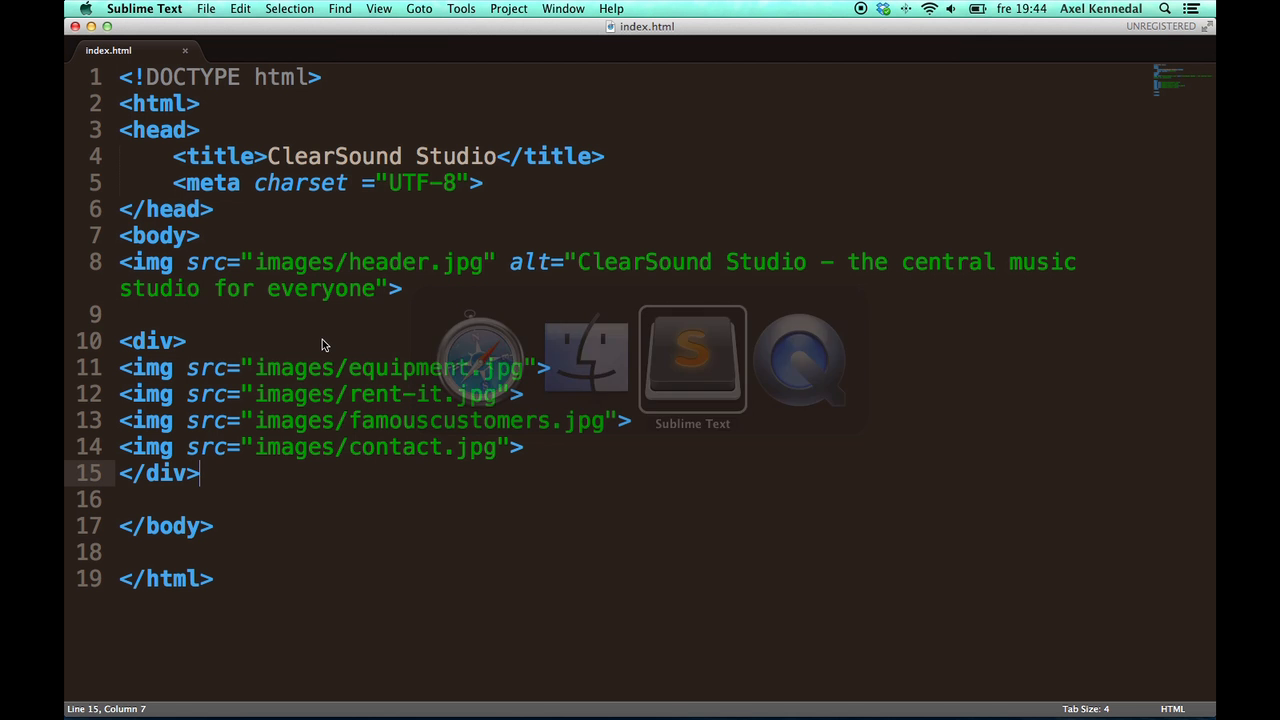
Step: Begin typing the onmouseover attribute on a menu image tag
type("o")
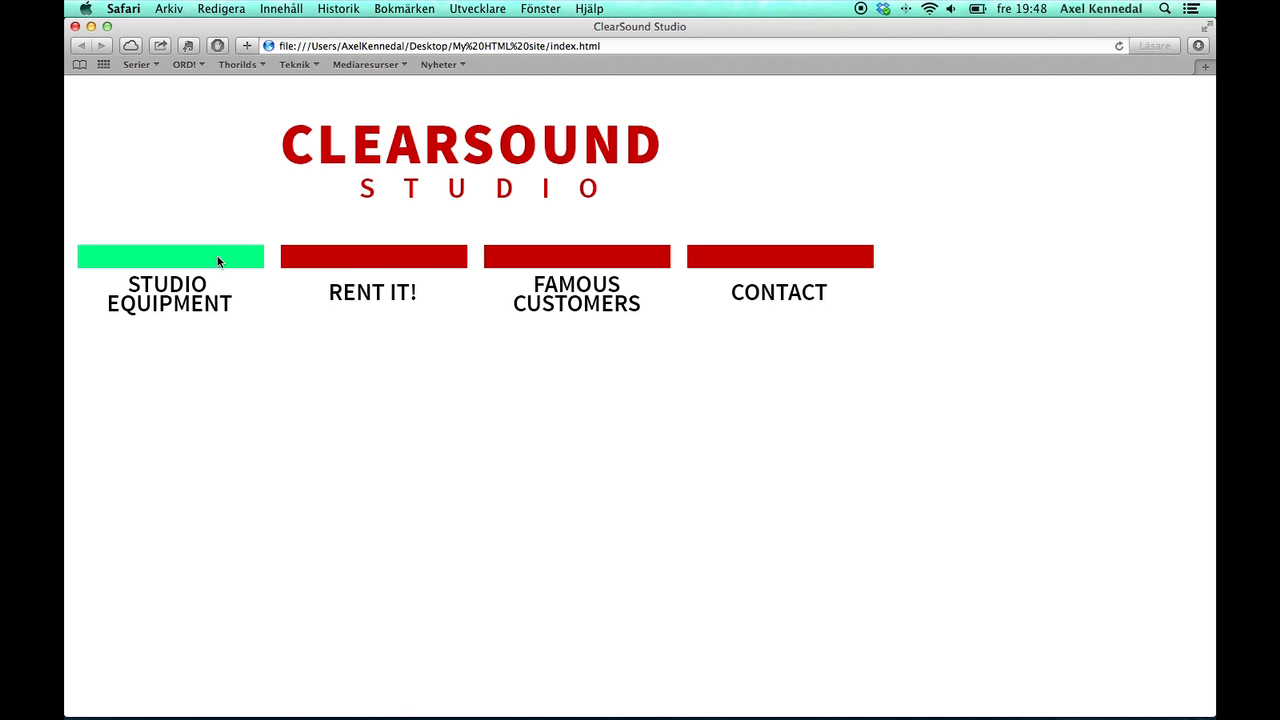
mouse_move(780, 256)
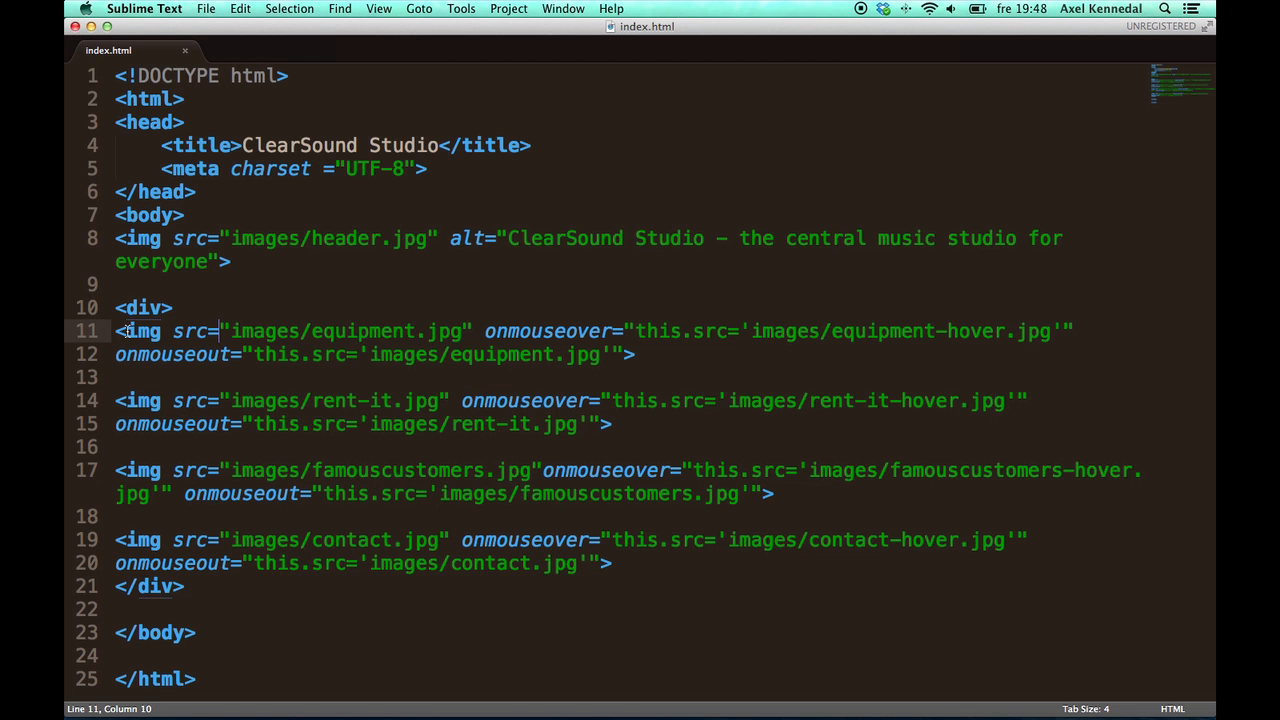
left_click_drag(124, 331, 433, 331)
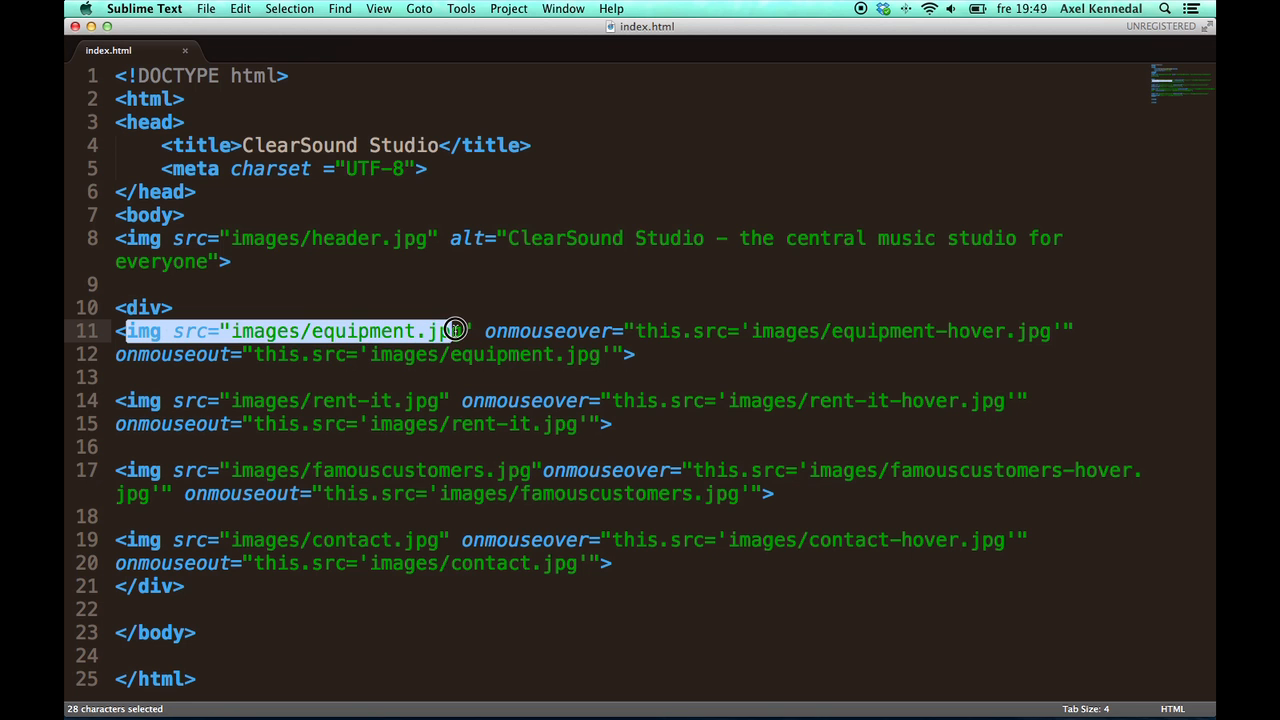
left_click(489, 331)
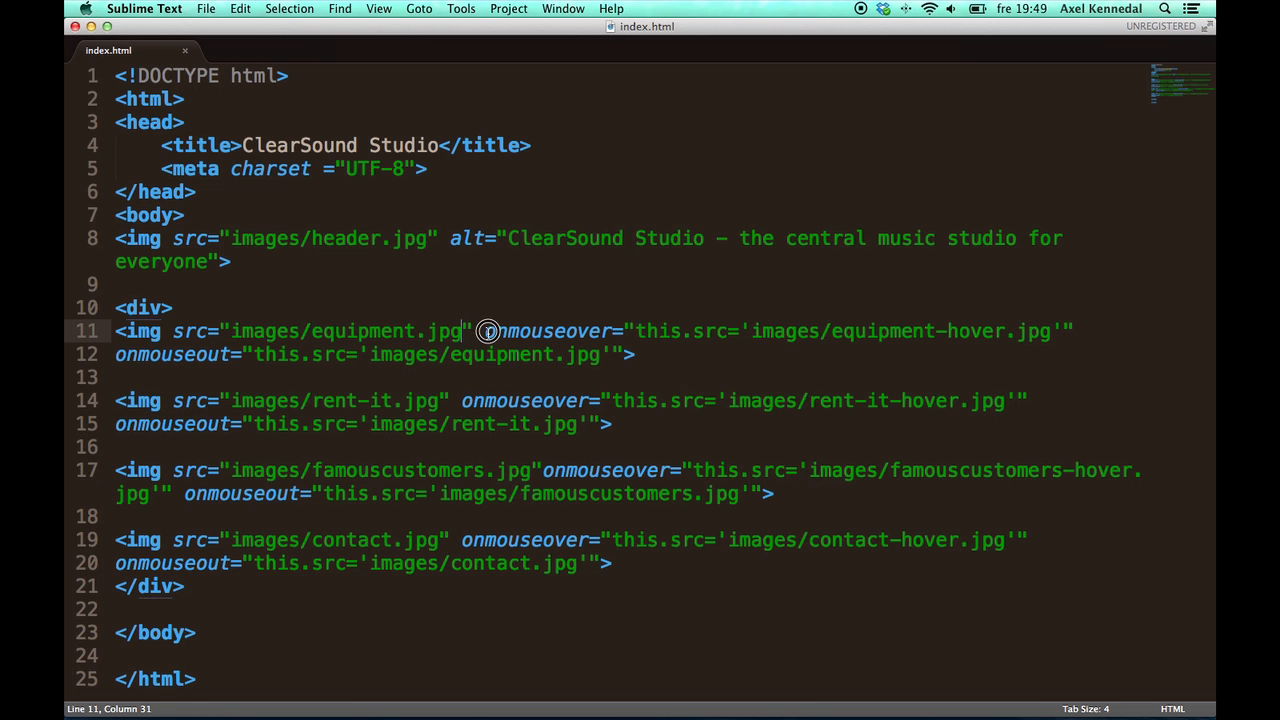
double_click(548, 331)
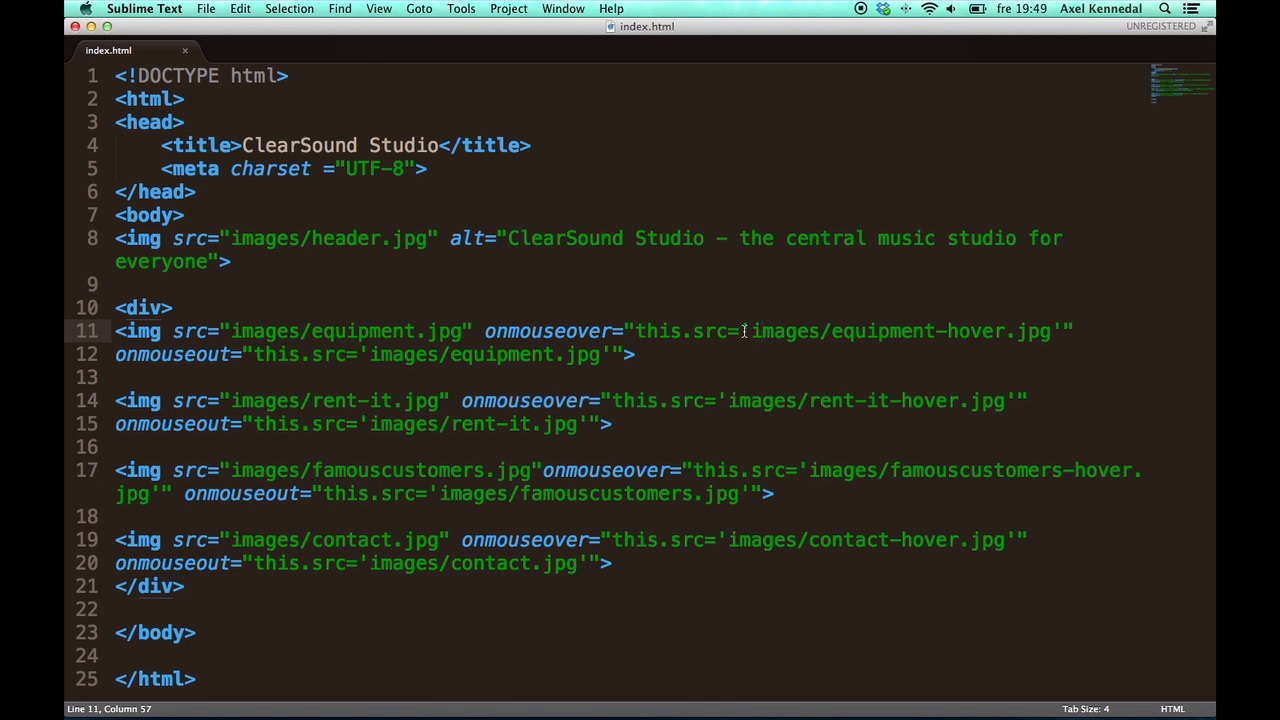
left_click_drag(745, 331, 908, 331)
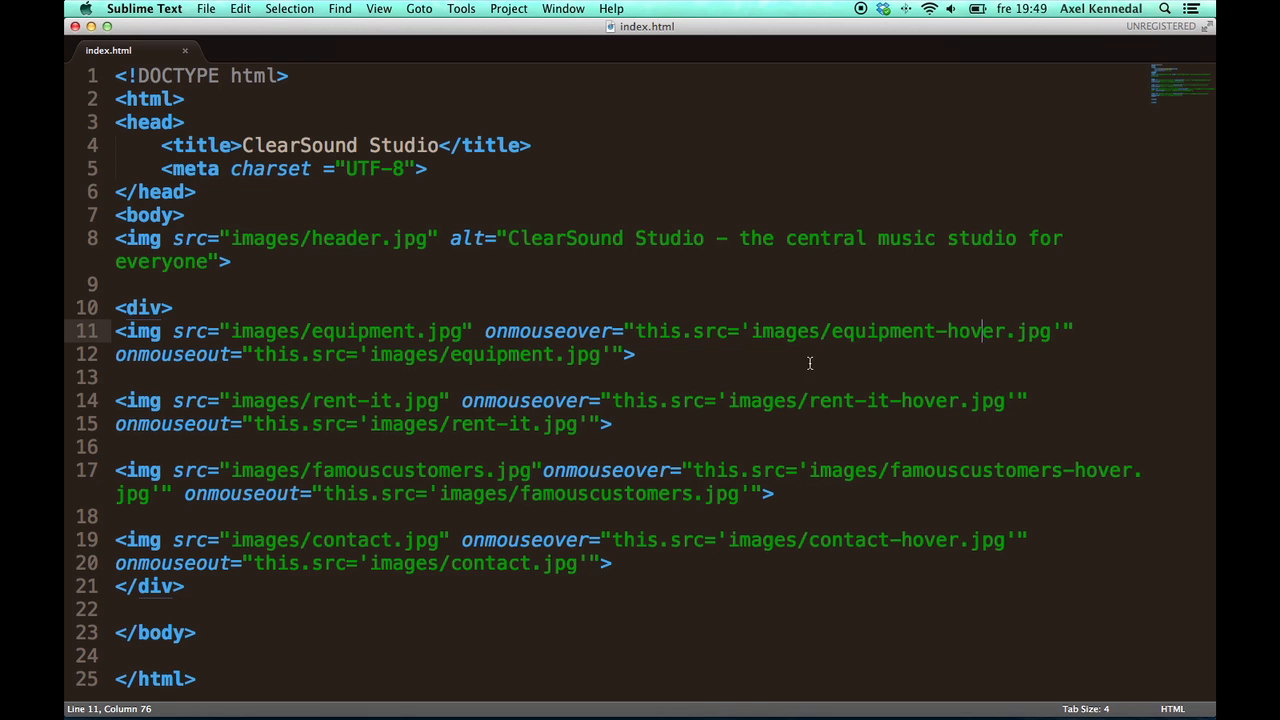
mouse_move(120, 354)
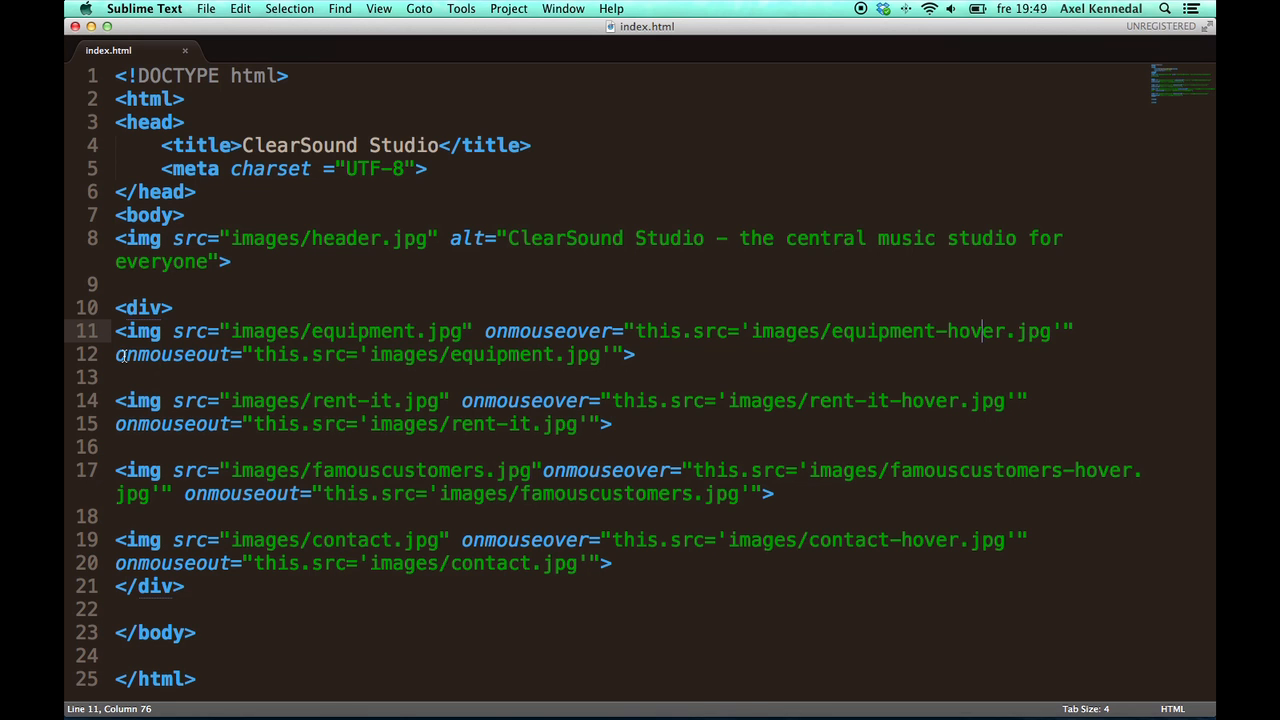
double_click(172, 354)
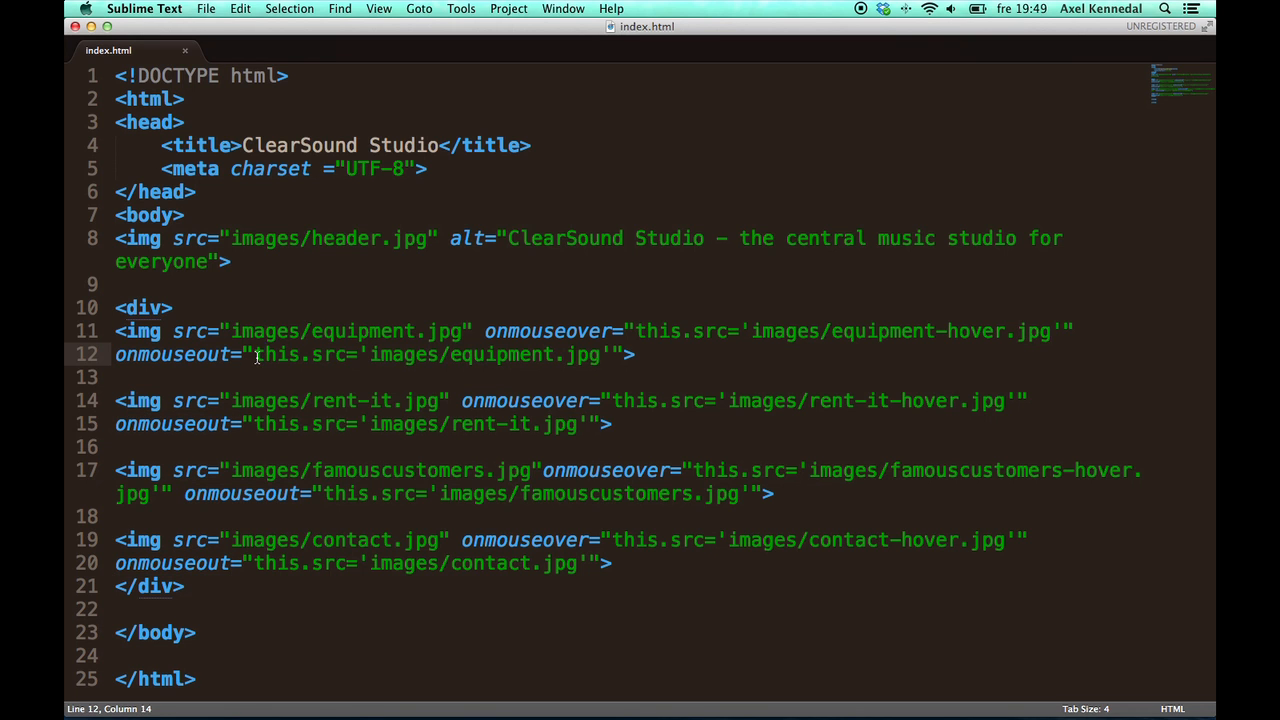
left_click(363, 354)
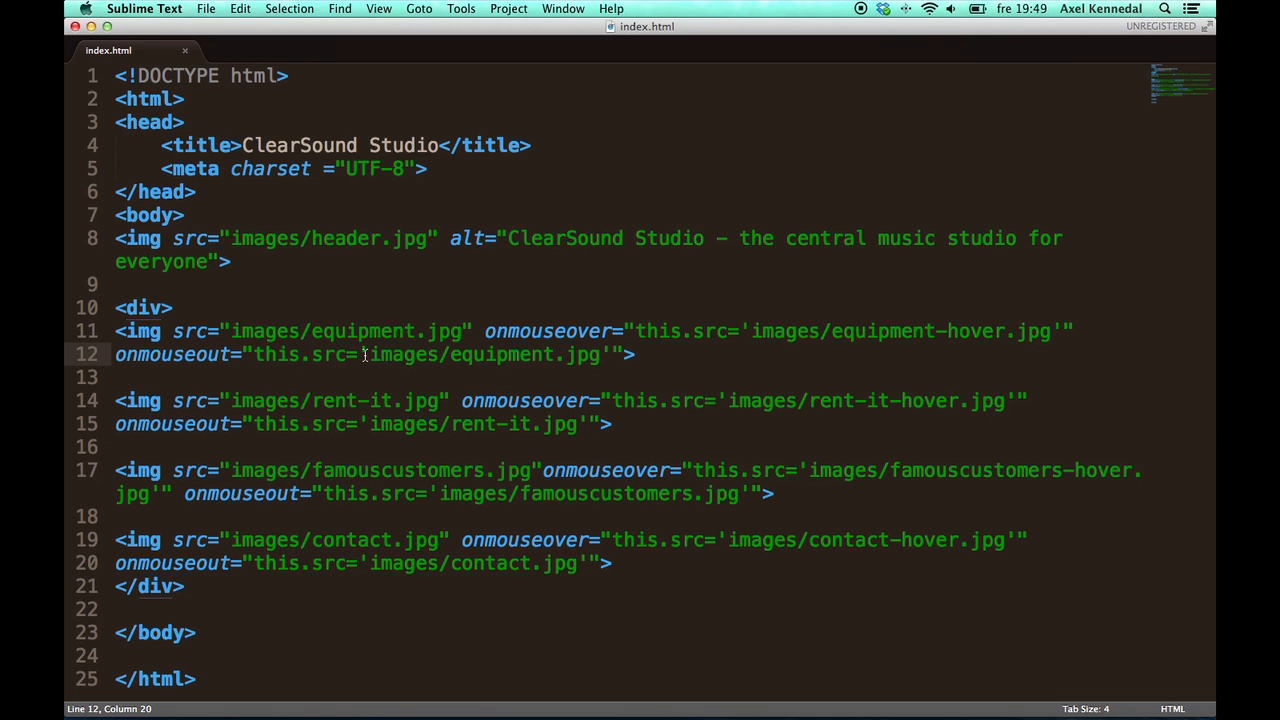
double_click(440, 354)
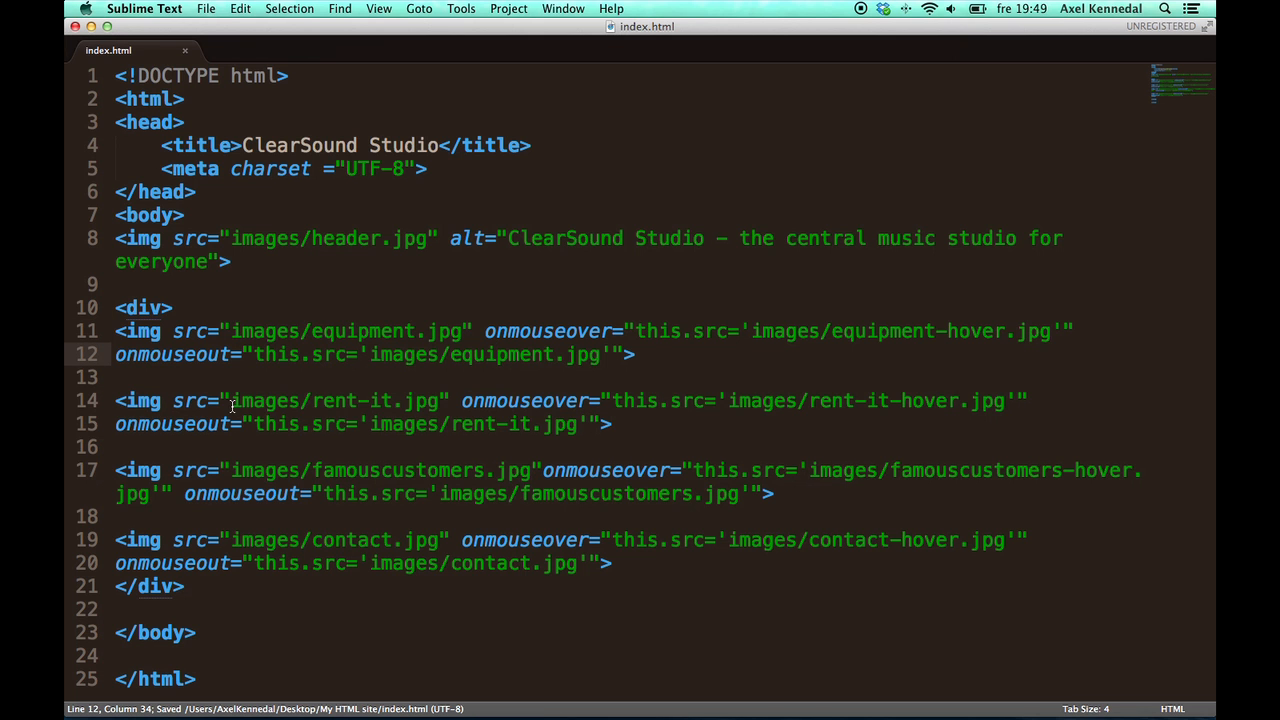
left_click_drag(232, 400, 613, 424)
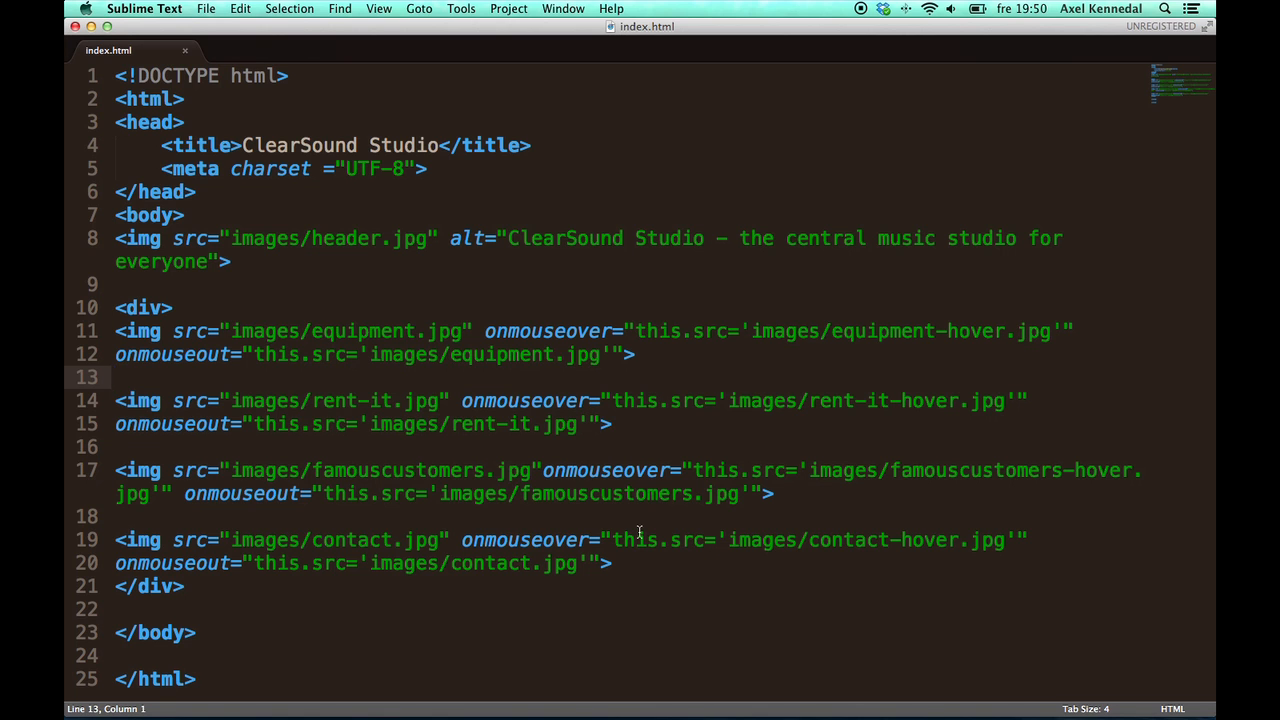
Step: Start the roomforcreativity image tag below the menu div, then switch to Safari
type("<img src=\"roomforcreativity\"")
type("<img src=\"images/completestudio2.jpg\">")
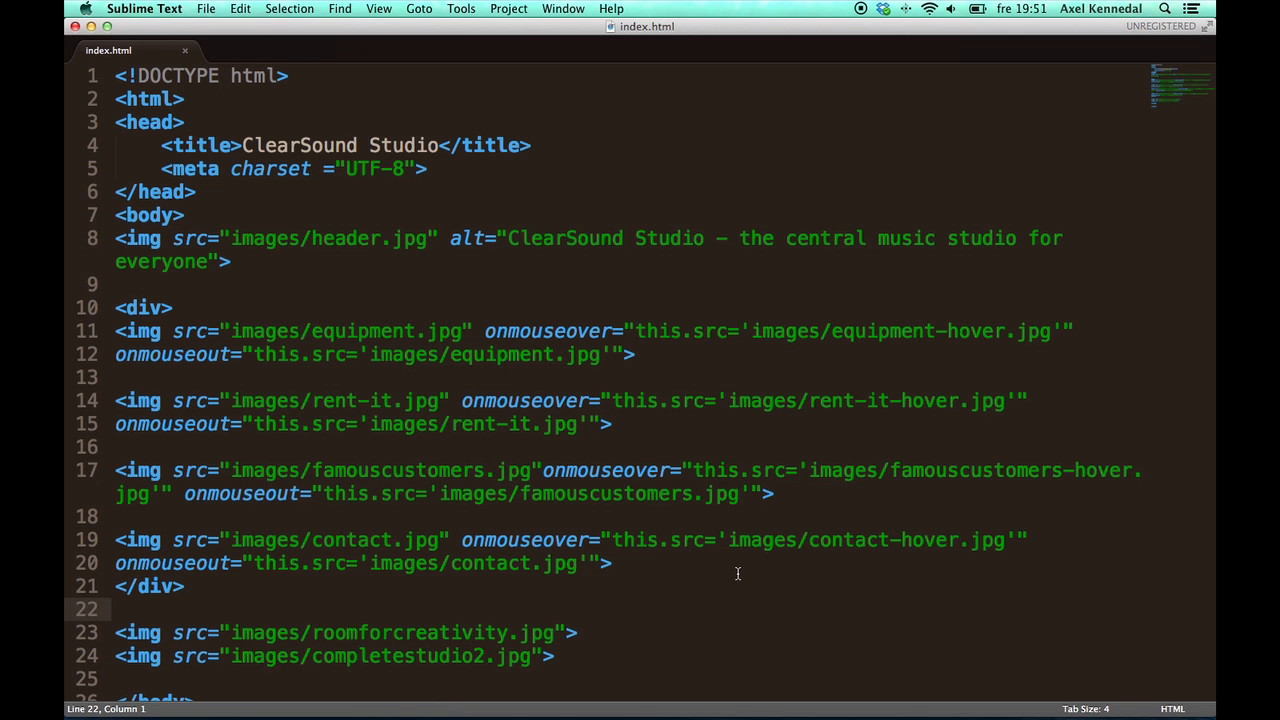
key("cmd+tab")
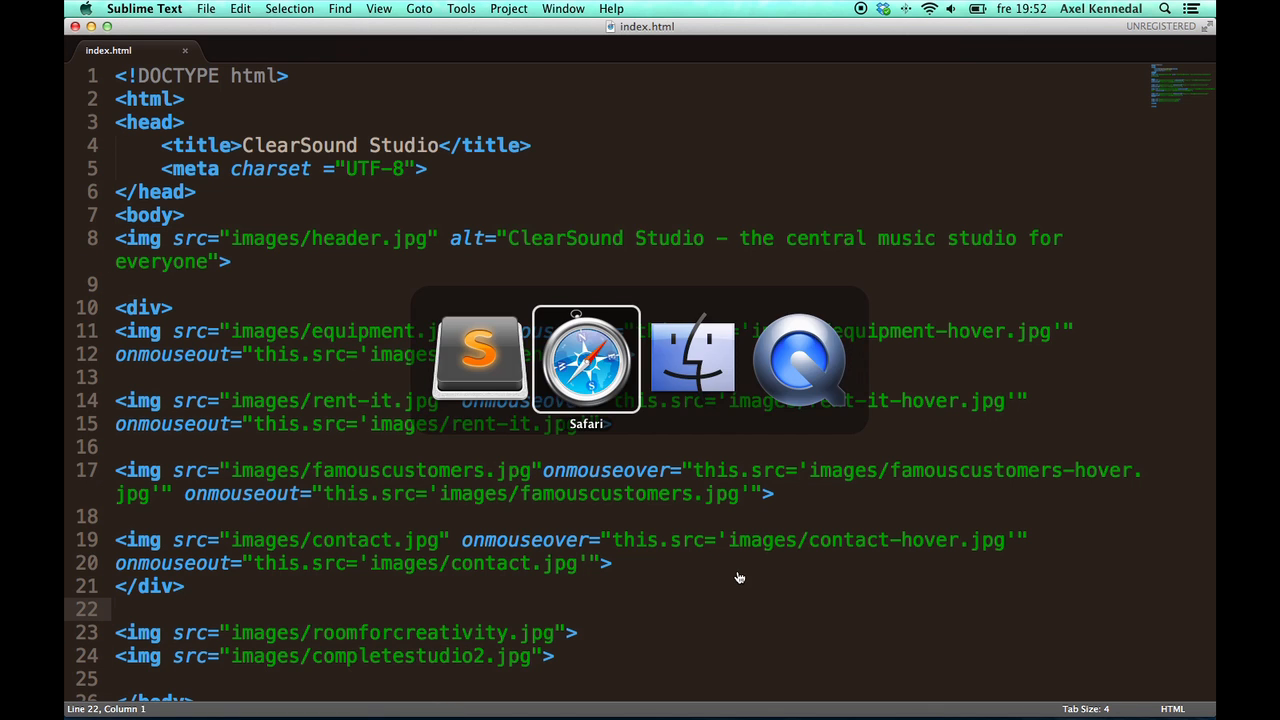
Step: Reload the preview and scroll to check the Room for Creativity and Complete Studio images
left_click(585, 357)
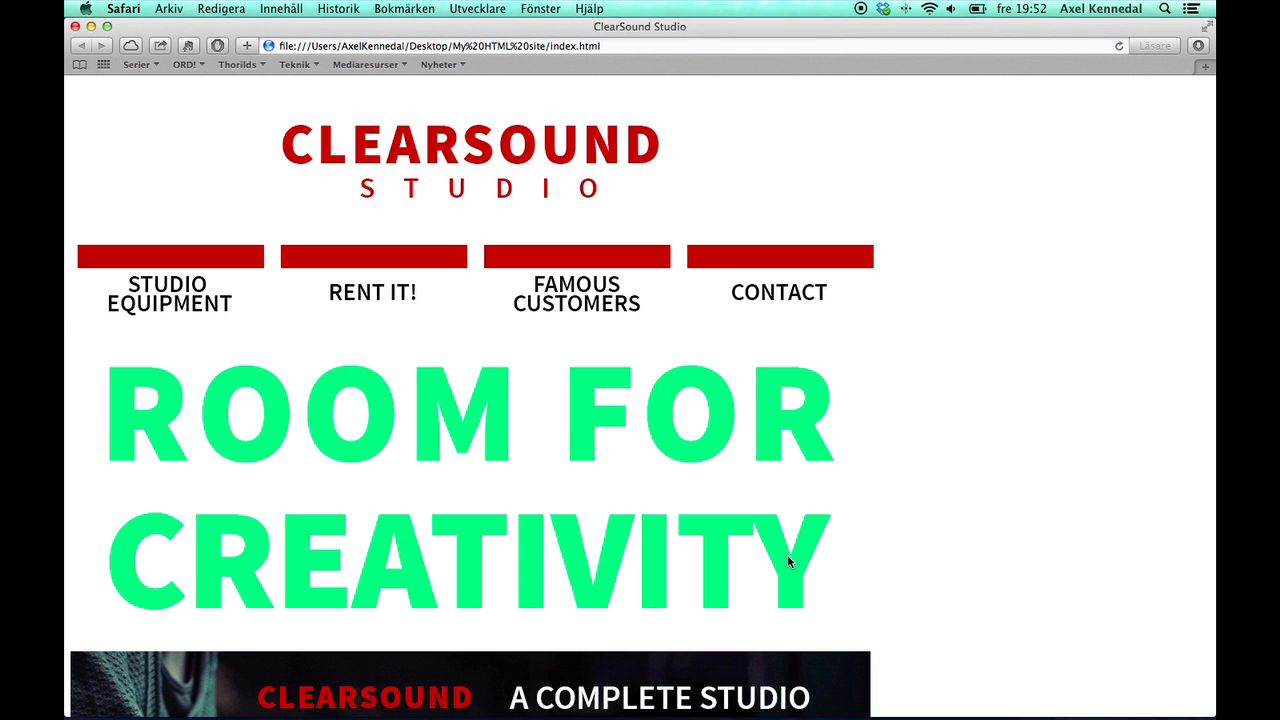
scroll("down", 3)
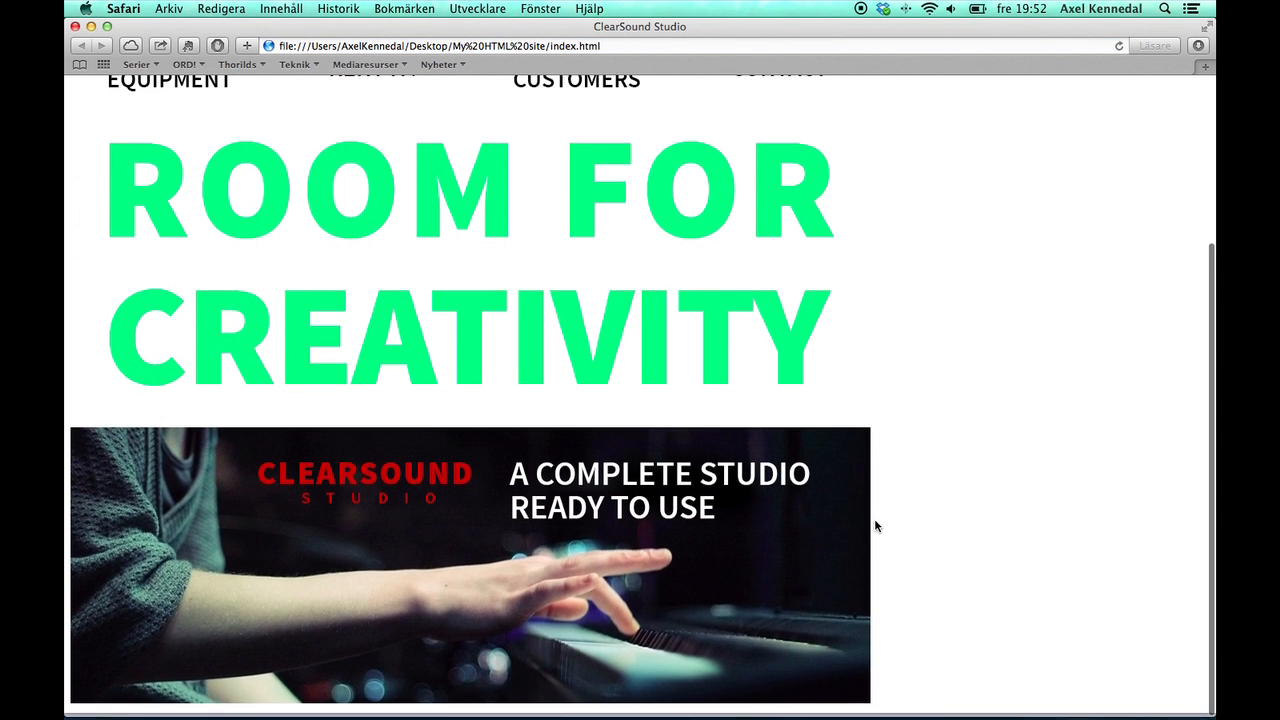
scroll("up", 3)
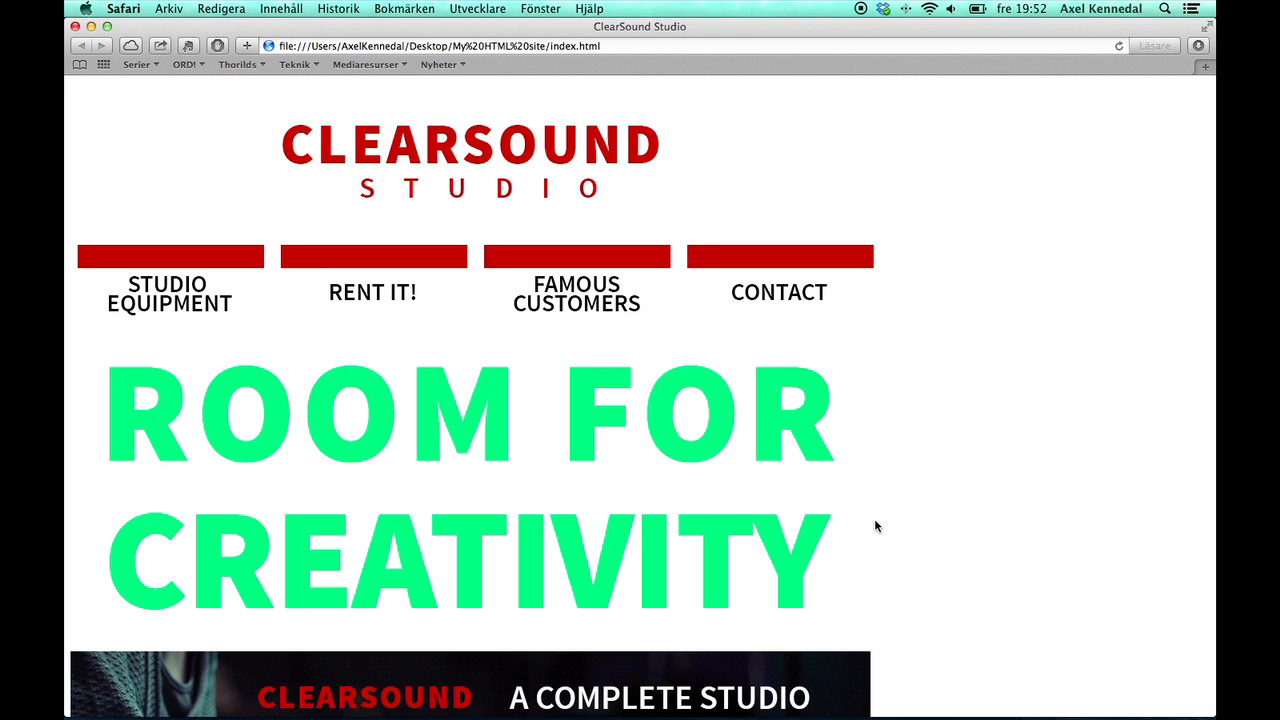
scroll("down", 3)
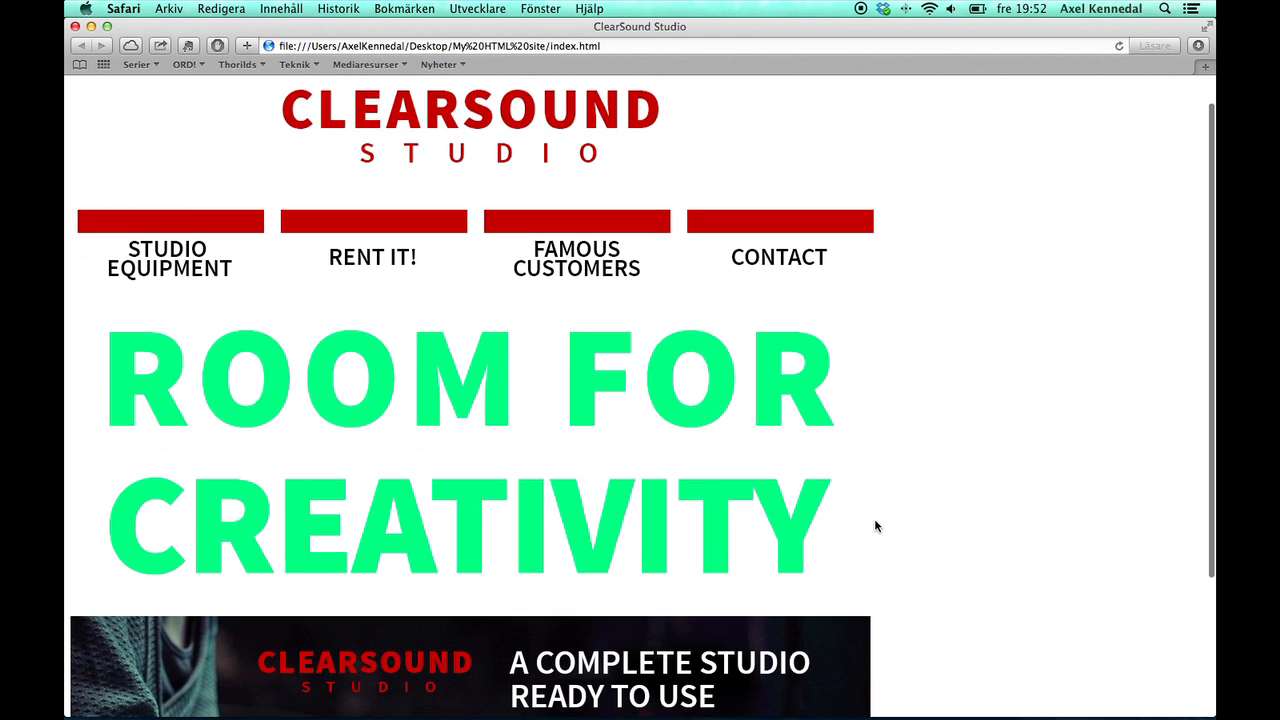
scroll("down", 3)
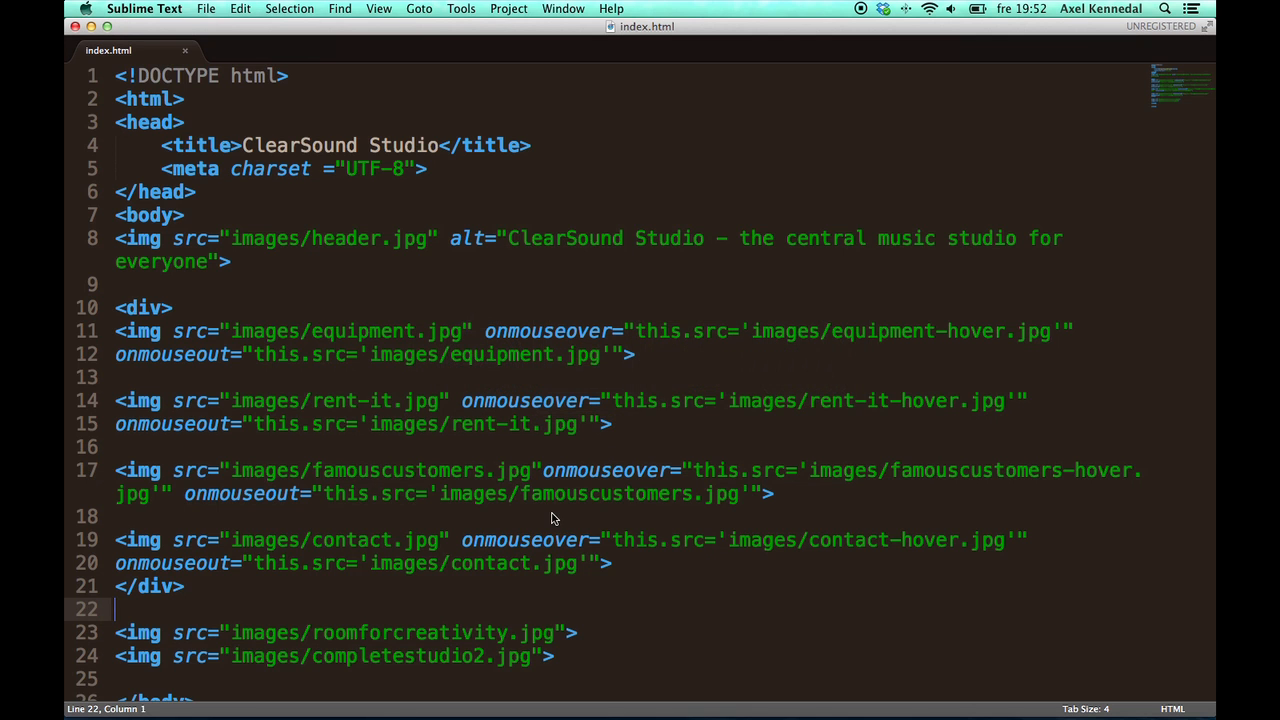
Step: Below the two images, insert an h1 heading reading 'The Studio For Everyone'
scroll("down", 3)
type("<")
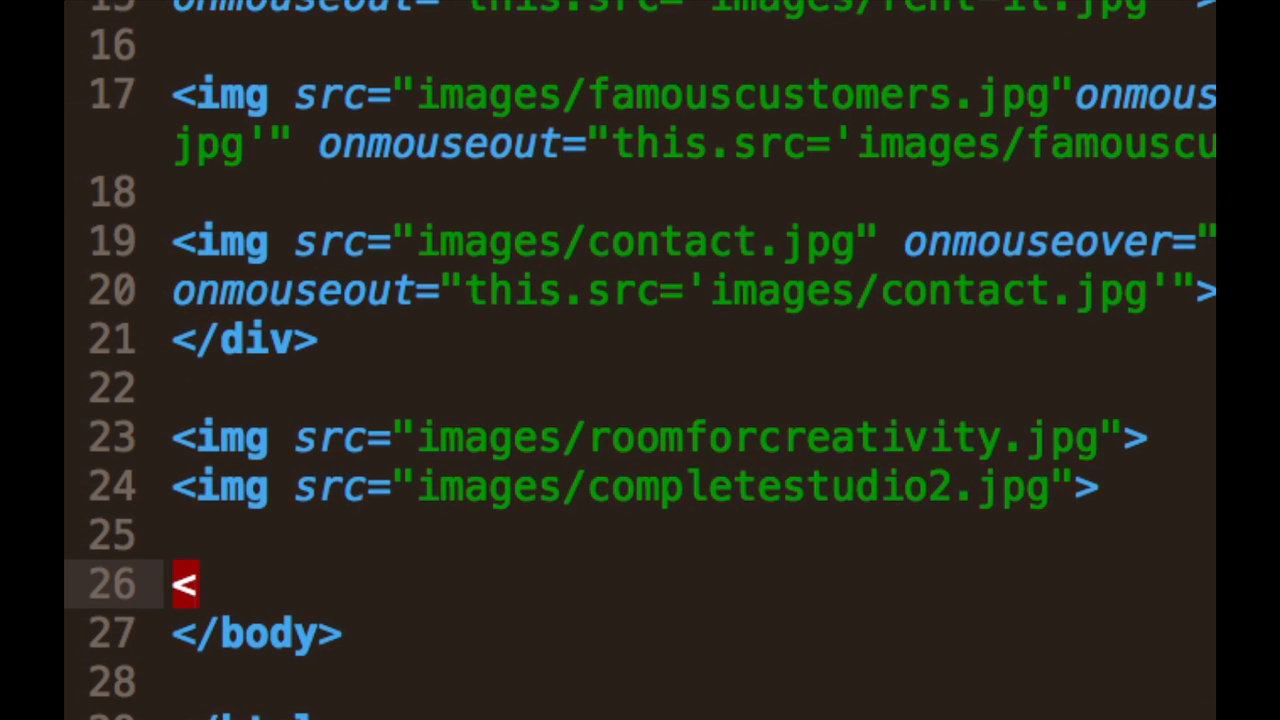
type("h")
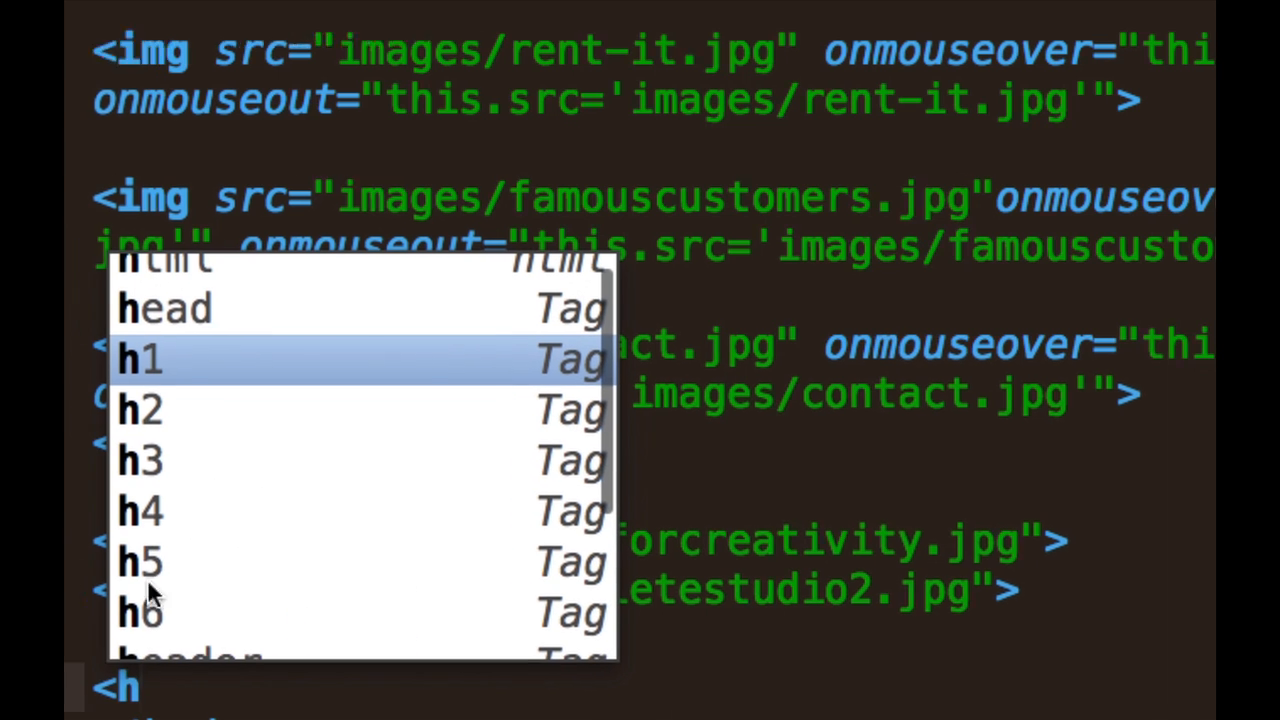
key("Down")
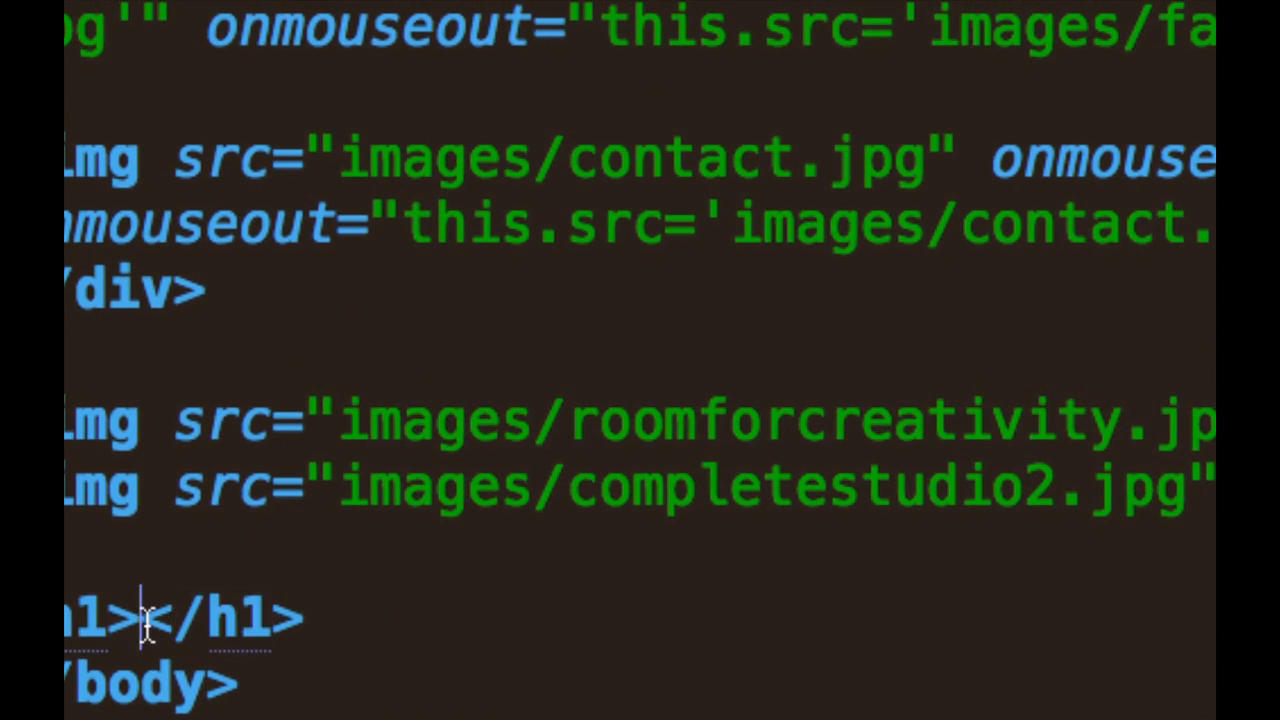
type("The Studio For")
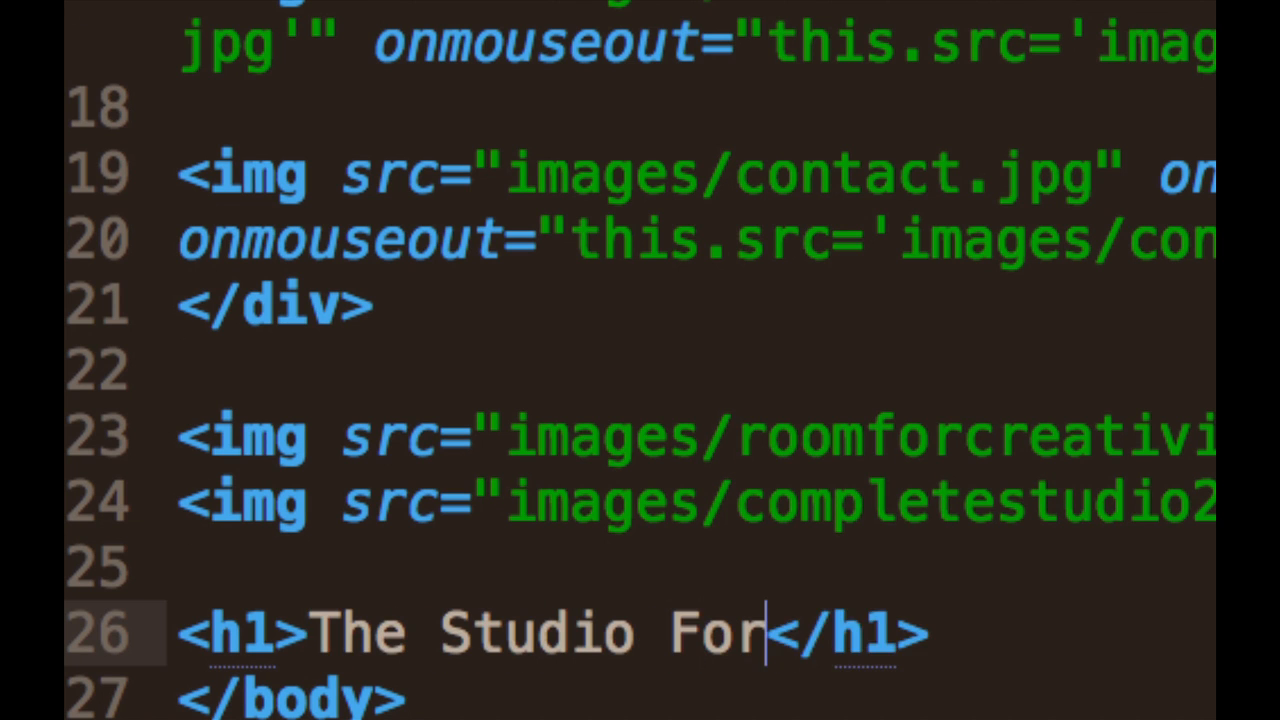
type("Every")
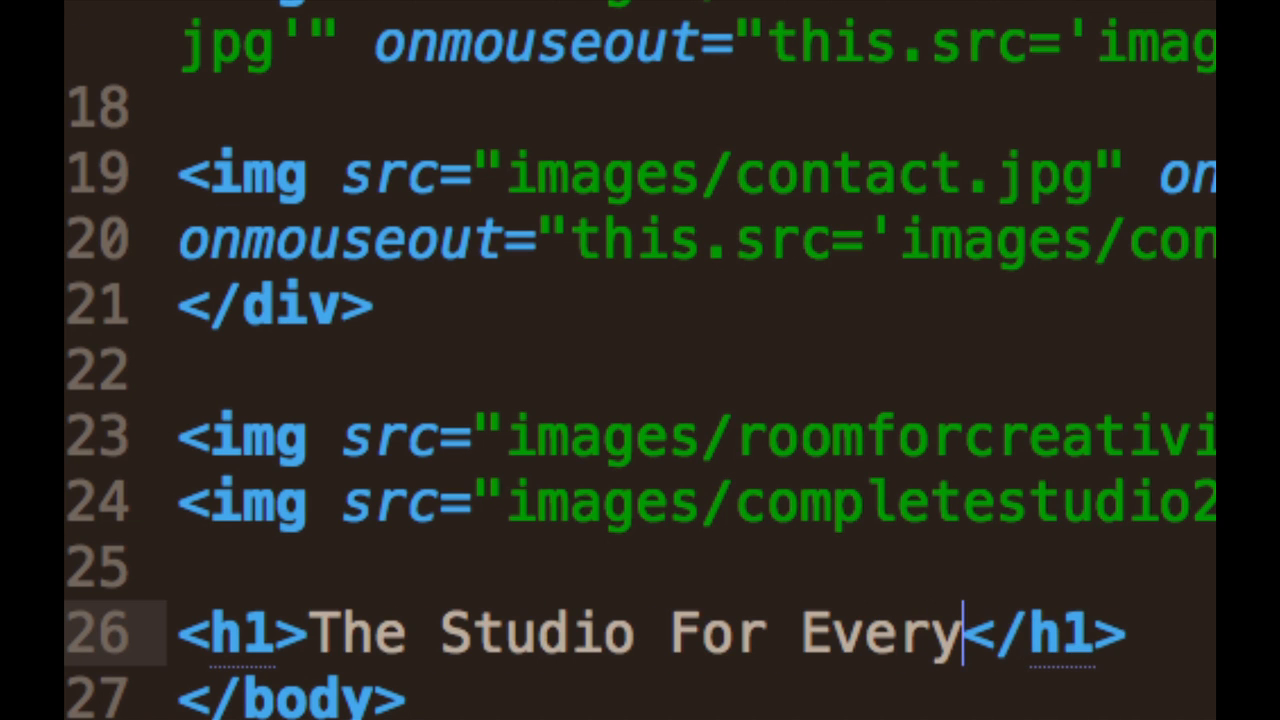
type("one")
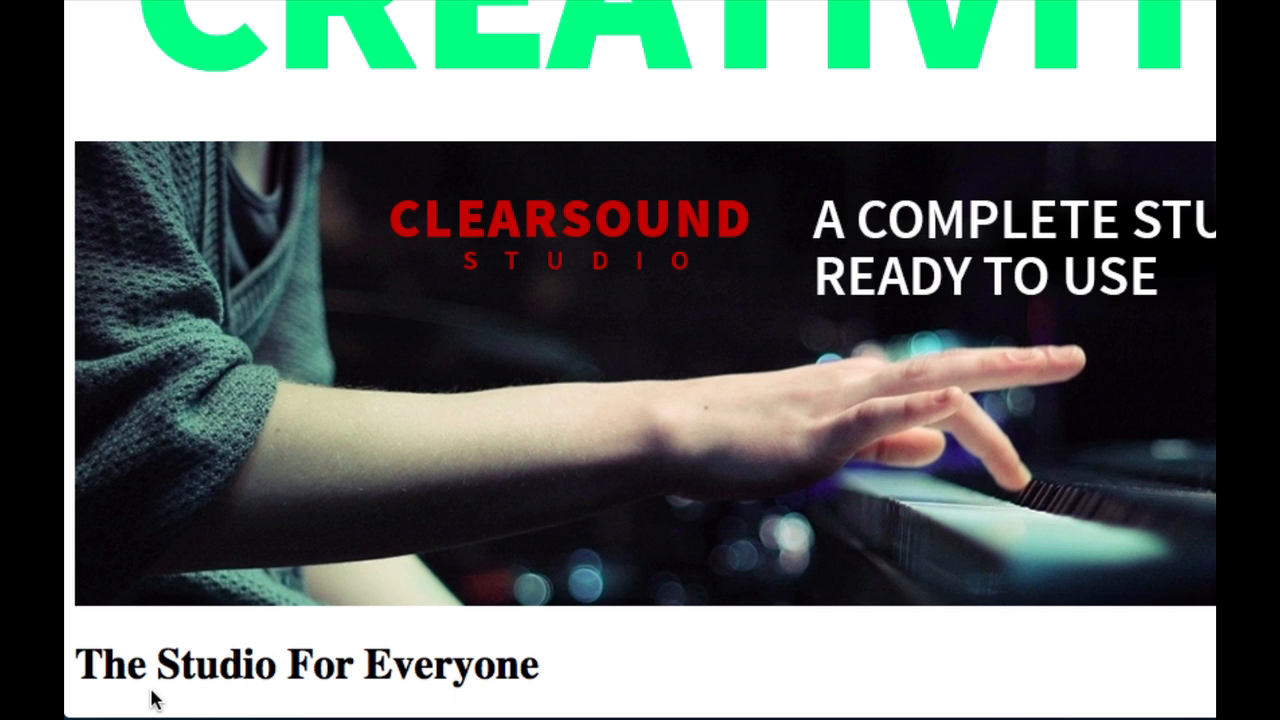
Step: Scroll the Safari preview to check the new heading, then return to Sublime Text
scroll("down", 3)
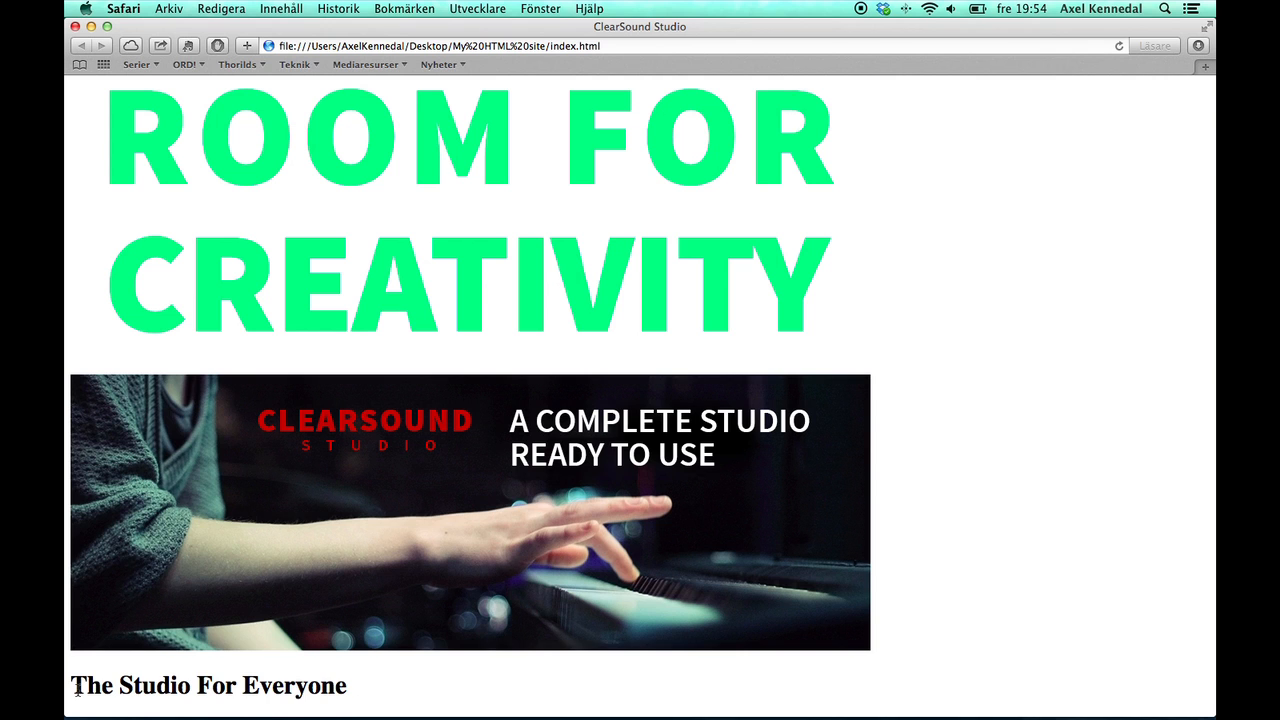
key("cmd+tab")
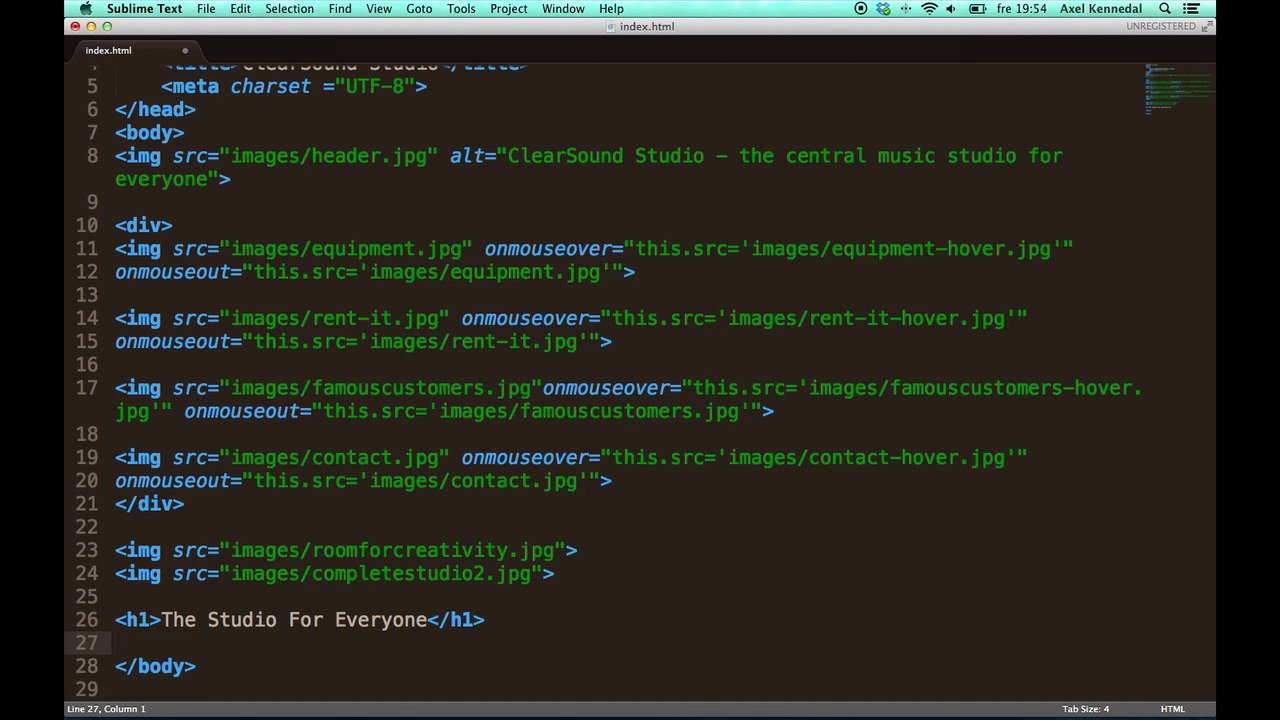
Step: Add a <p> paragraph of lorem ipsum text under the h1, then bring Safari forward
type("<p>")
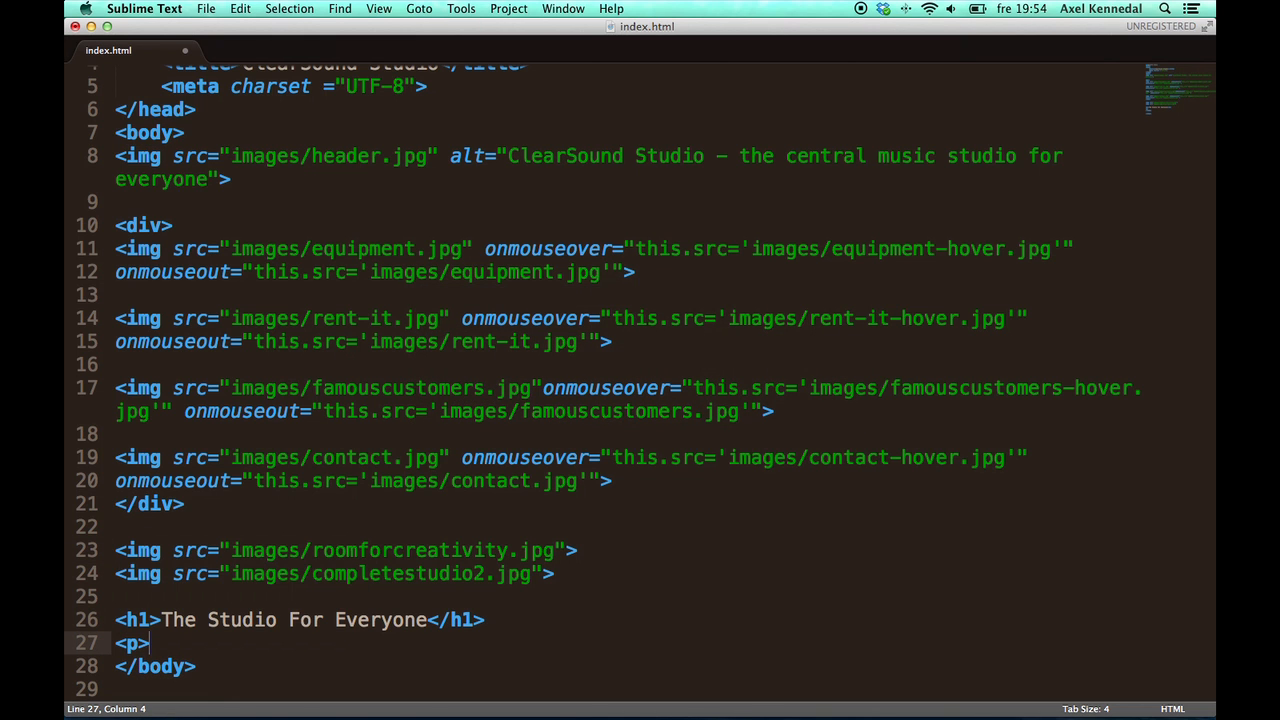
type("<")
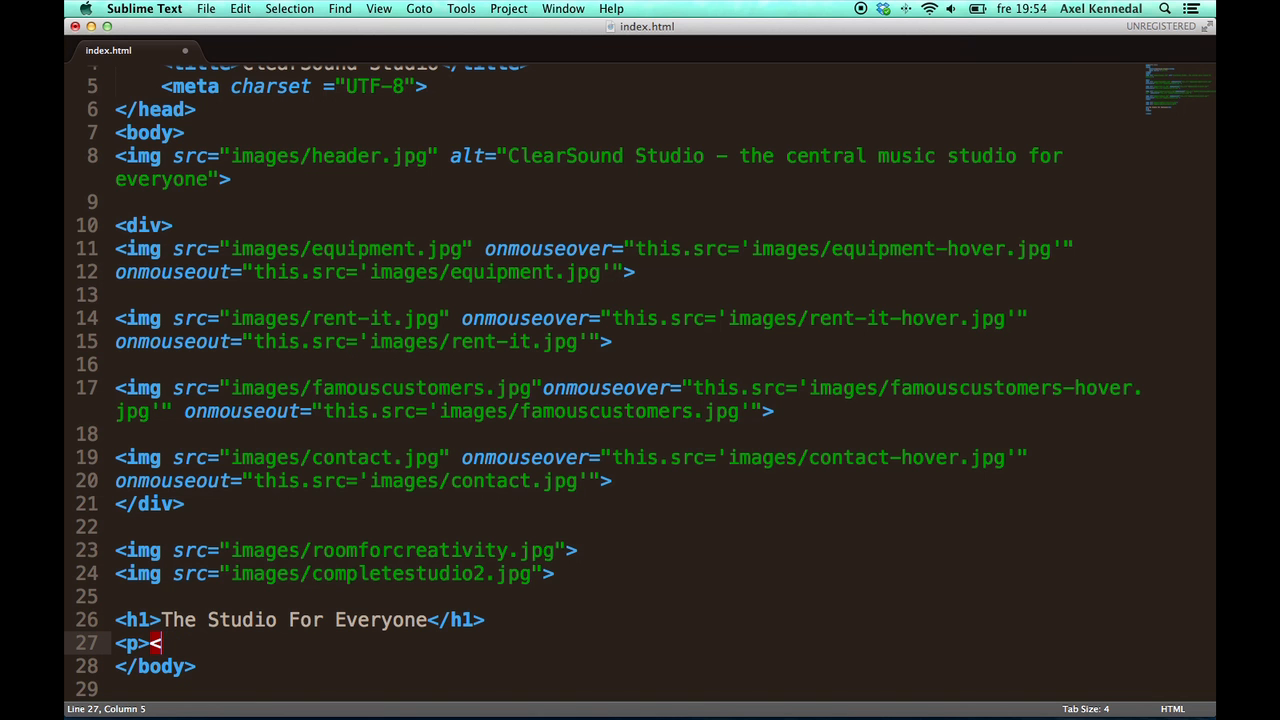
type("/p>")
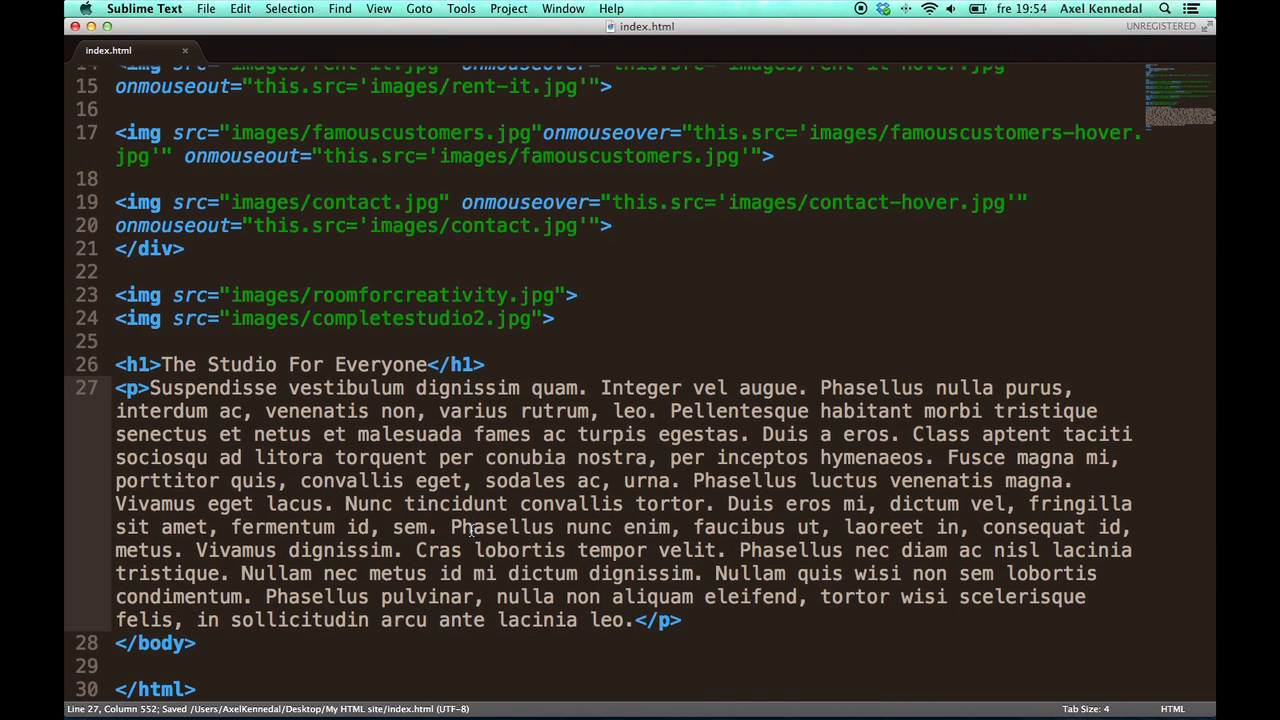
left_click(123, 8)
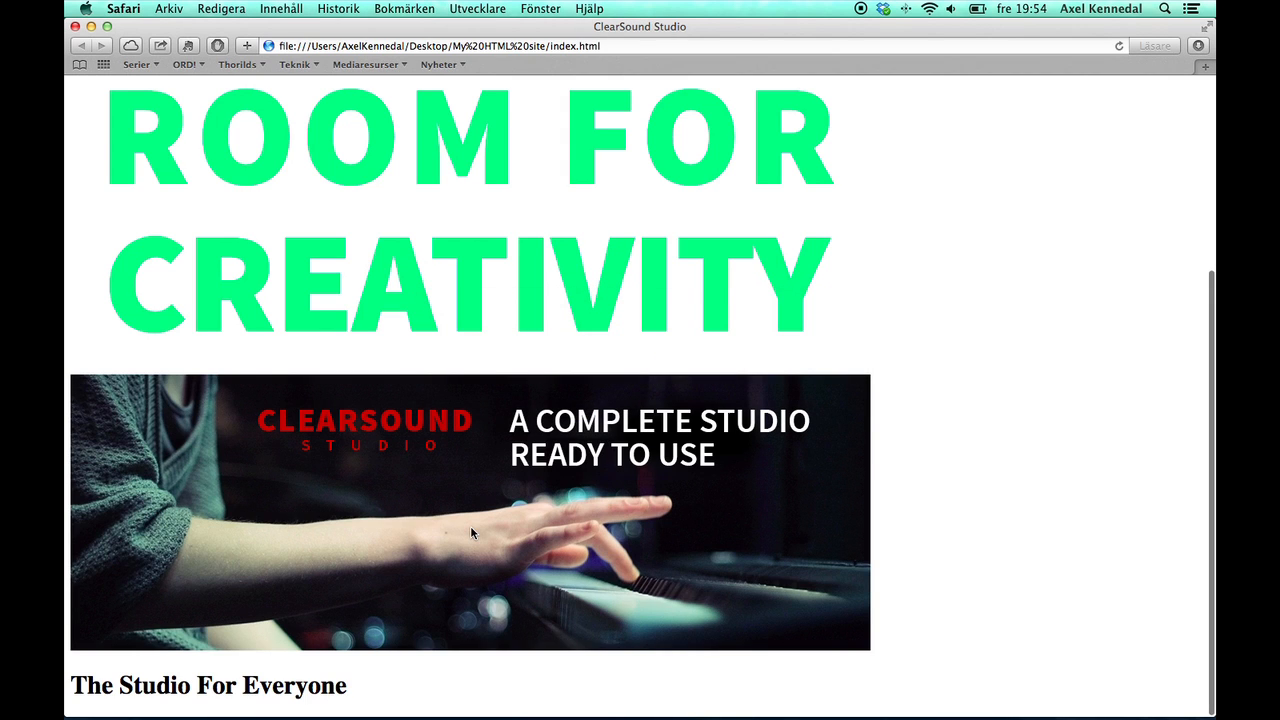
Step: Scroll the refreshed Safari page down to the lorem ipsum paragraph
scroll("down", 3)
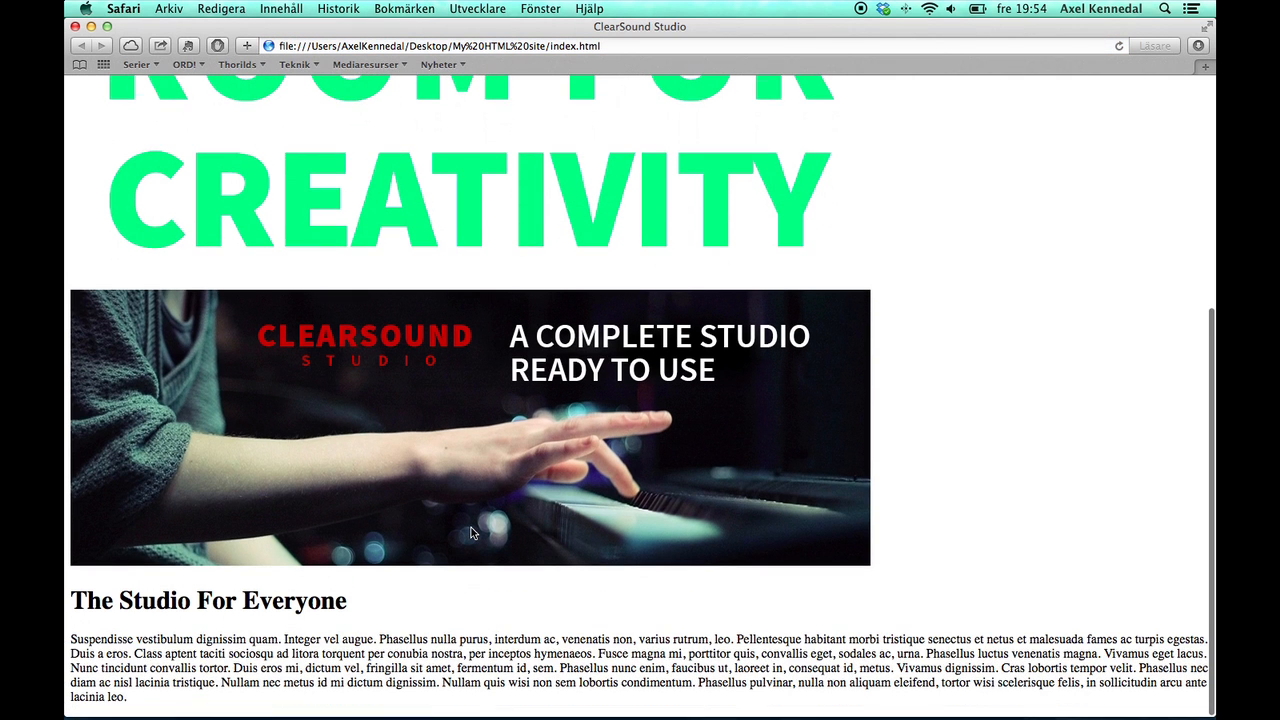
mouse_move(168, 635)
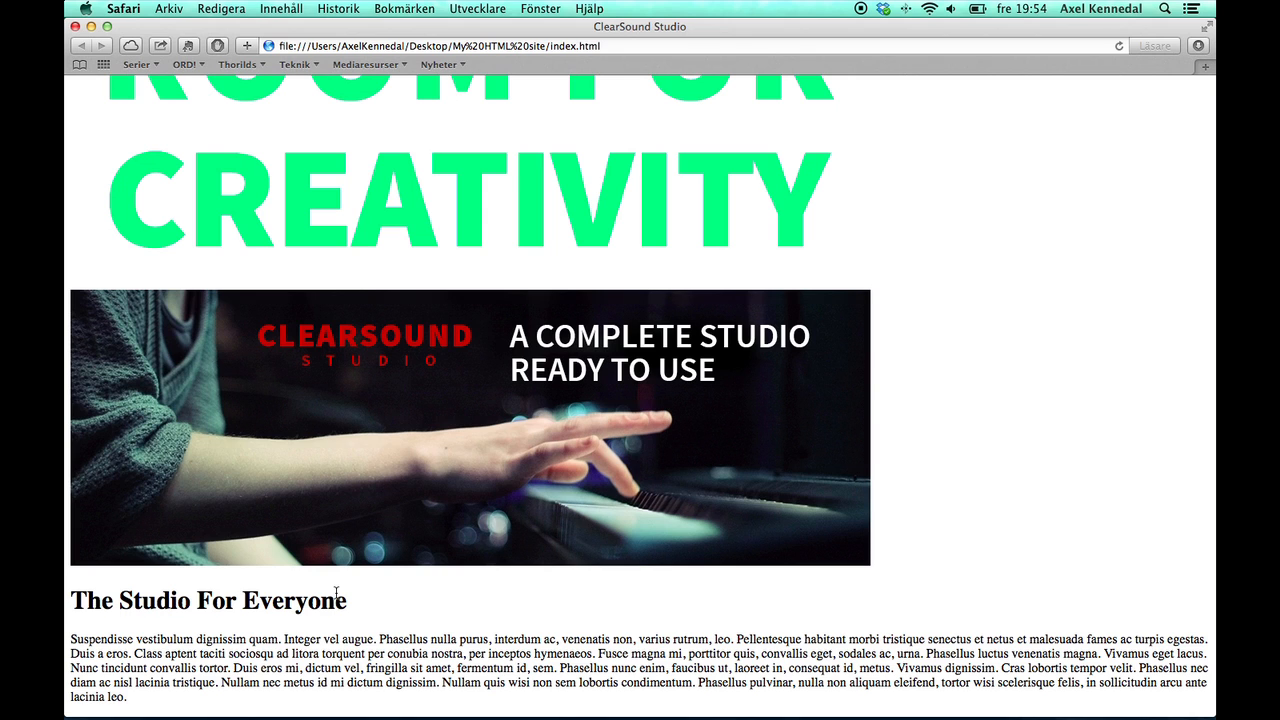
Step: Wrap 'vestibulum dignissim quam.' in <b> tags within the paragraph
key("cmd+tab")
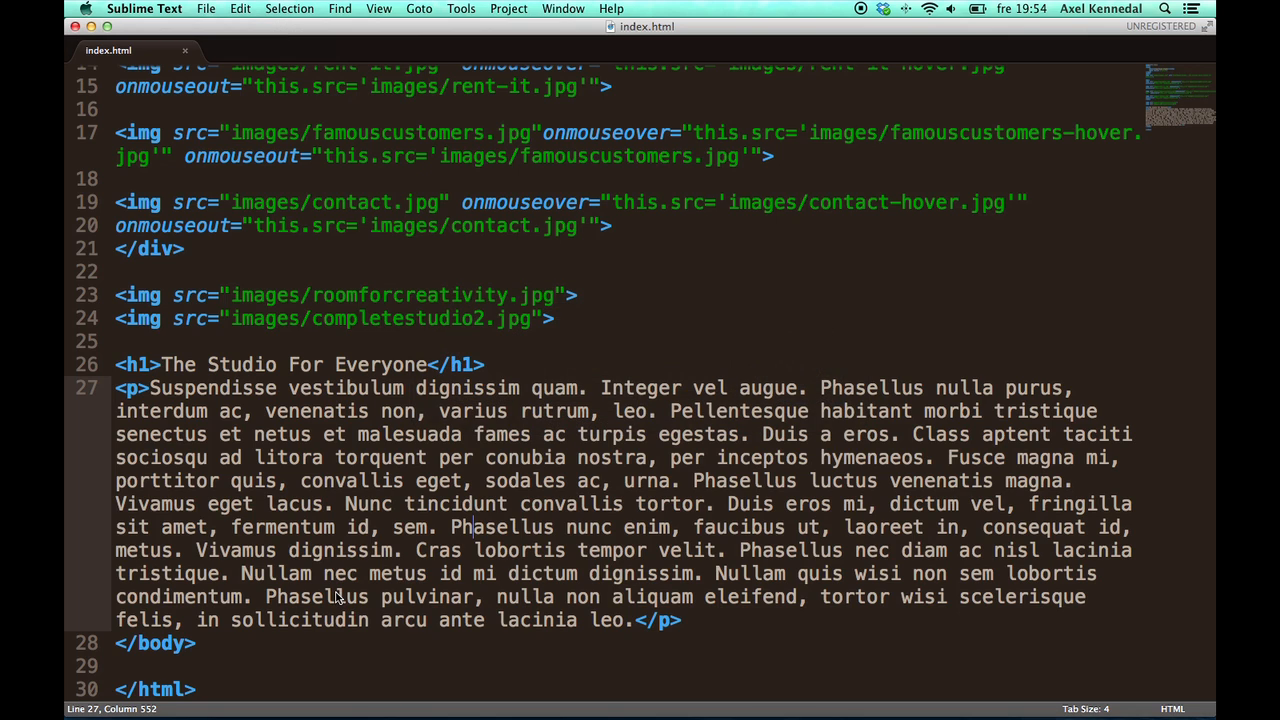
mouse_move(493, 645)
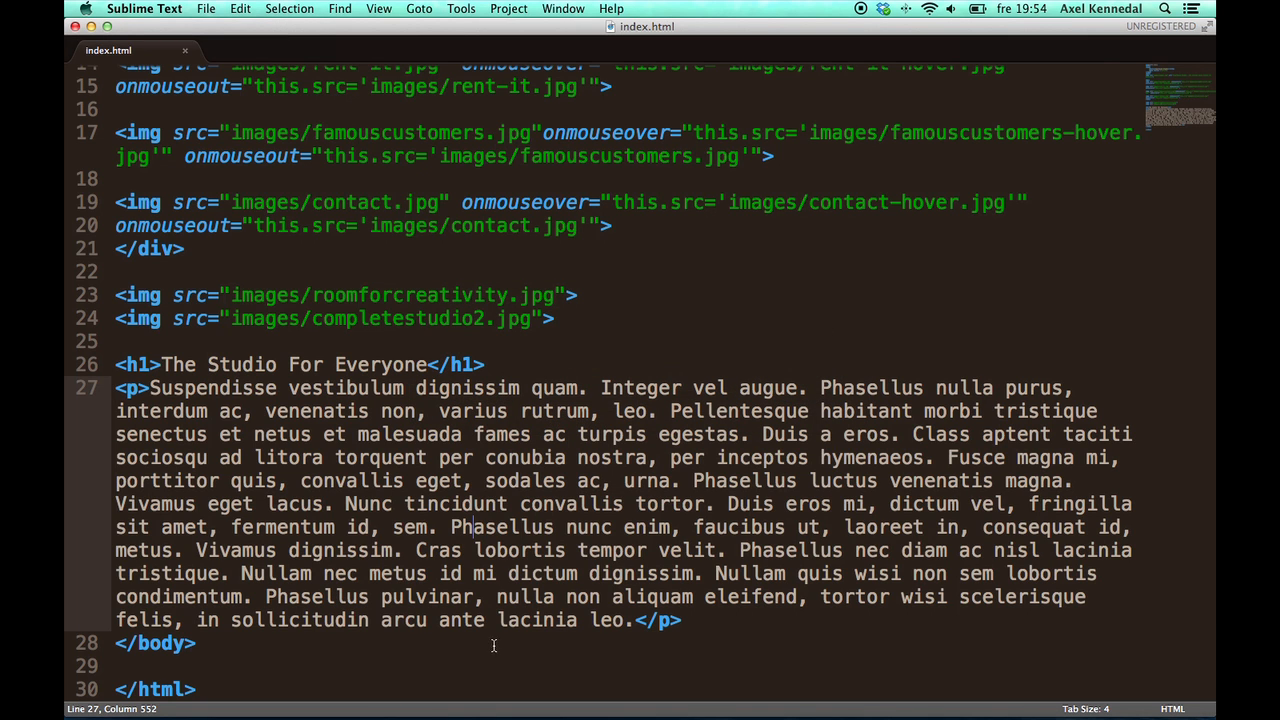
left_click(287, 388)
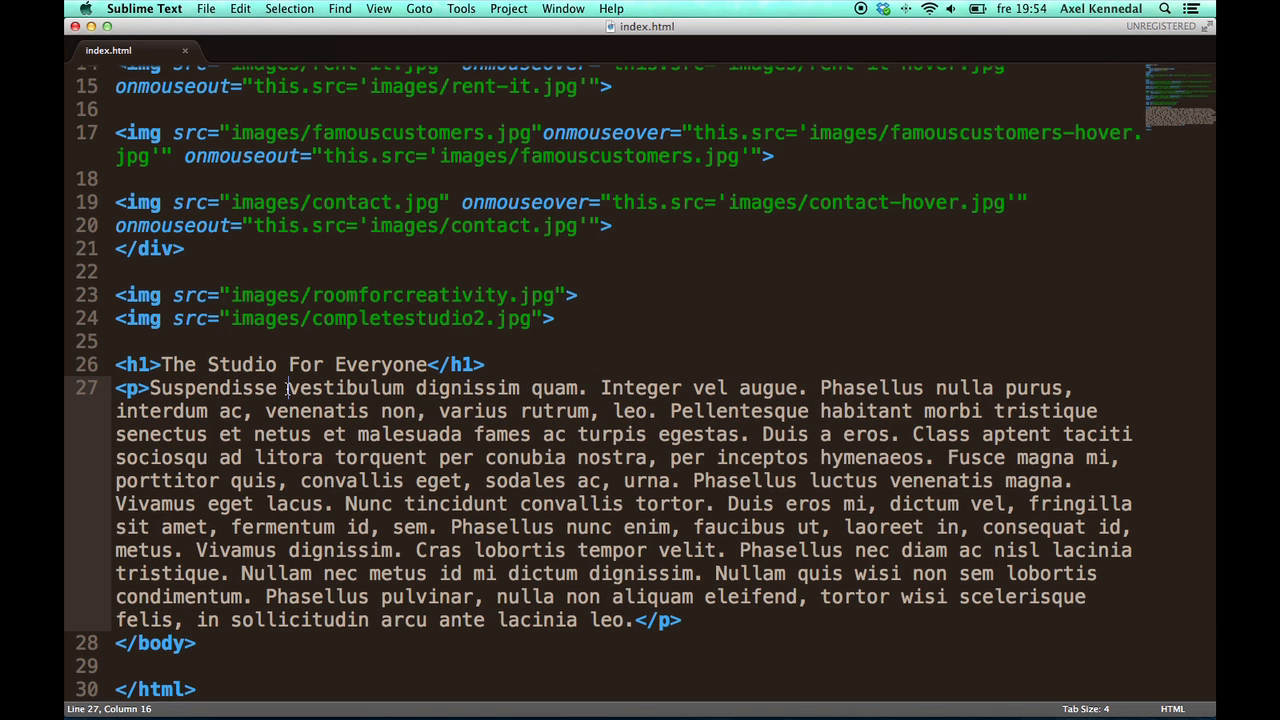
type("<b>")
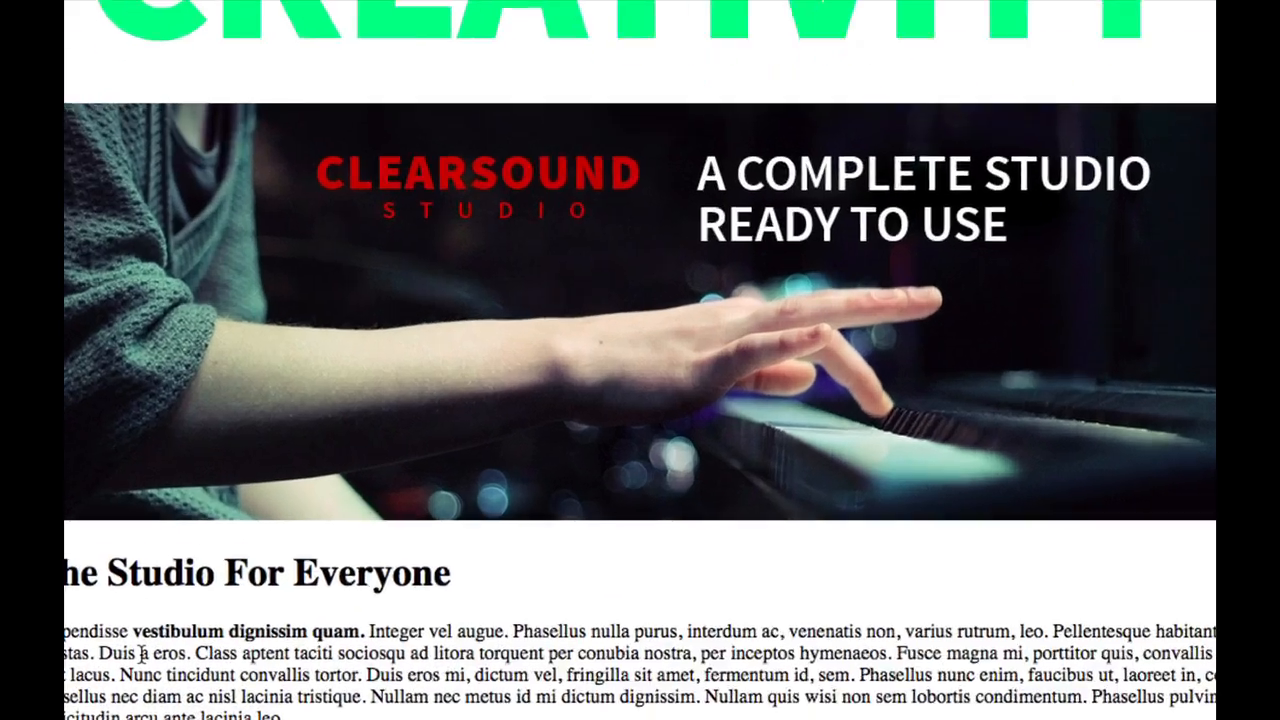
Step: Scroll the Safari preview to confirm the bold phrase in the paragraph
scroll("down", 3)
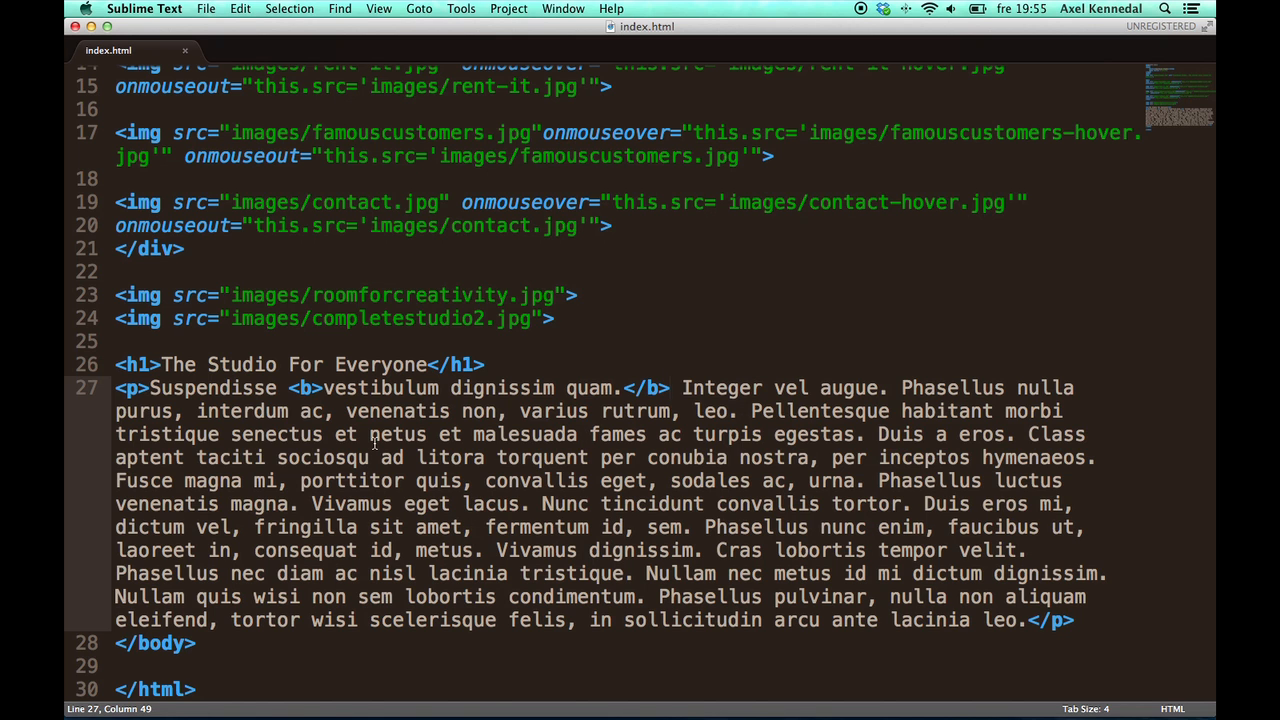
Step: Wrap 'senectus et netus et malesuada' in <i> tags and save index.html
left_click(231, 434)
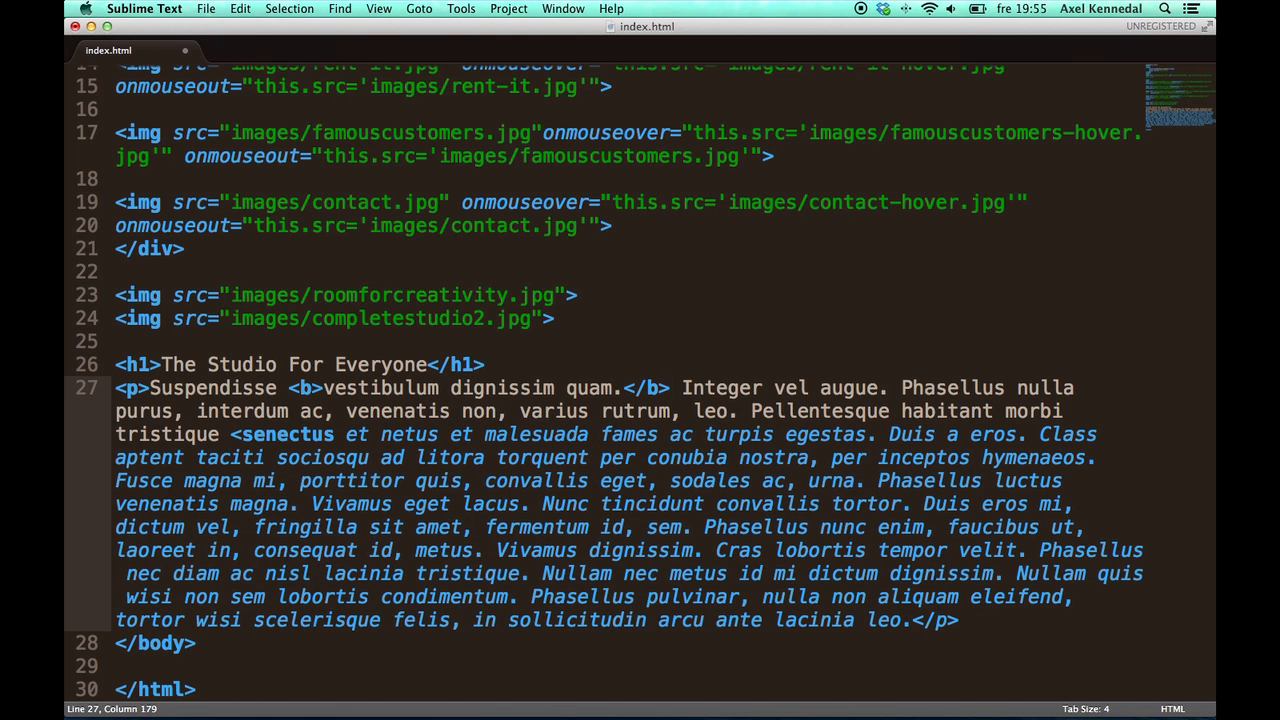
type("<i>")
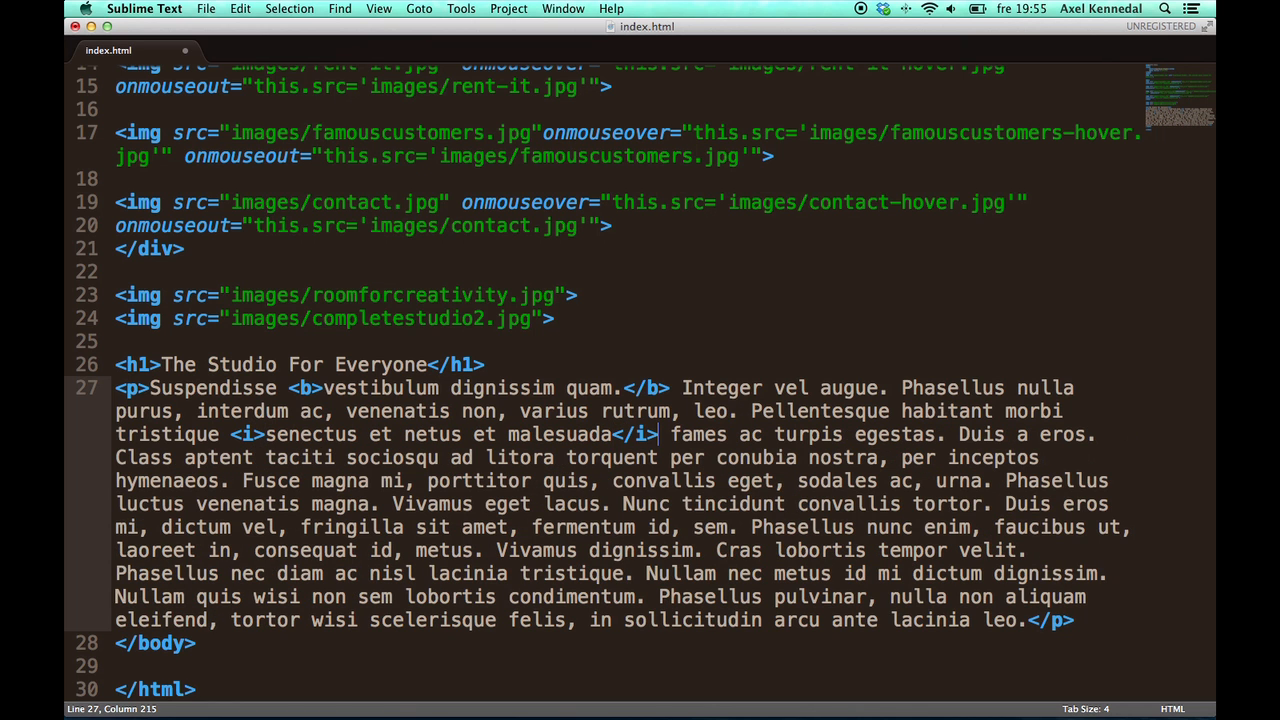
key("cmd+s")
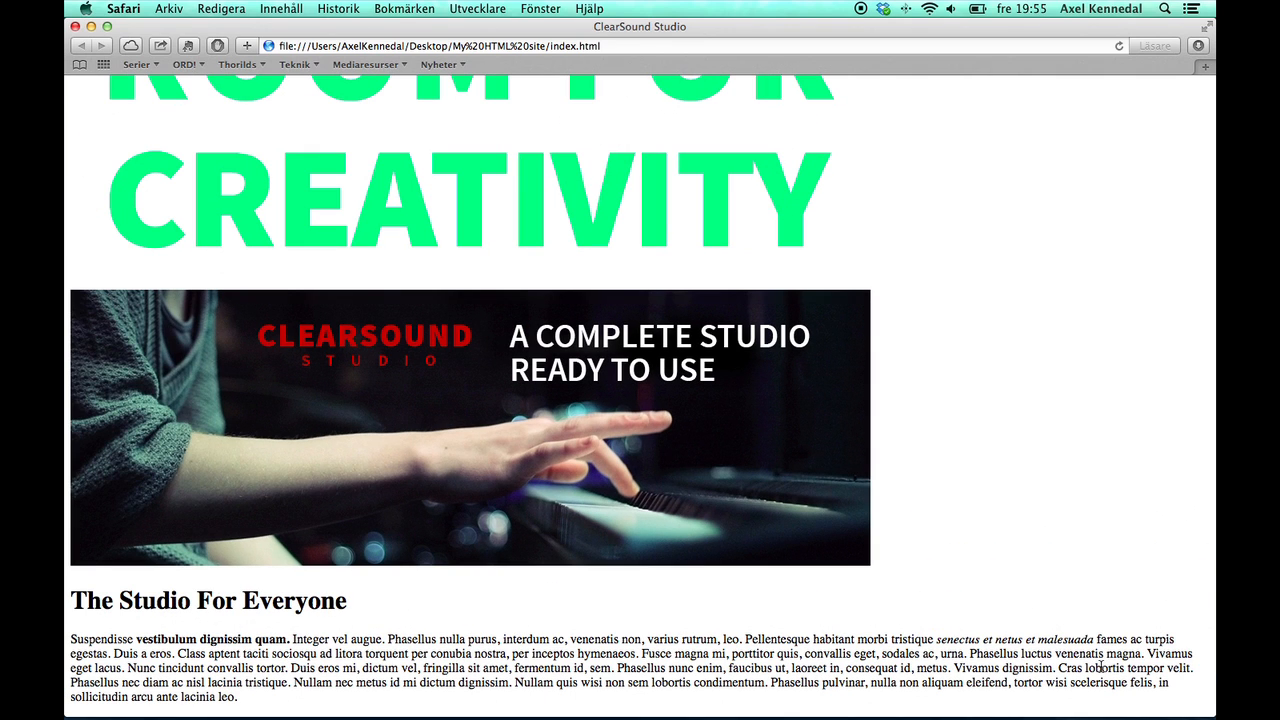
Step: After checking the italic text in Safari, return to Sublime Text
key("cmd+tab")
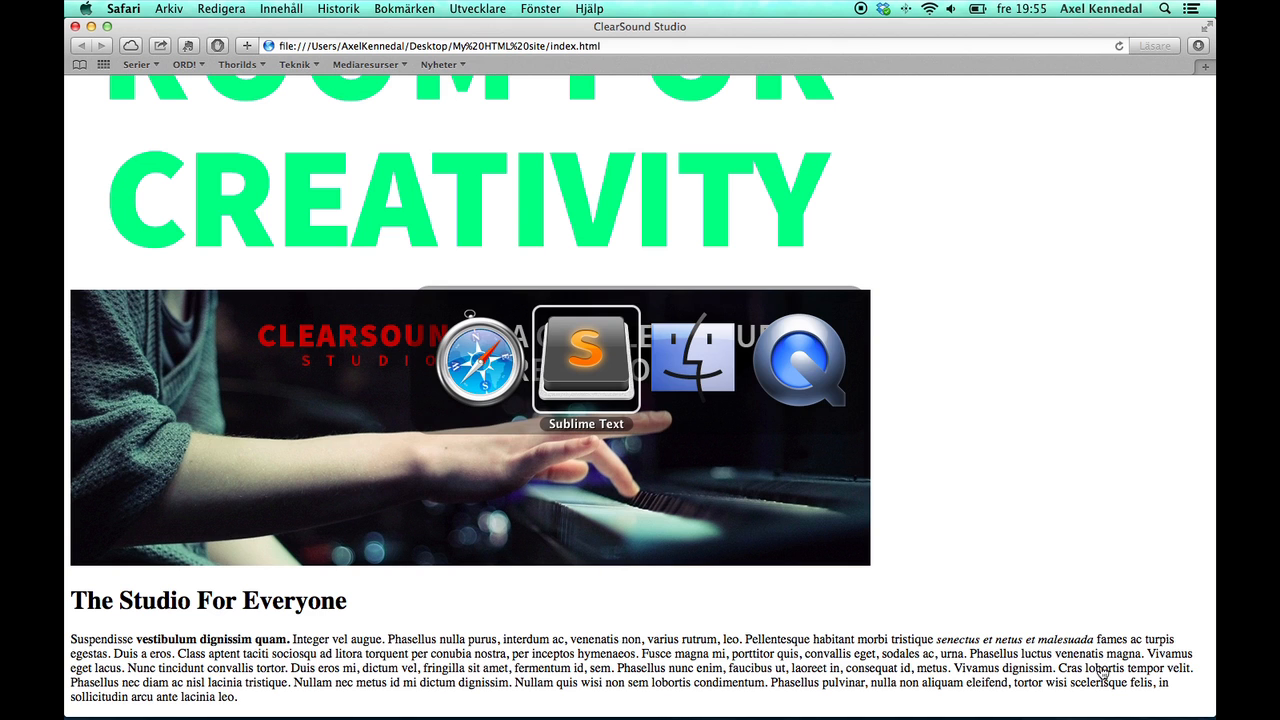
Step: Below the paragraph, add <ul> and <ol> lists, each with items Listobject 1 and Listobject 2
left_click(586, 357)
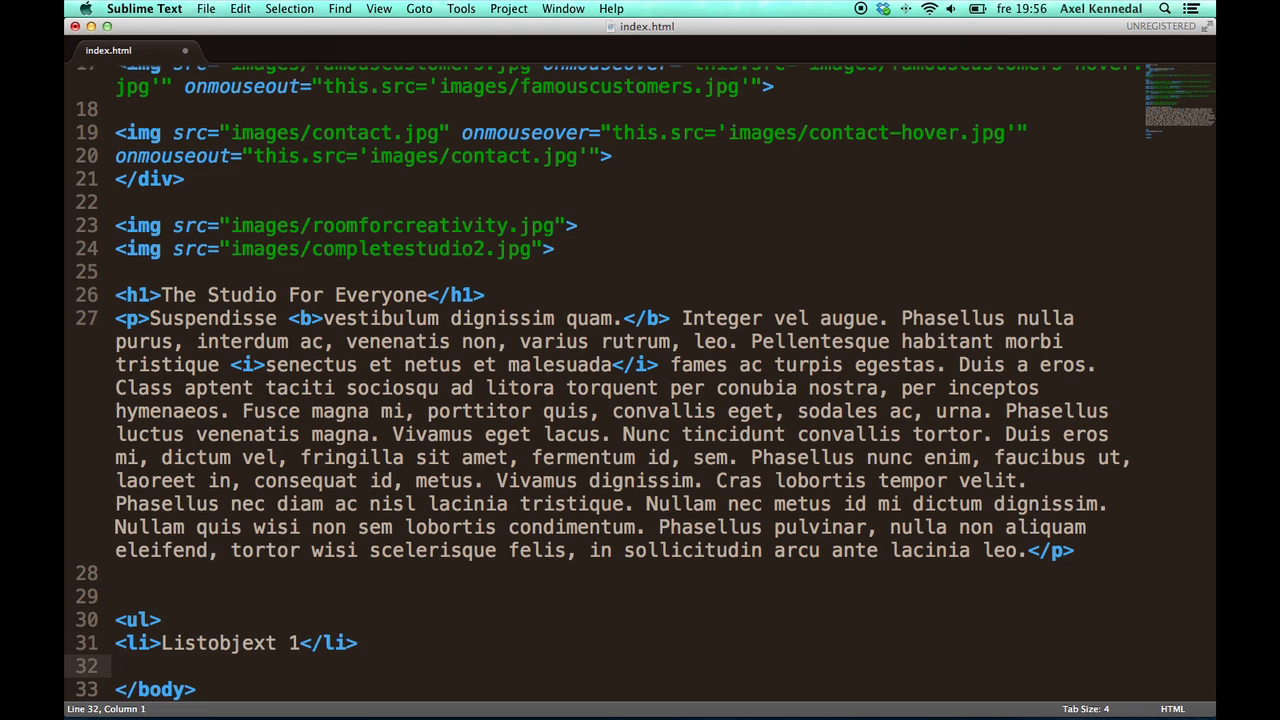
type("<li>Listobject 2</li>")
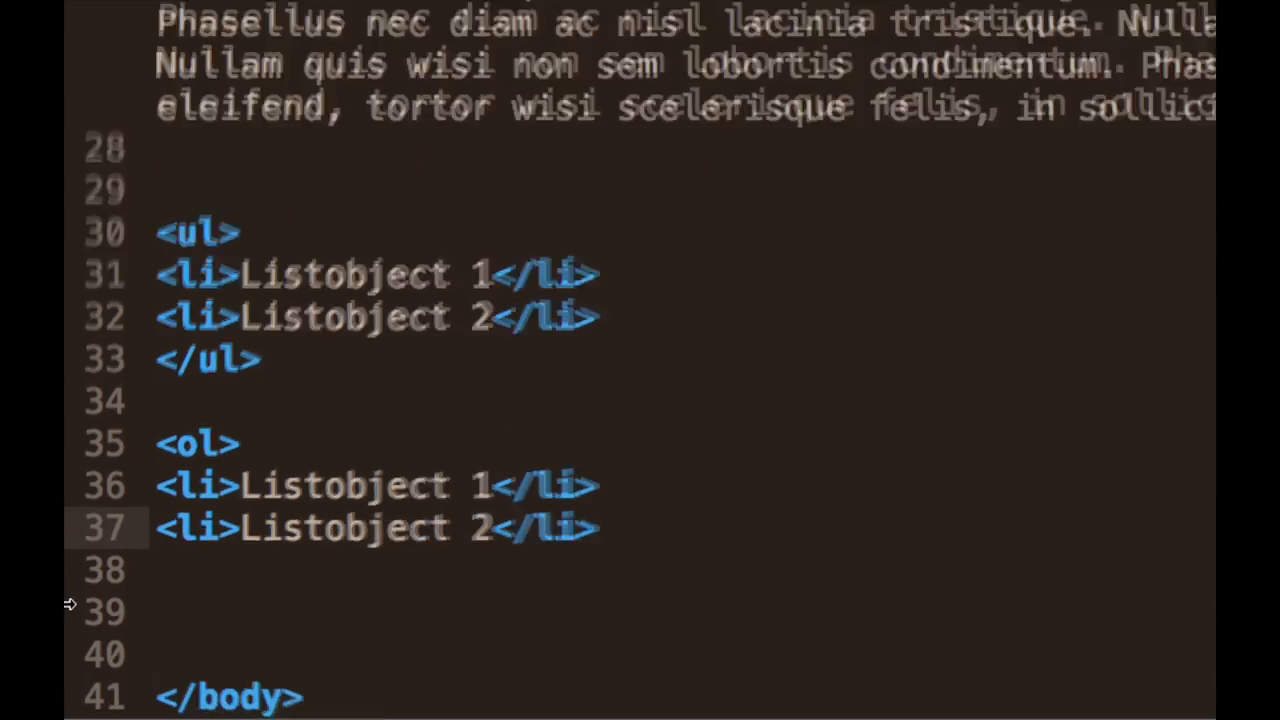
type("</ol>")
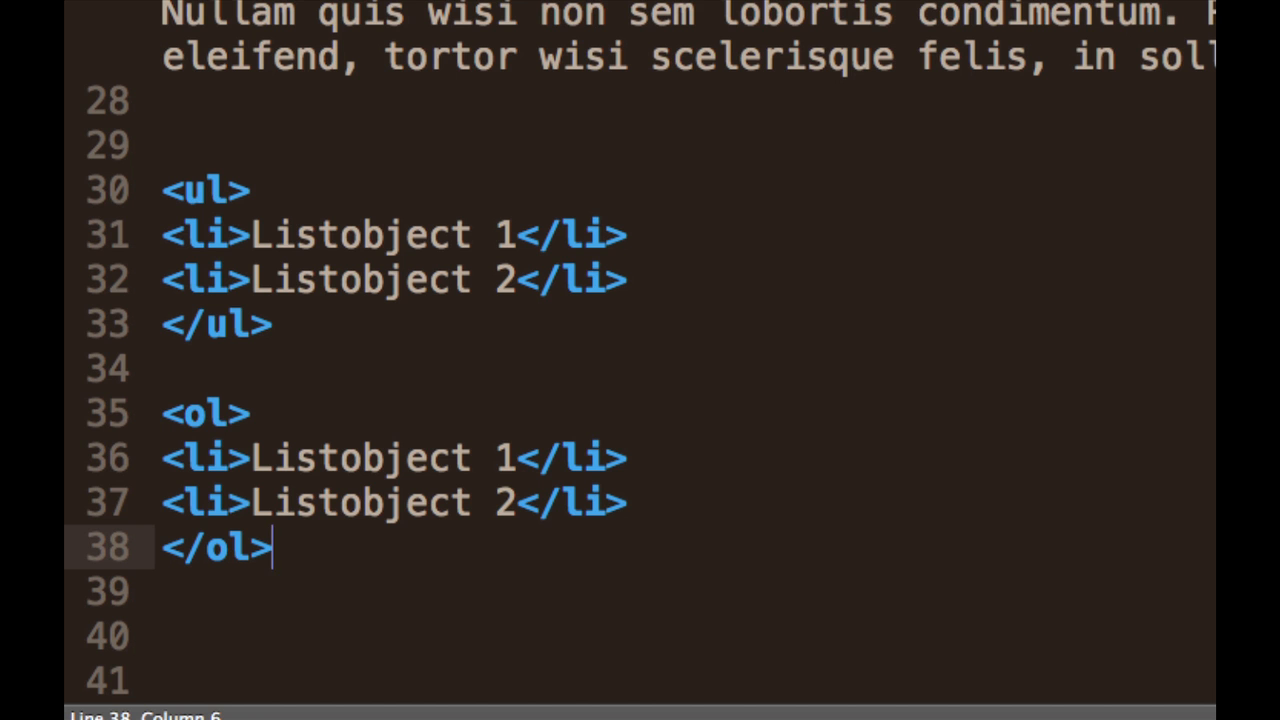
scroll("down", 3)
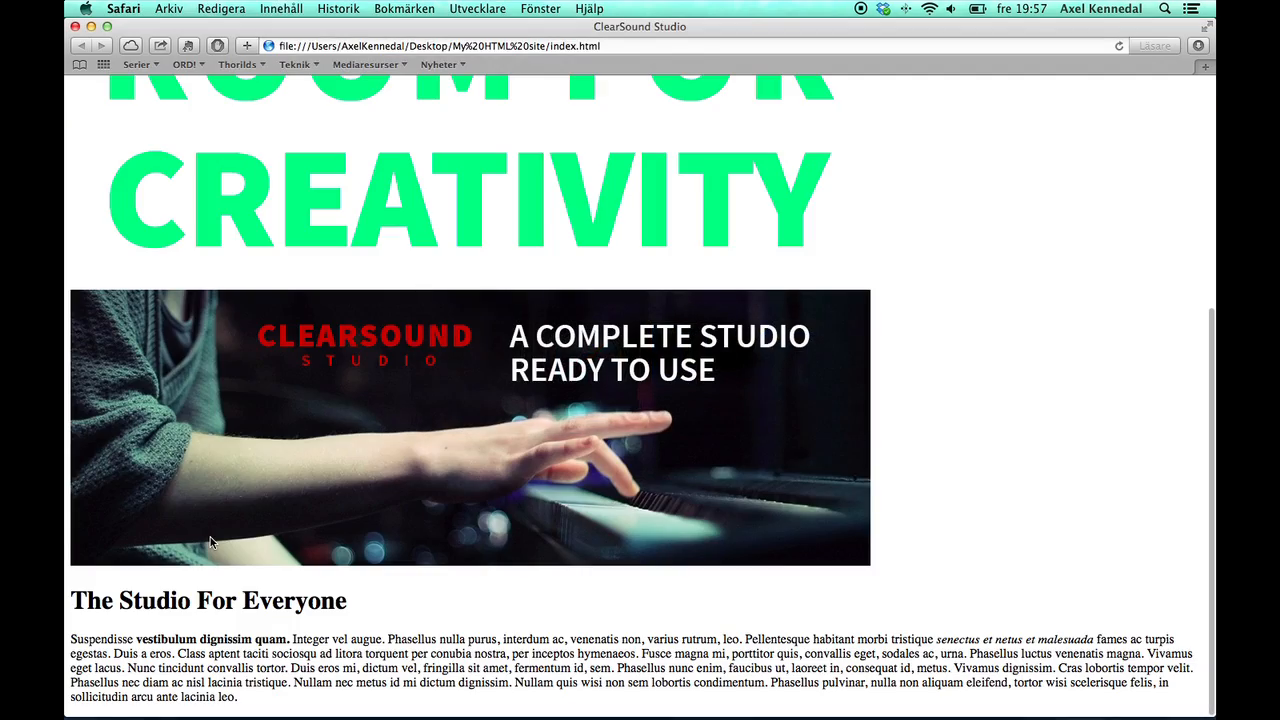
Step: Scroll the Safari page down to view both Listobject lists, then back to the top
scroll("down", 3)
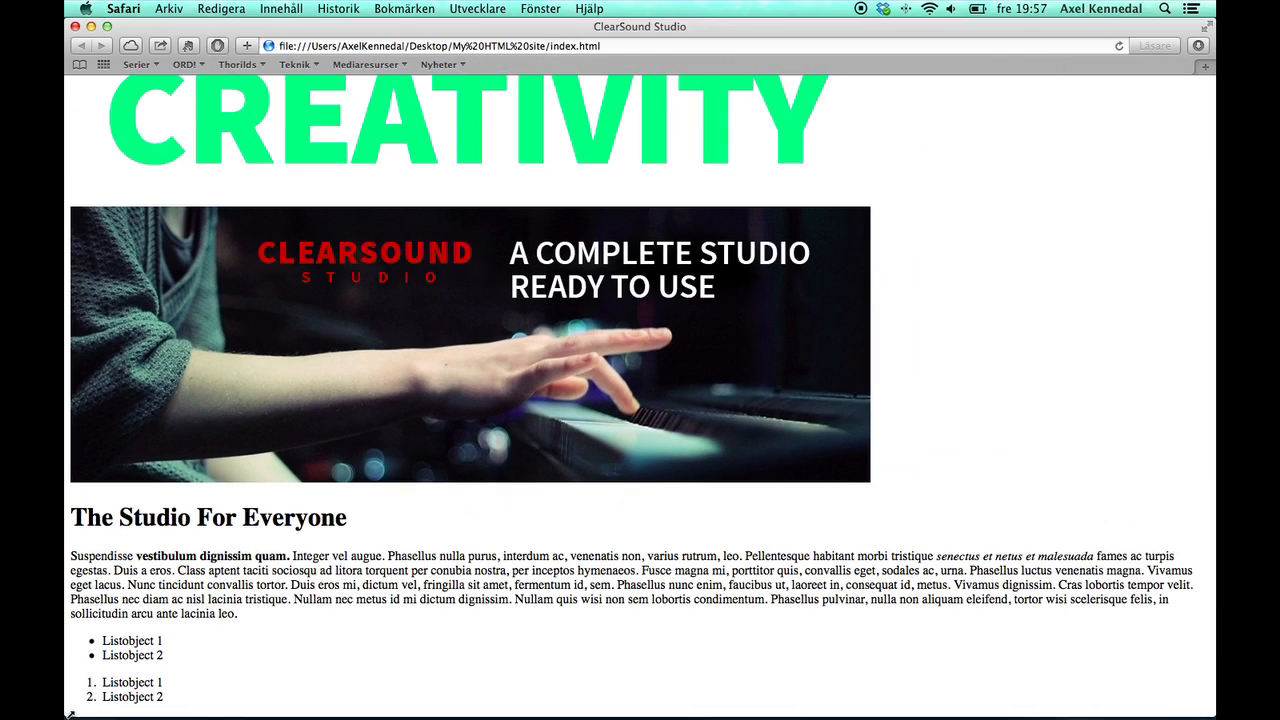
scroll("up", 3)
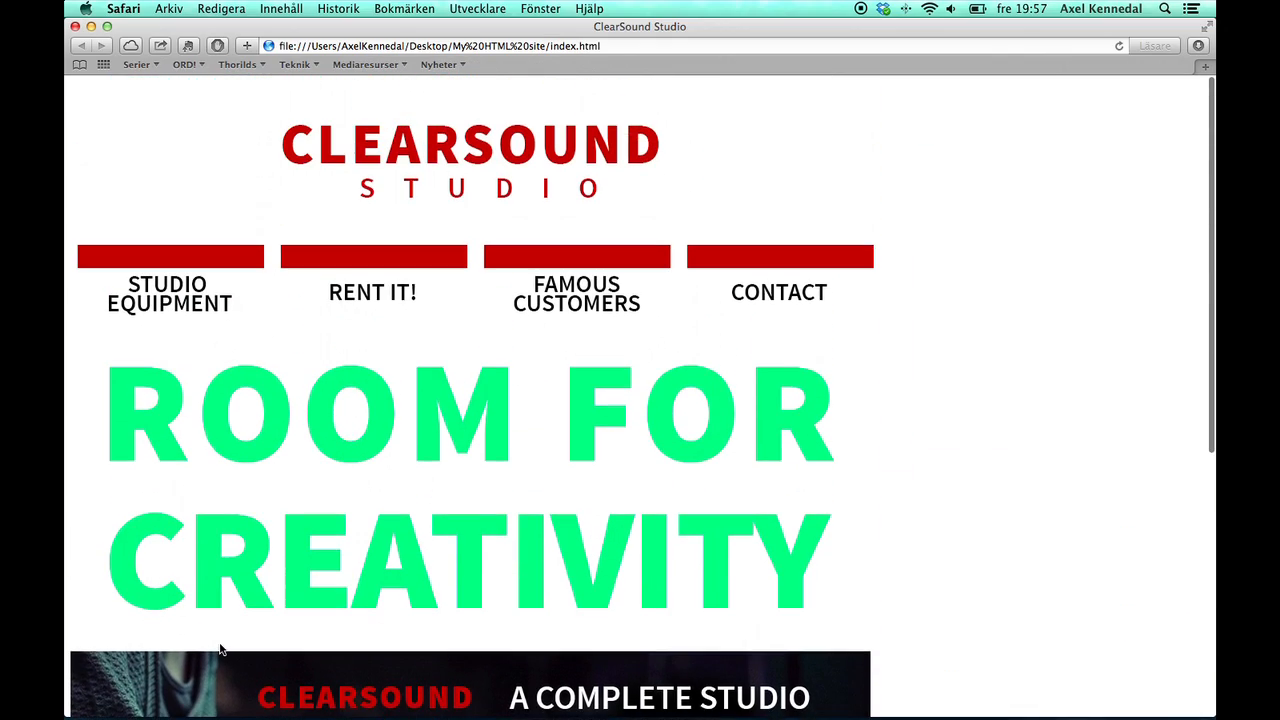